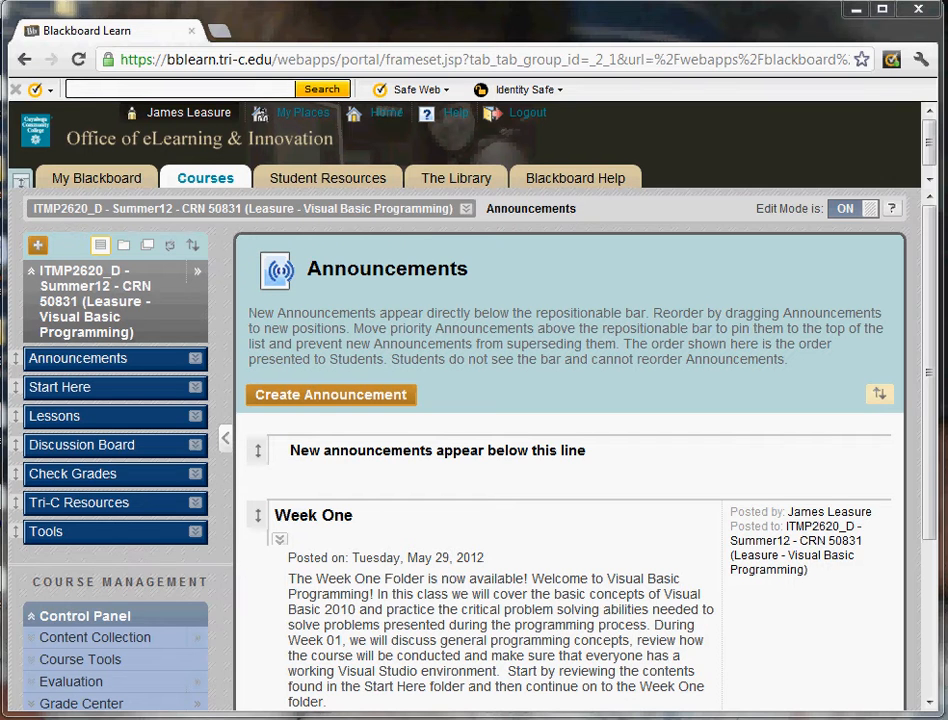
mouse_move(276, 440)
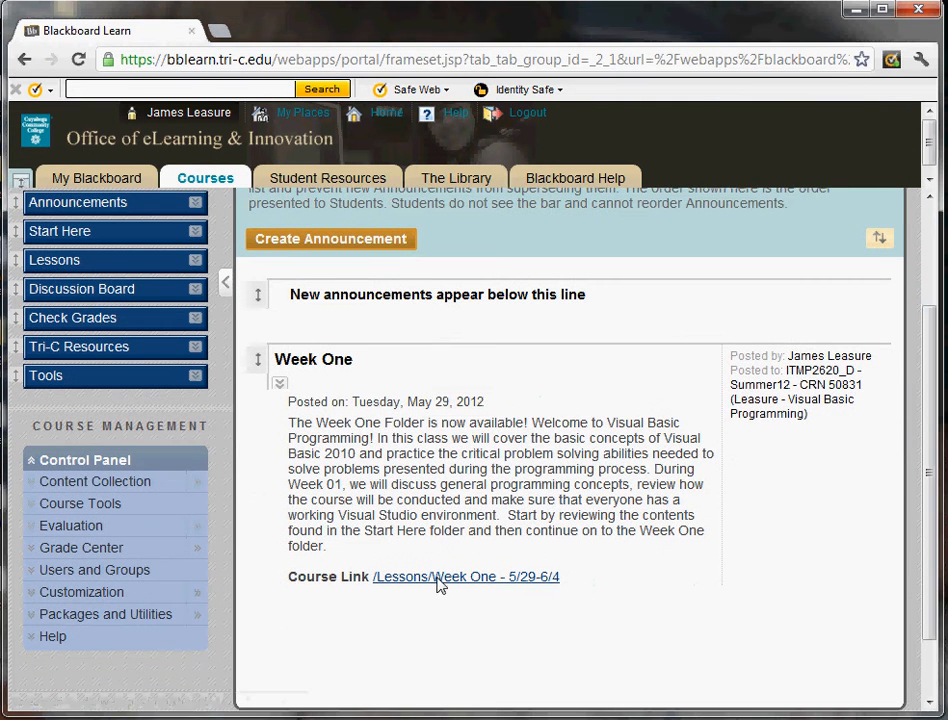
mouse_move(466, 576)
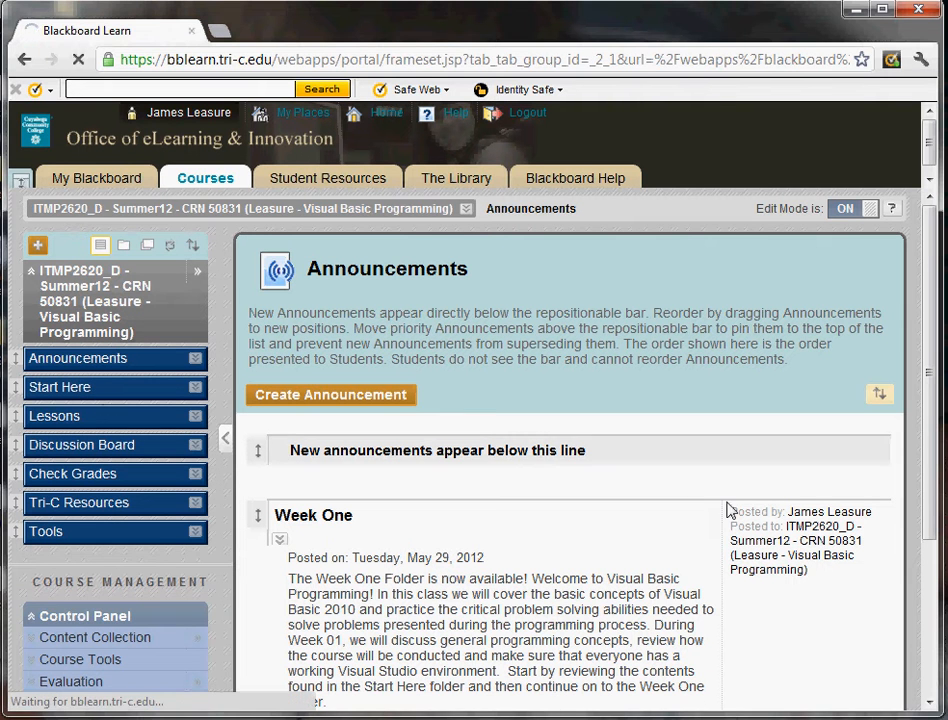
- Open Start Here and scroll through Meet Your Instructor, Syllabus and the Course Outline & Calendar
click(60, 387)
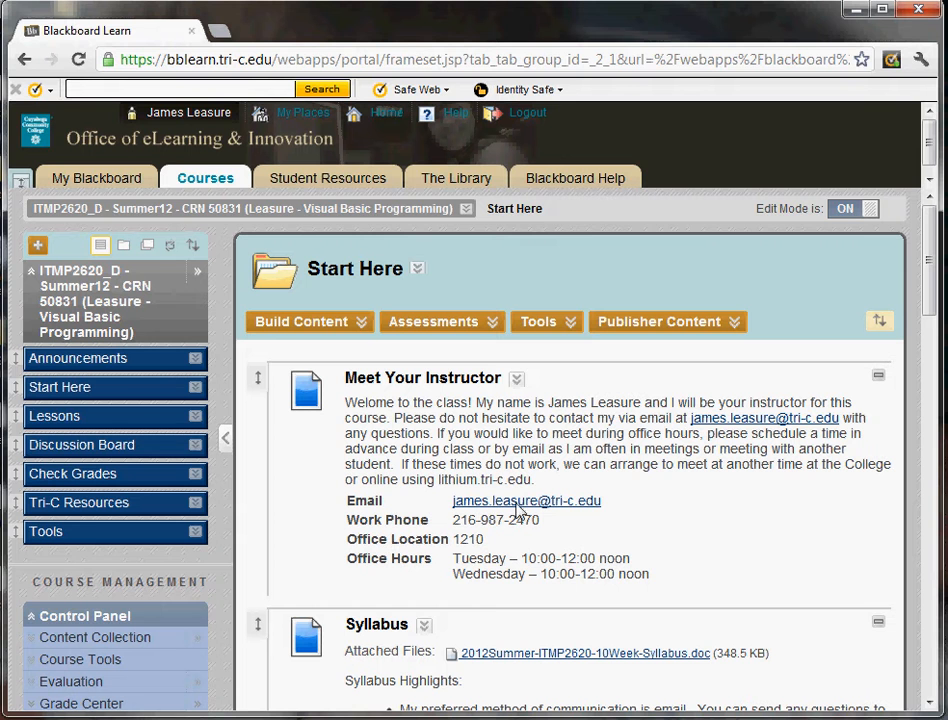
mouse_move(512, 508)
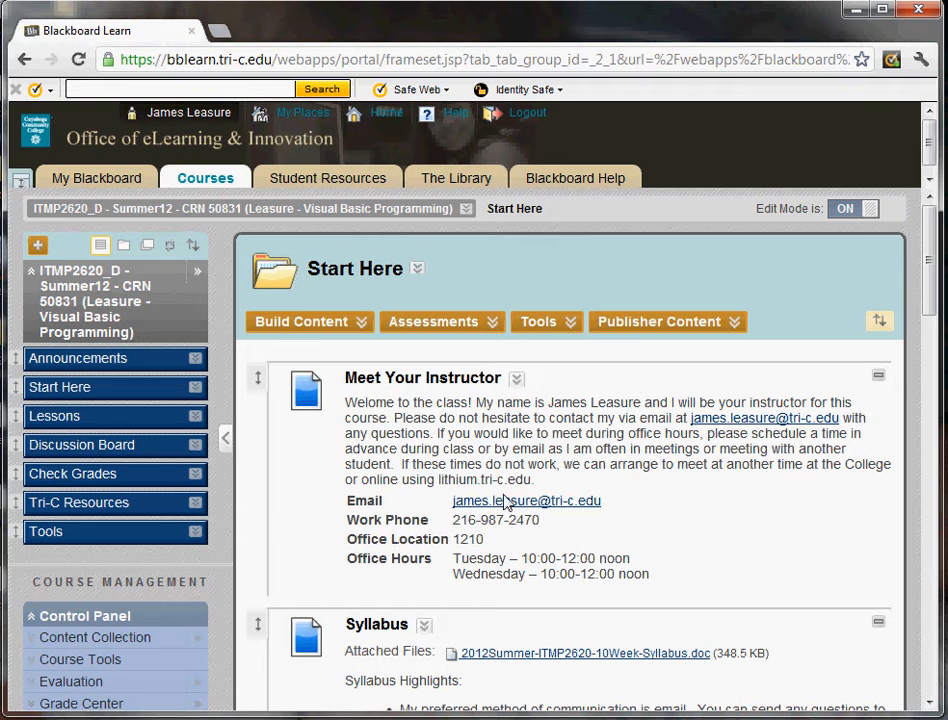
mouse_move(500, 505)
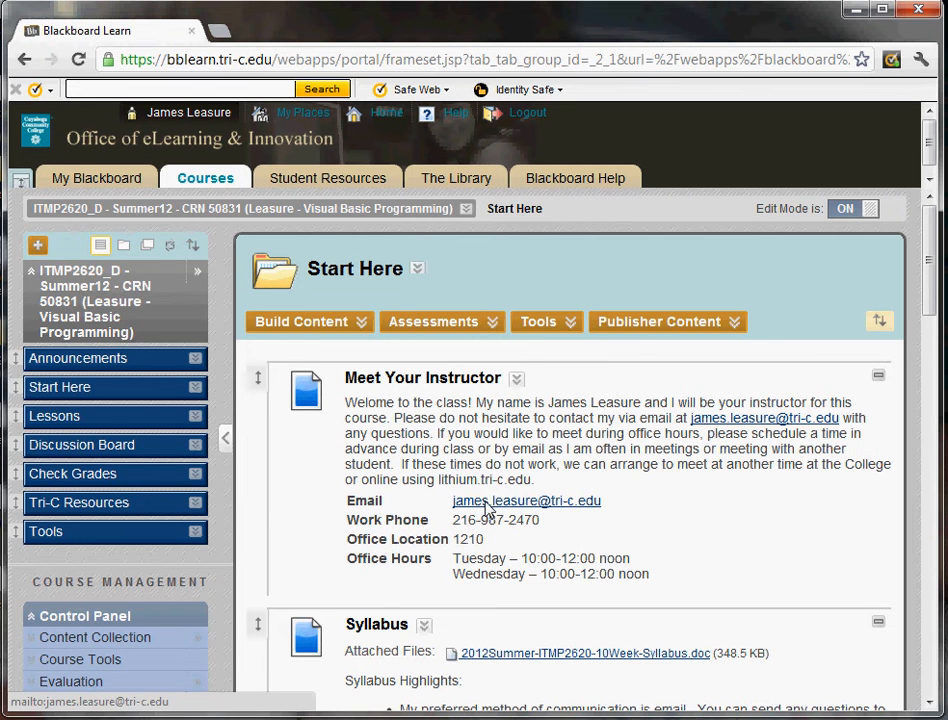
scroll(down, 3)
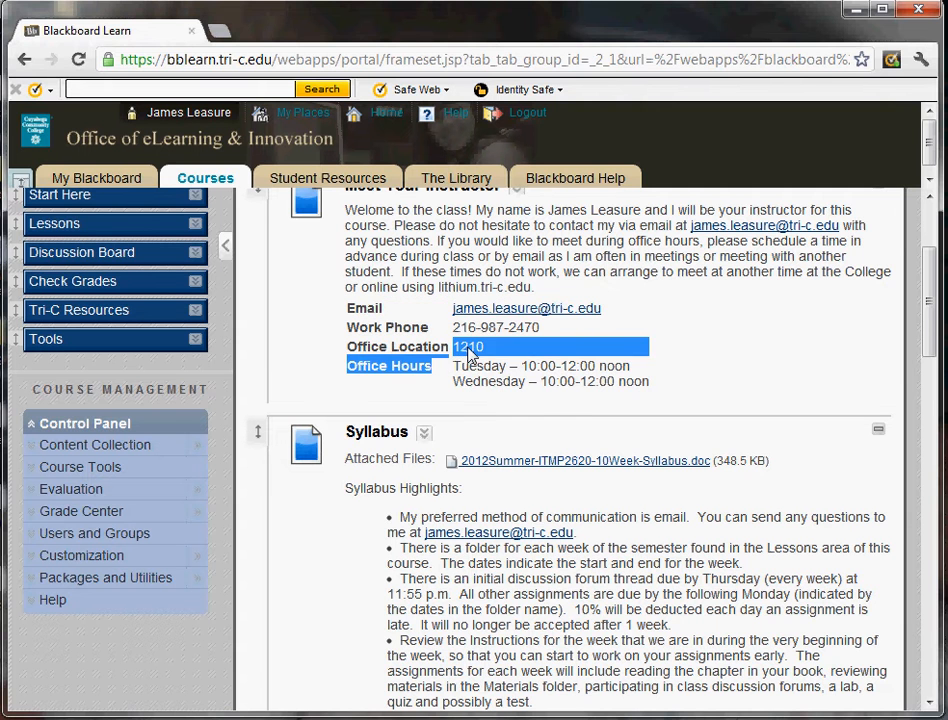
scroll(down, 3)
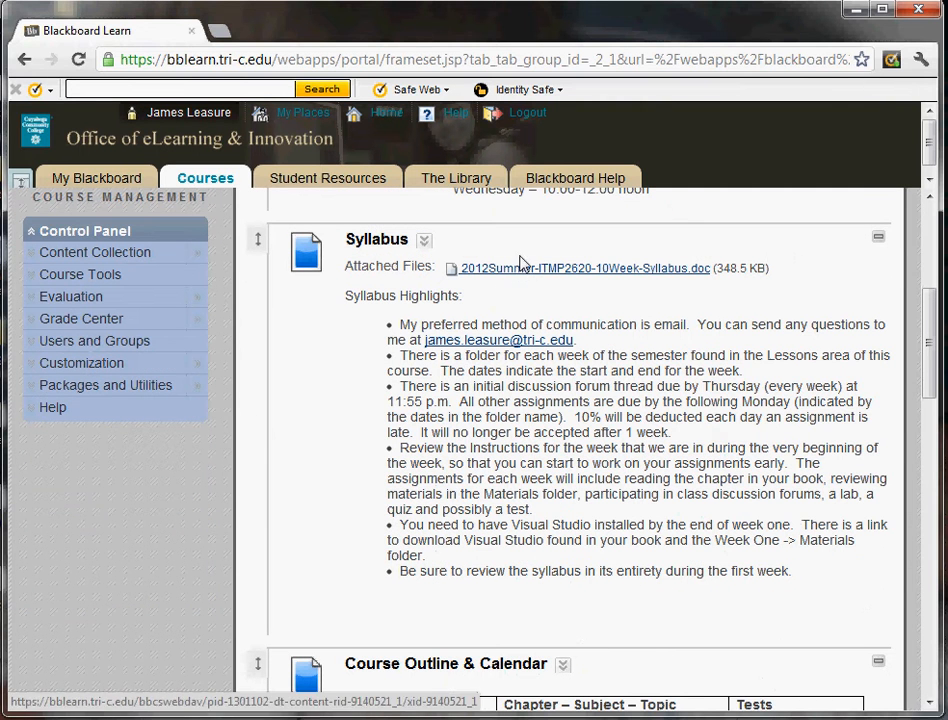
mouse_move(521, 269)
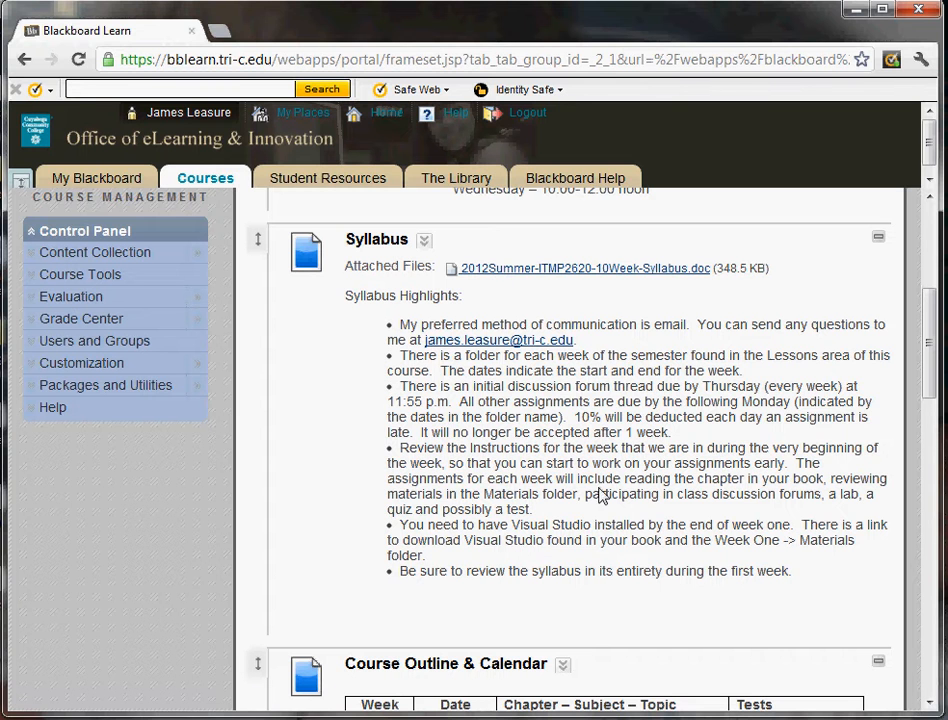
mouse_move(697, 599)
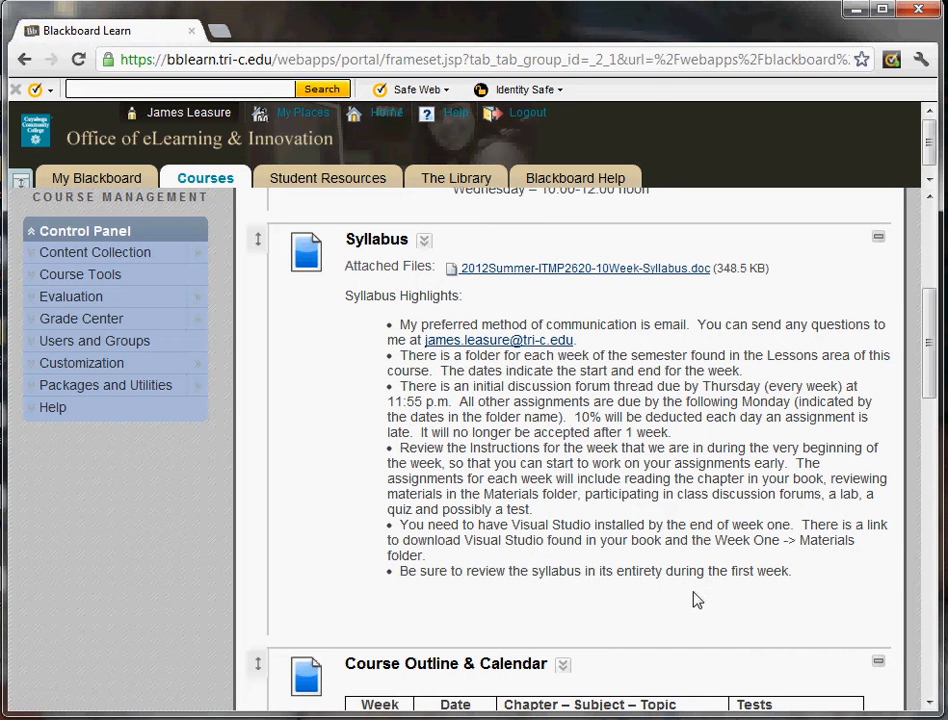
scroll(down, 3)
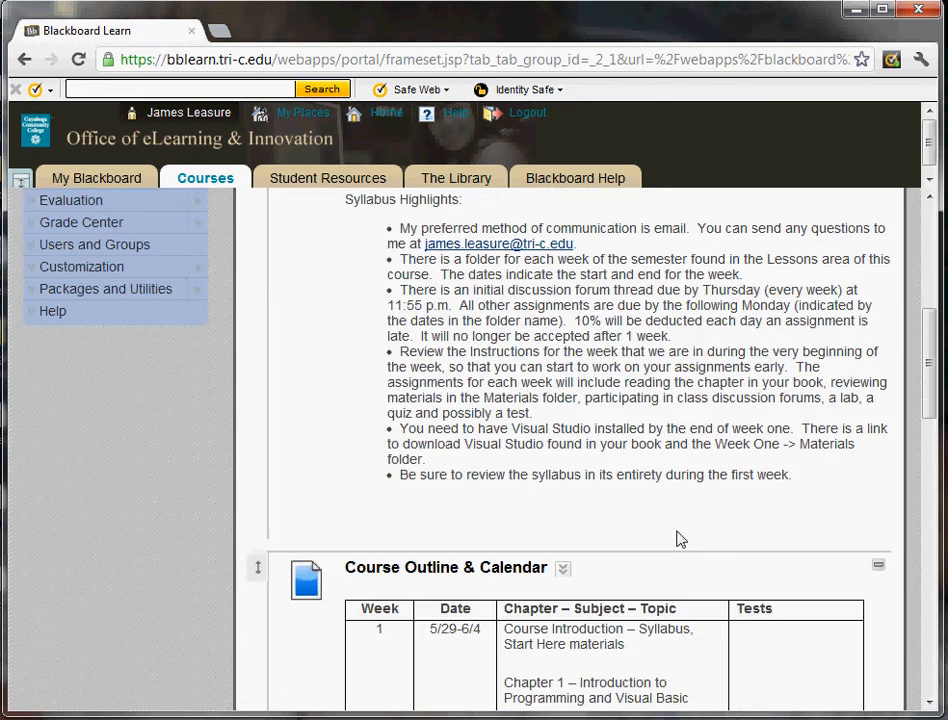
scroll(down, 3)
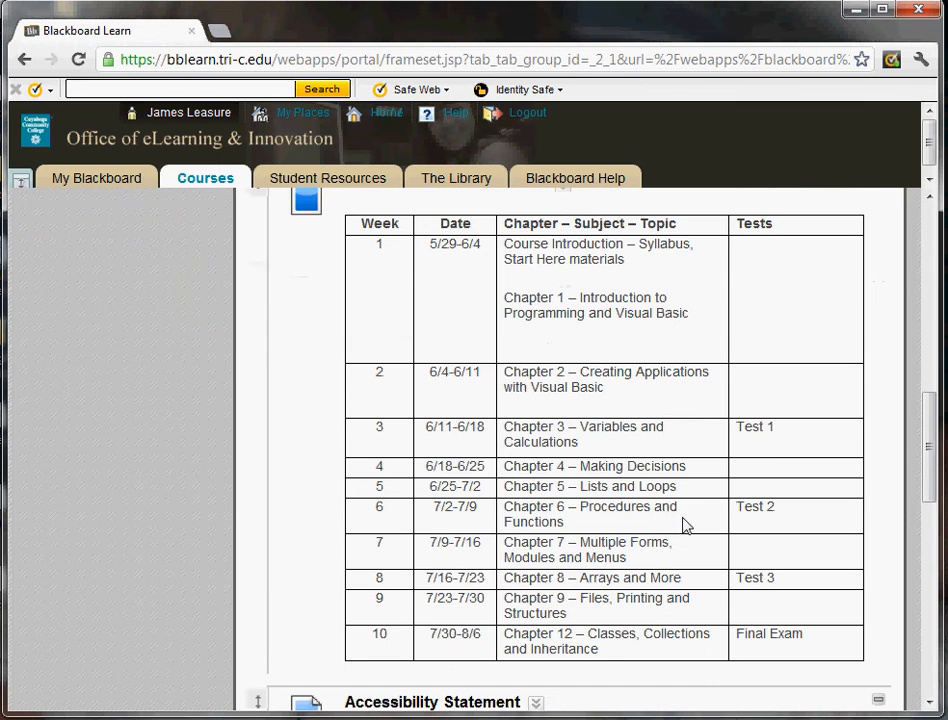
mouse_move(685, 492)
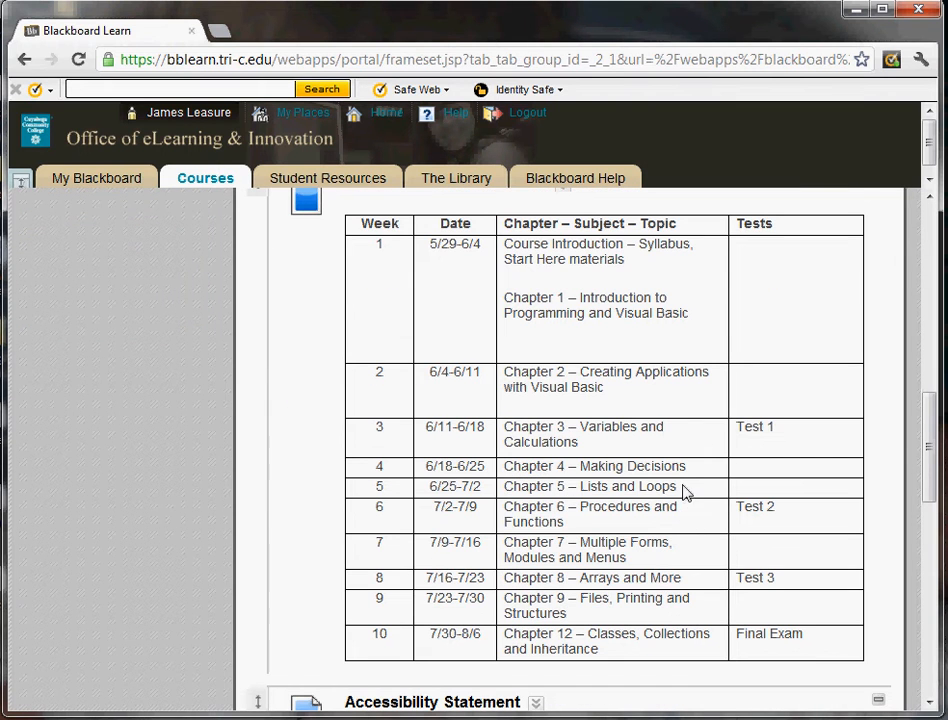
mouse_move(689, 497)
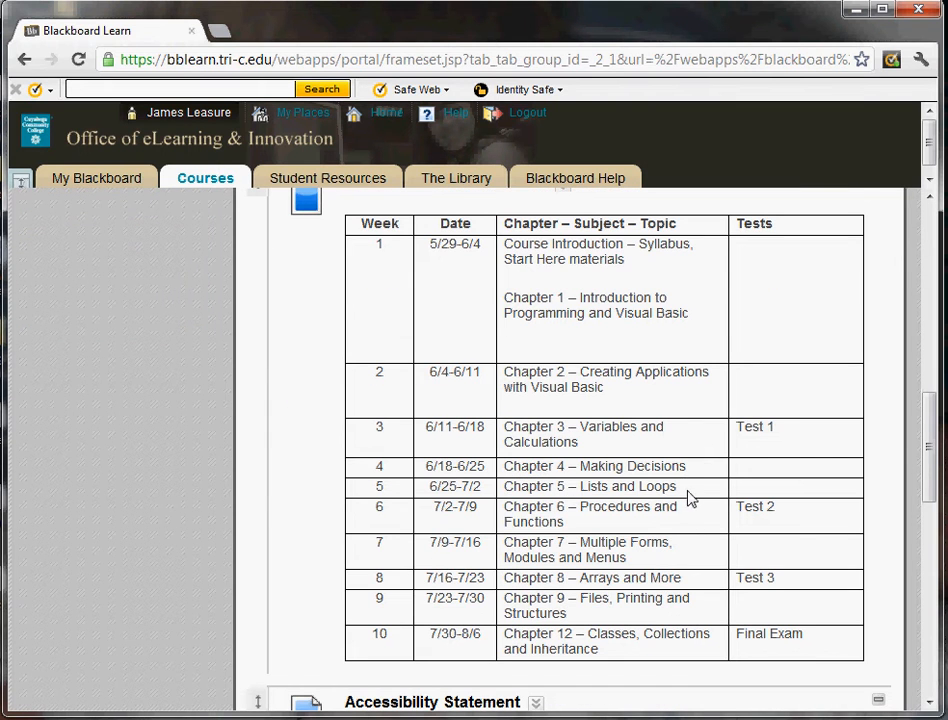
mouse_move(690, 477)
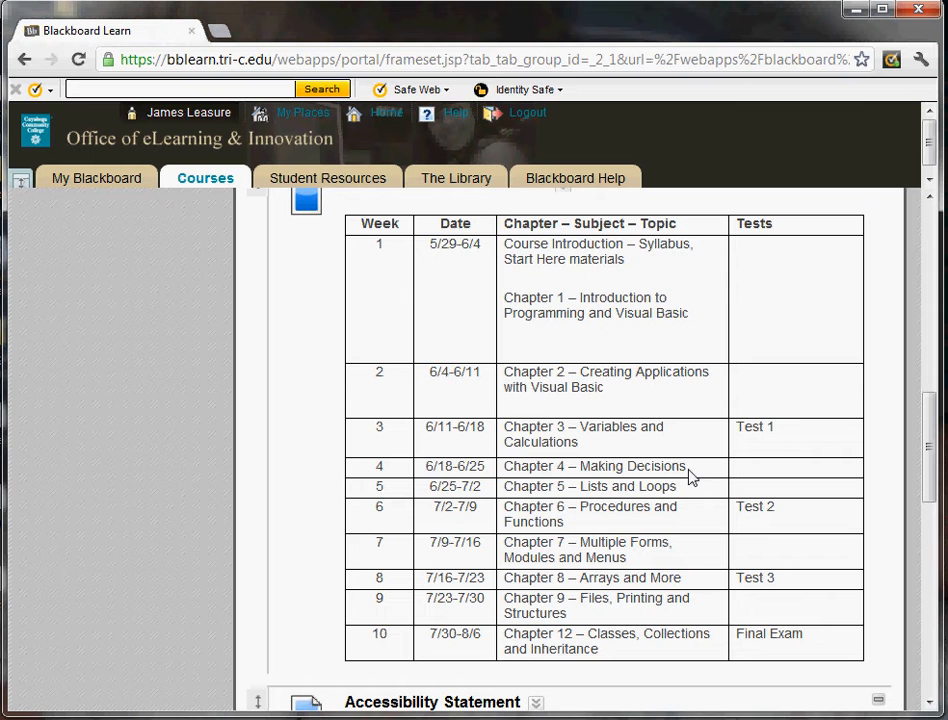
mouse_move(687, 457)
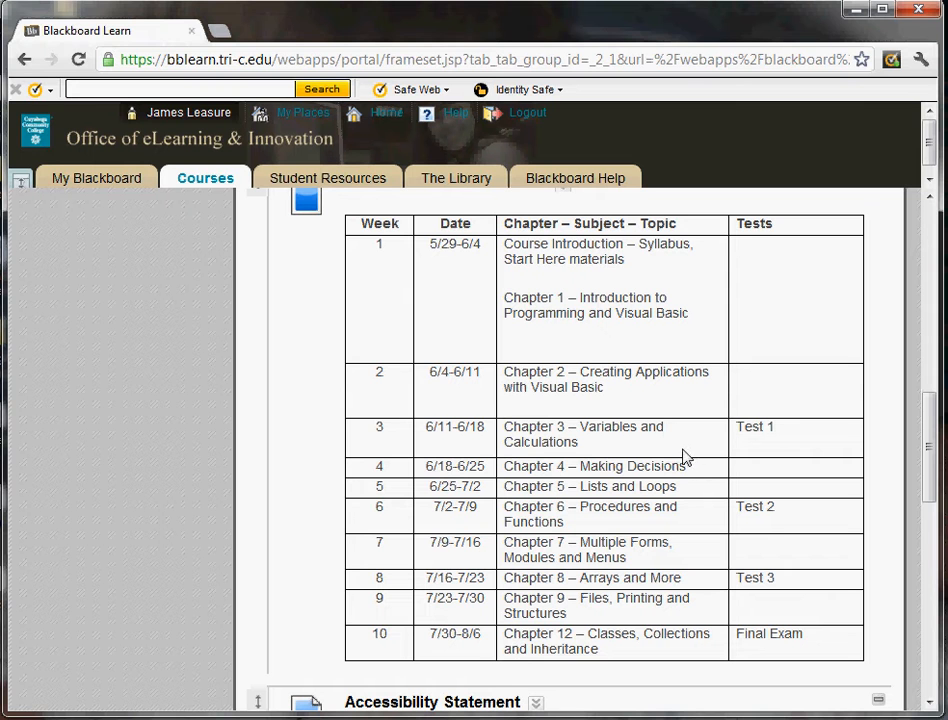
mouse_move(335, 400)
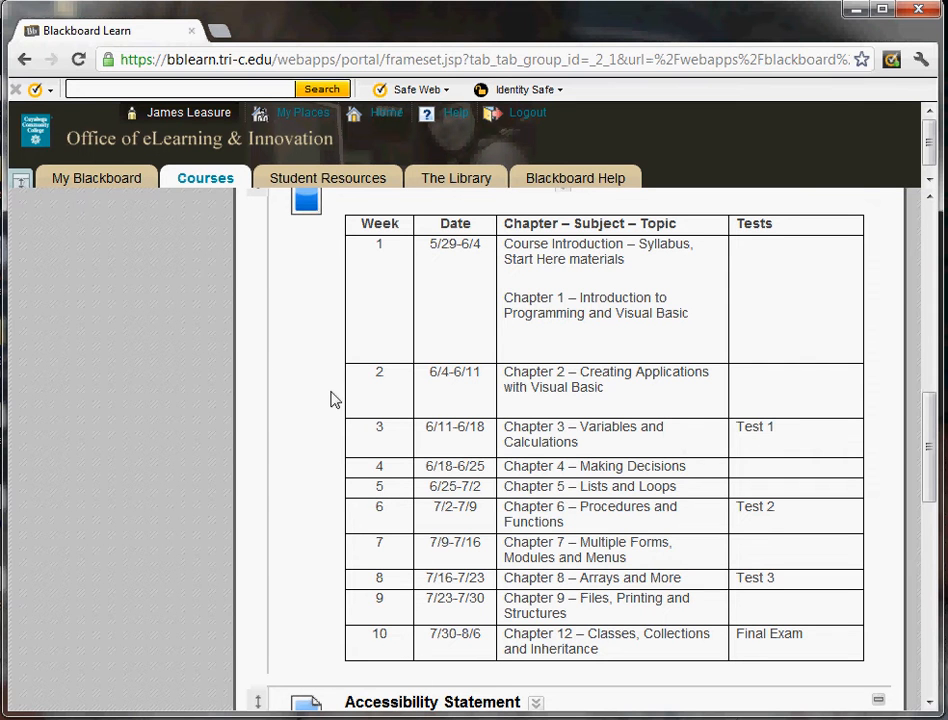
mouse_move(342, 441)
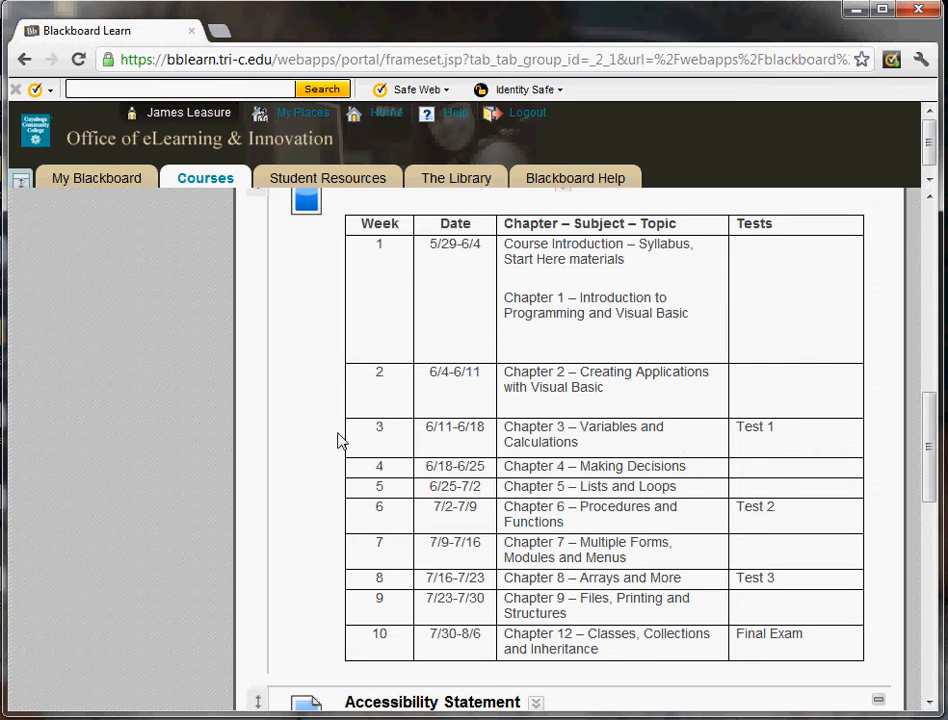
scroll(down, 3)
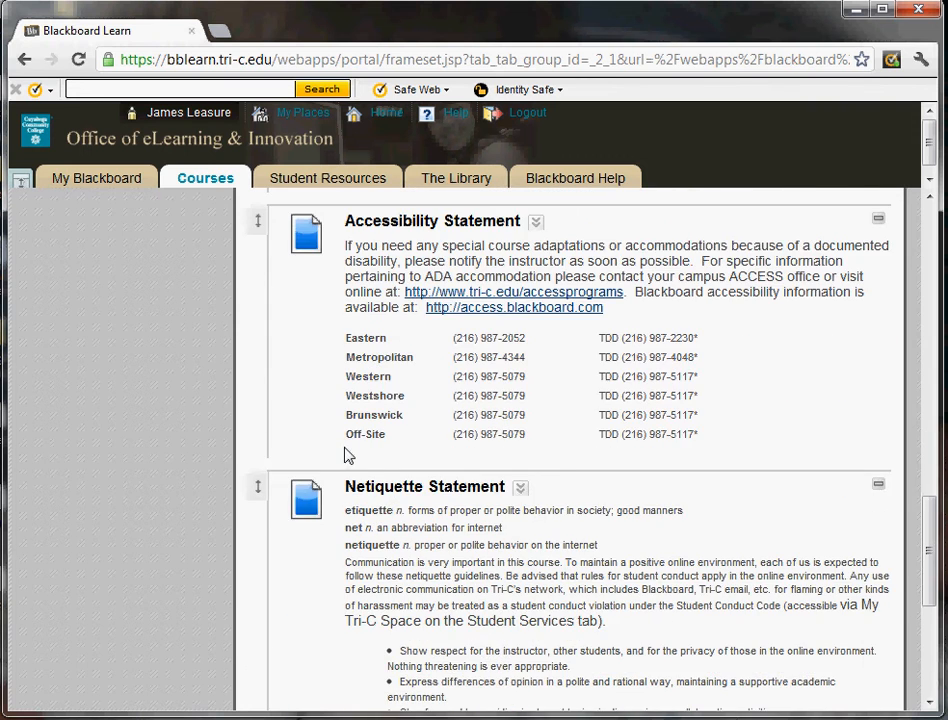
mouse_move(338, 438)
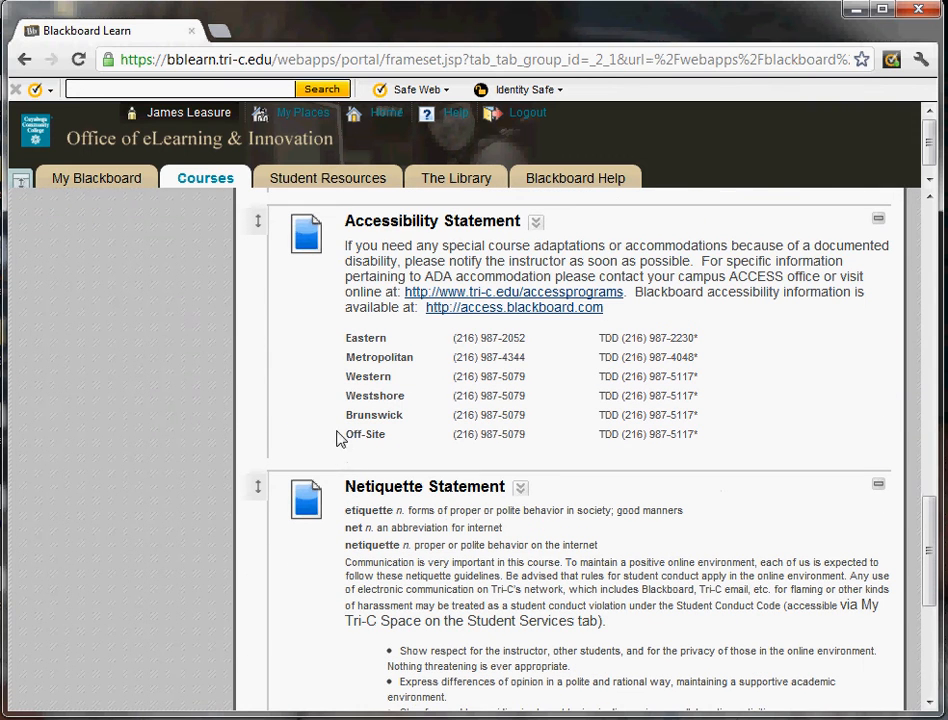
mouse_move(400, 245)
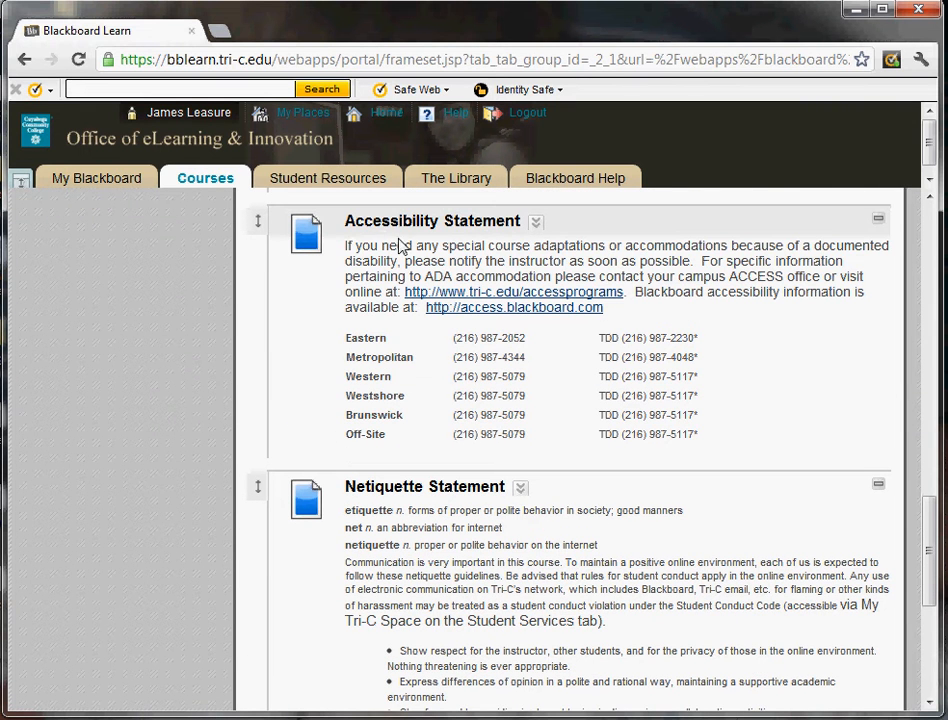
mouse_move(365, 330)
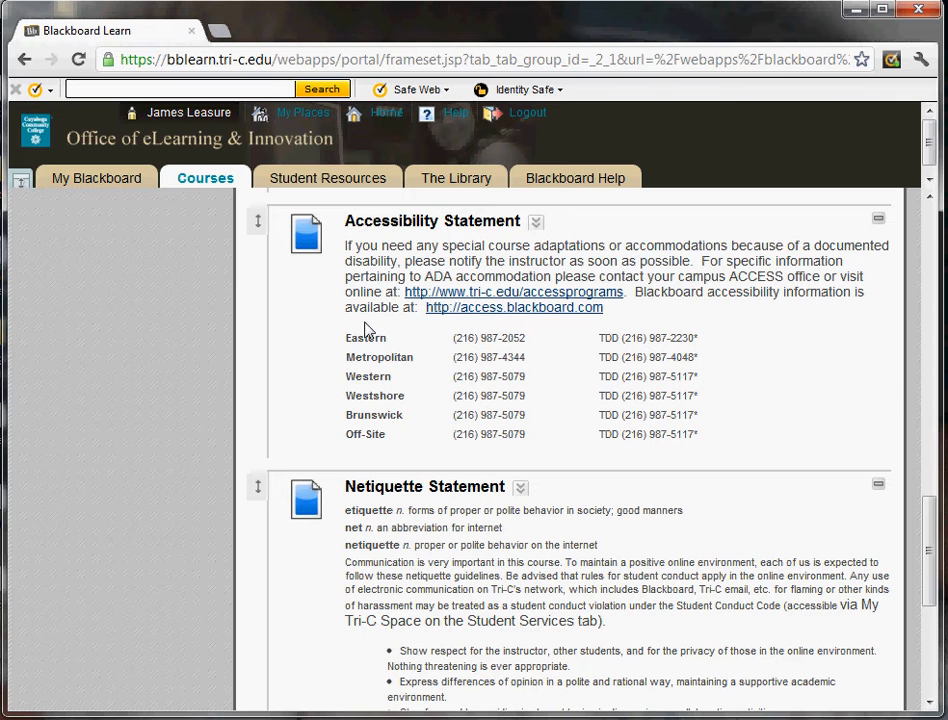
mouse_move(367, 328)
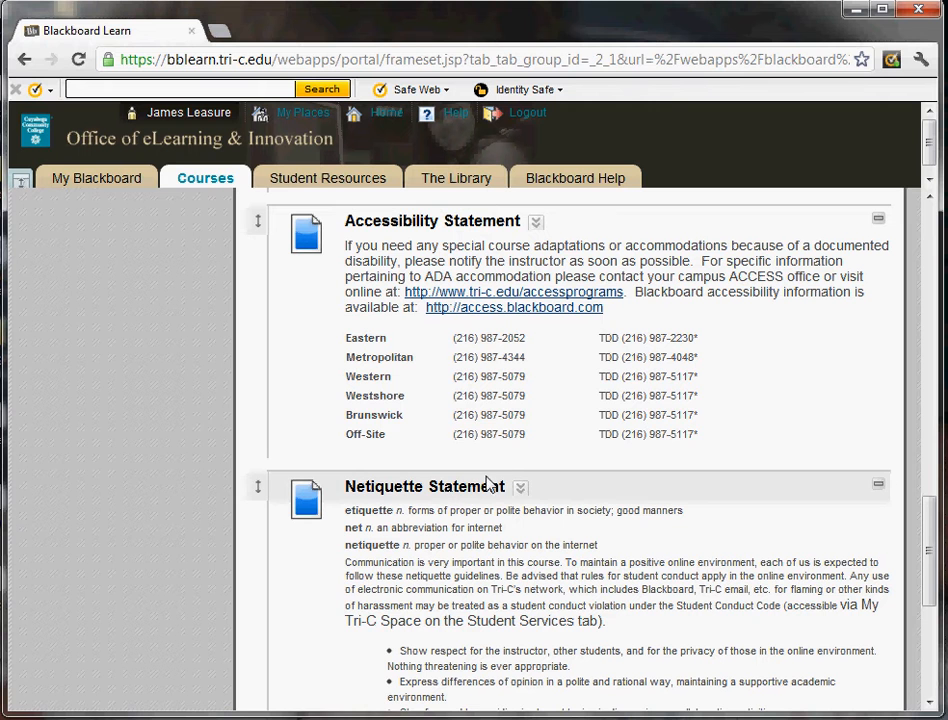
mouse_move(390, 505)
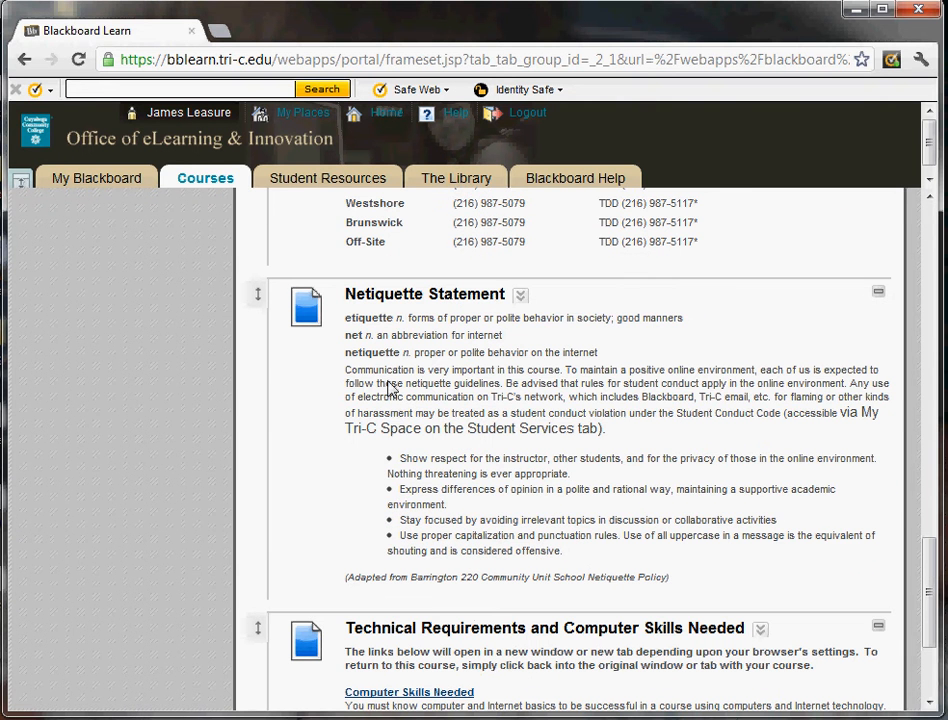
mouse_move(313, 398)
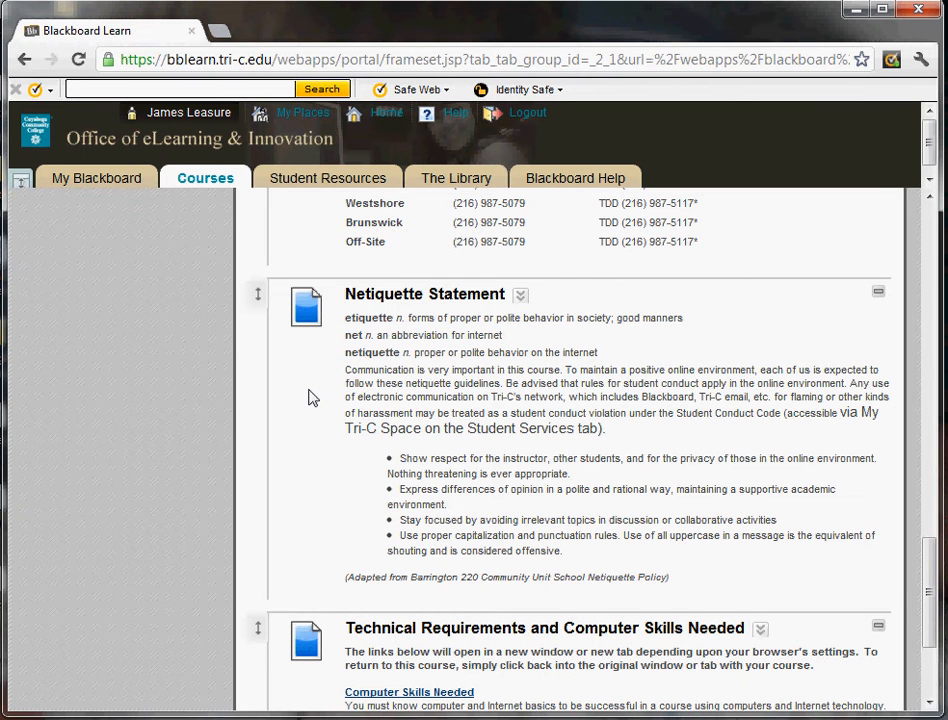
- Scroll the Start Here page down to Technical Requirements and Computer Skills Needed
scroll(down, 3)
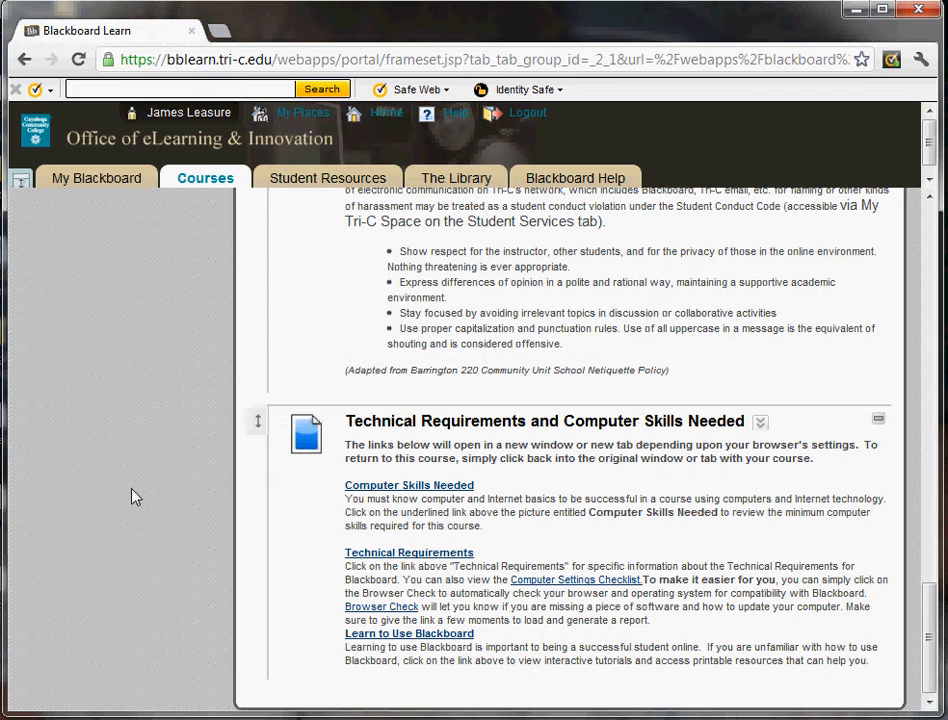
mouse_move(613, 603)
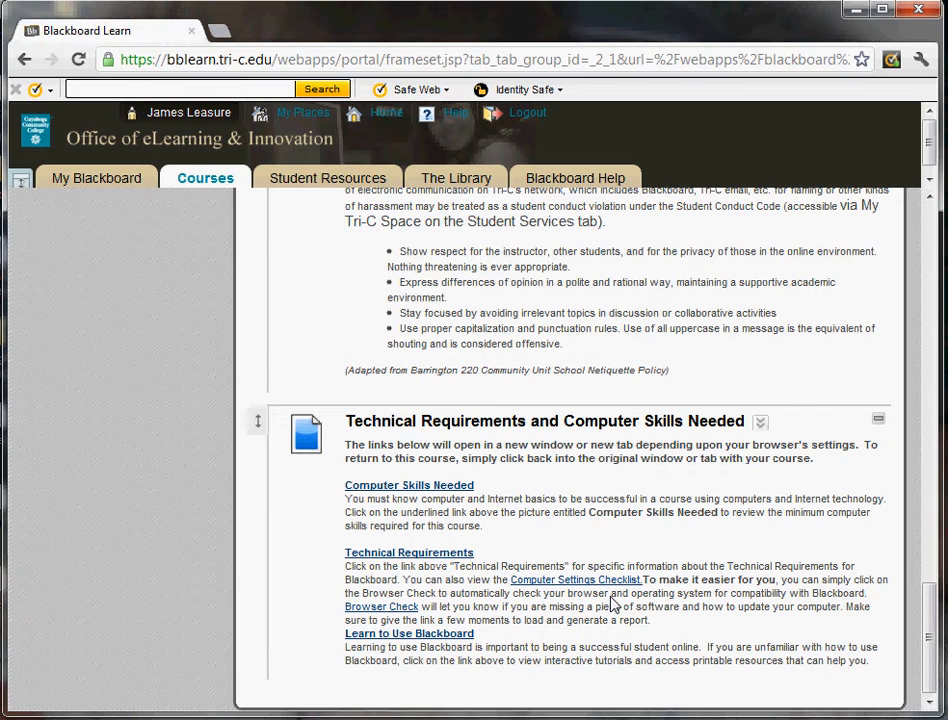
mouse_move(568, 547)
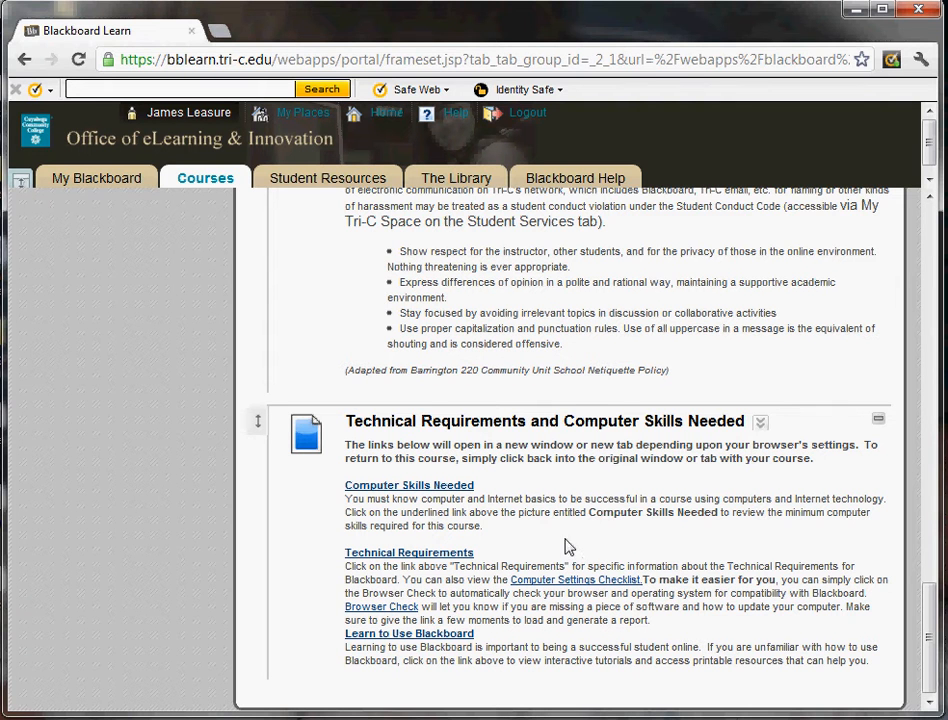
mouse_move(275, 508)
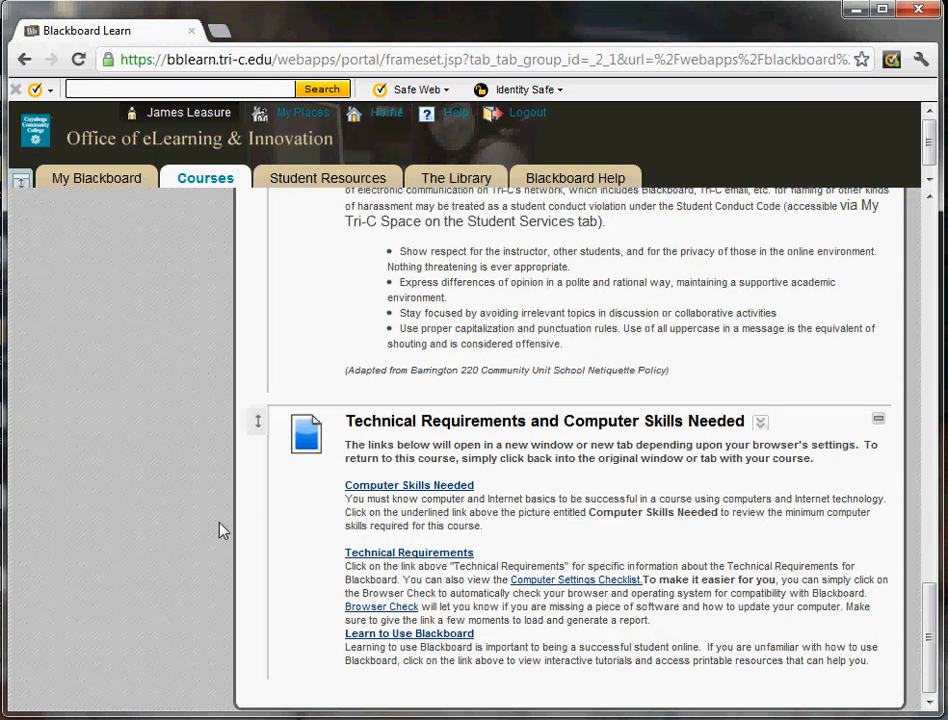
mouse_move(211, 527)
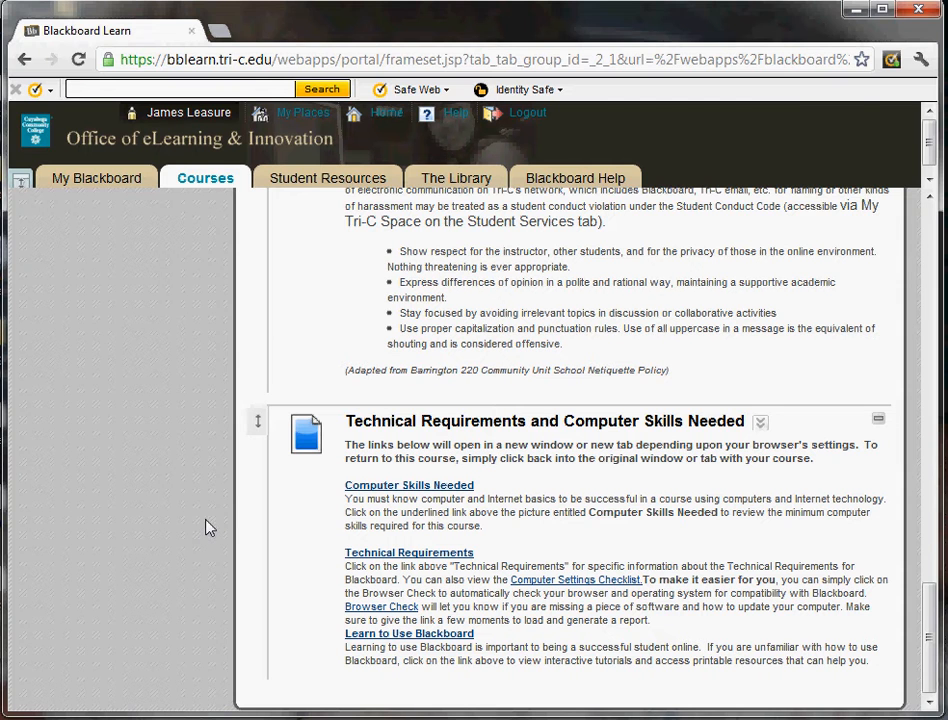
mouse_move(225, 520)
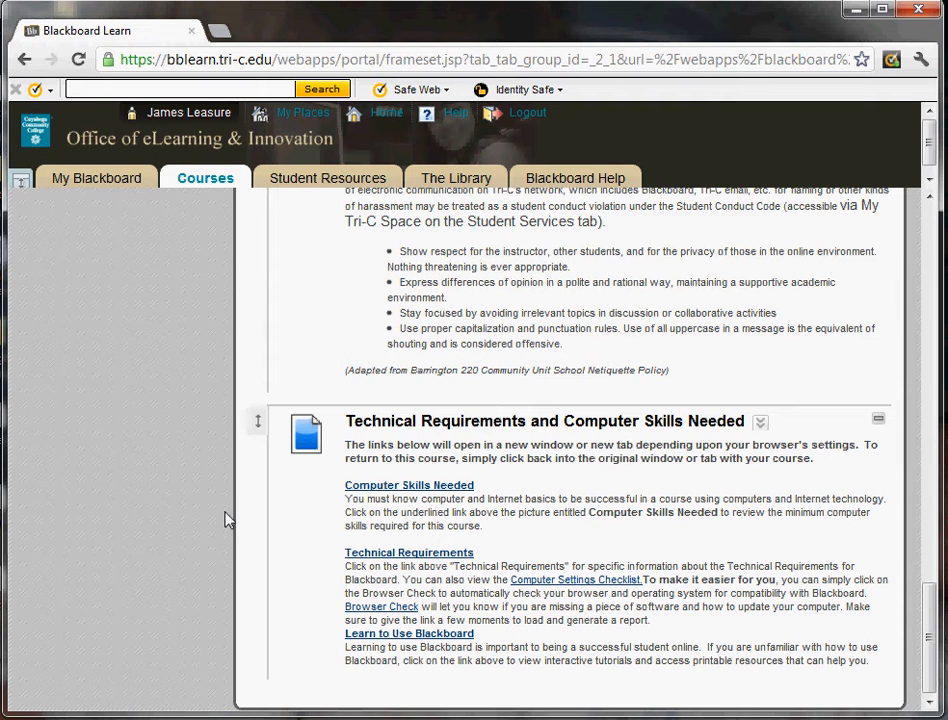
mouse_move(219, 511)
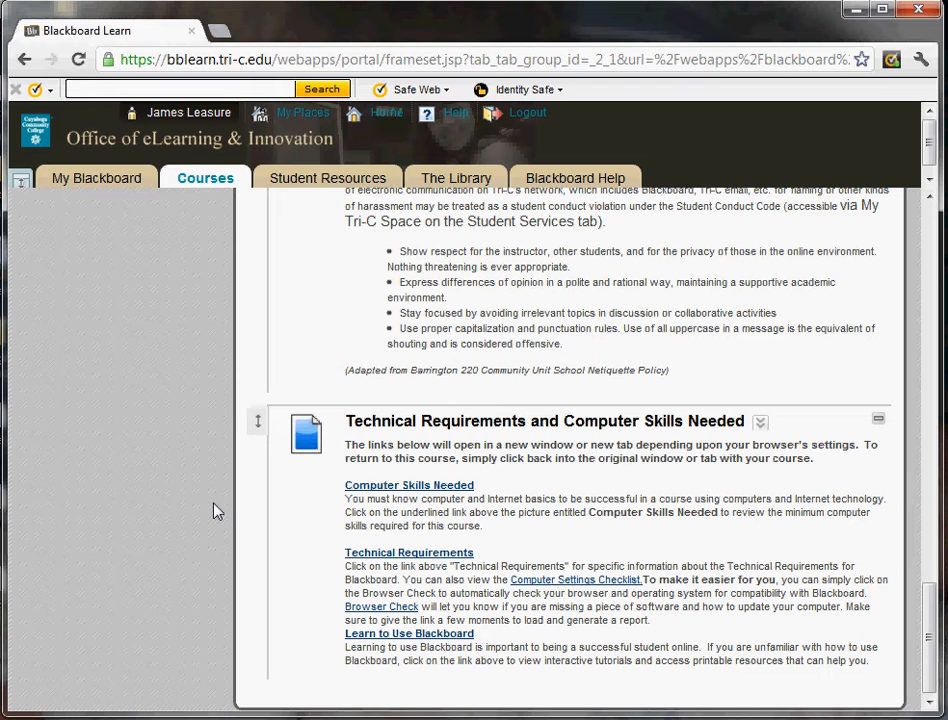
mouse_move(185, 463)
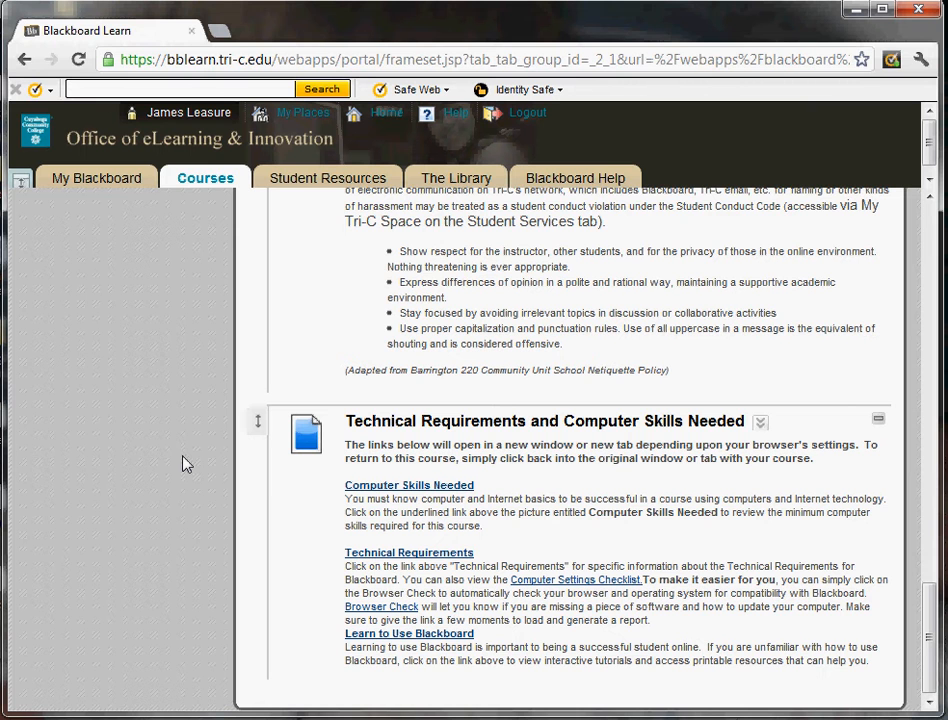
scroll(down, 3)
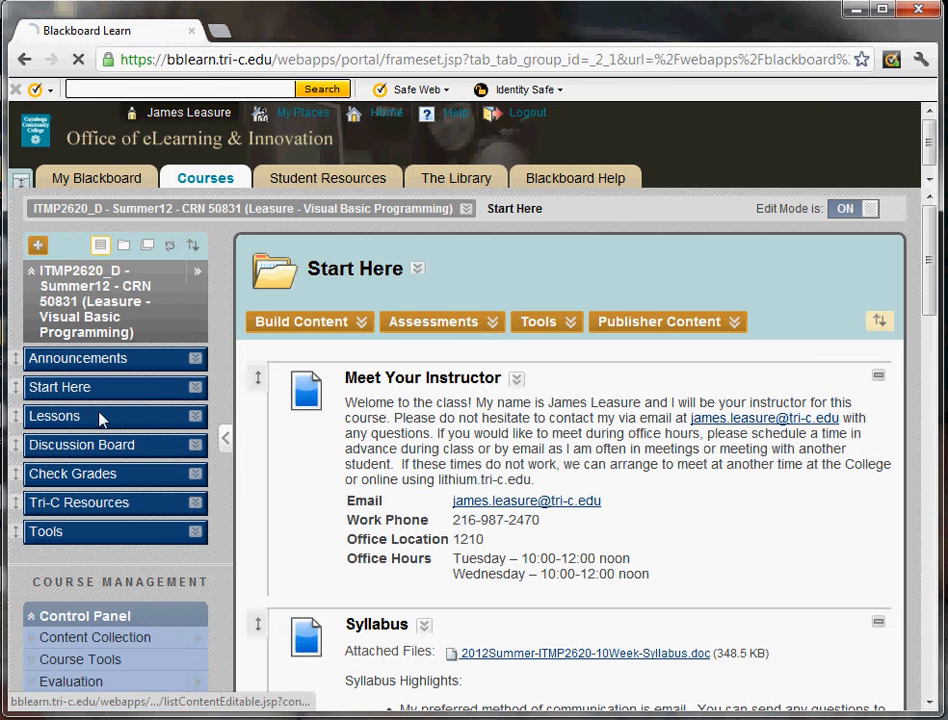
- Go to the Lessons area listing the Week One - 5/29-6/4 folder
click(55, 416)
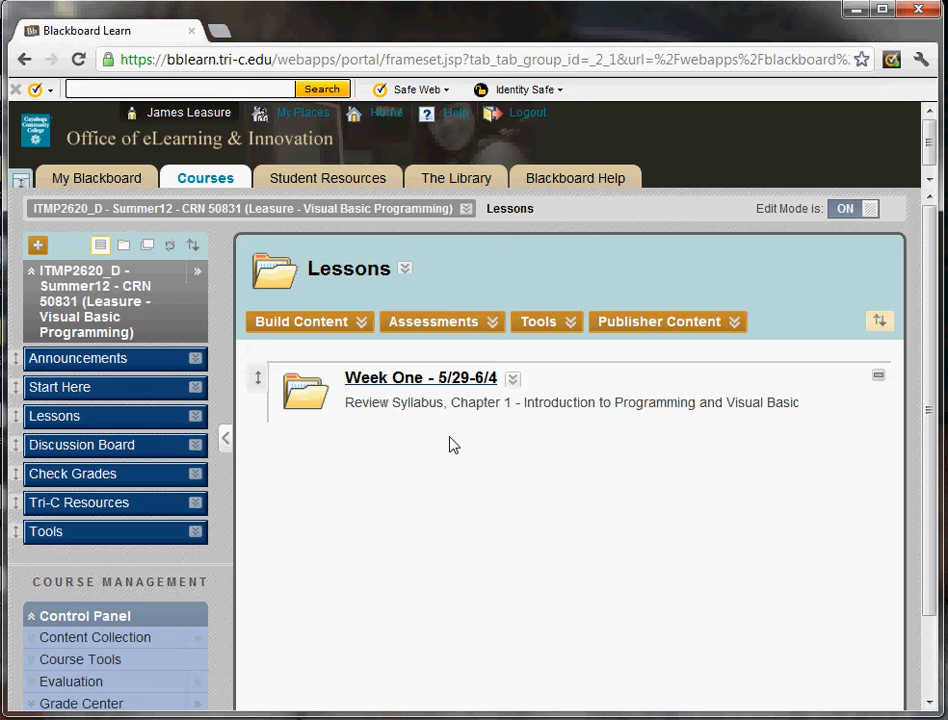
mouse_move(470, 383)
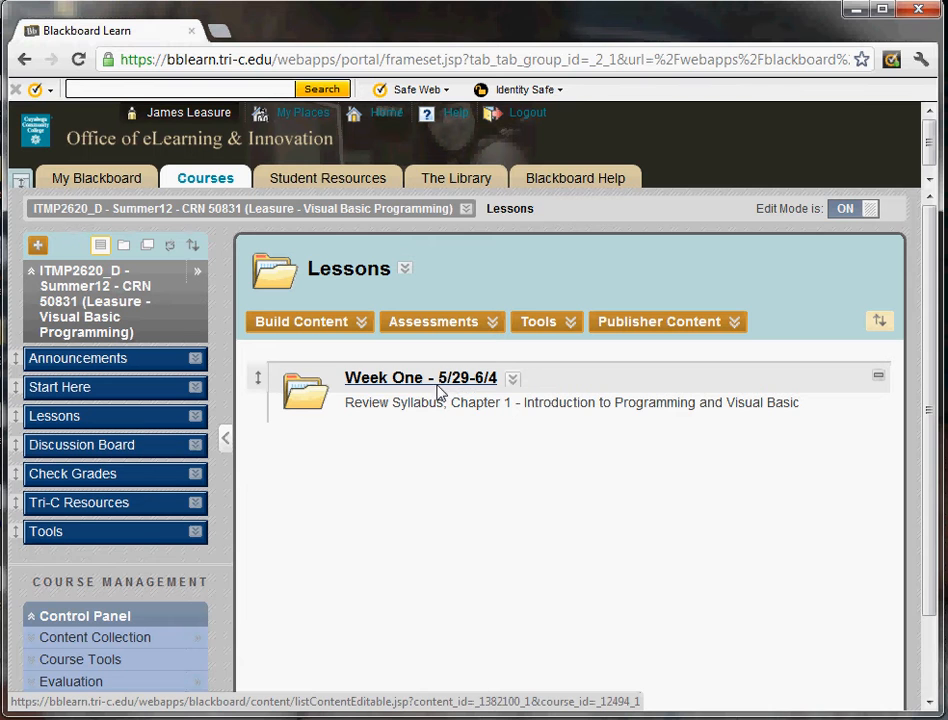
mouse_move(476, 396)
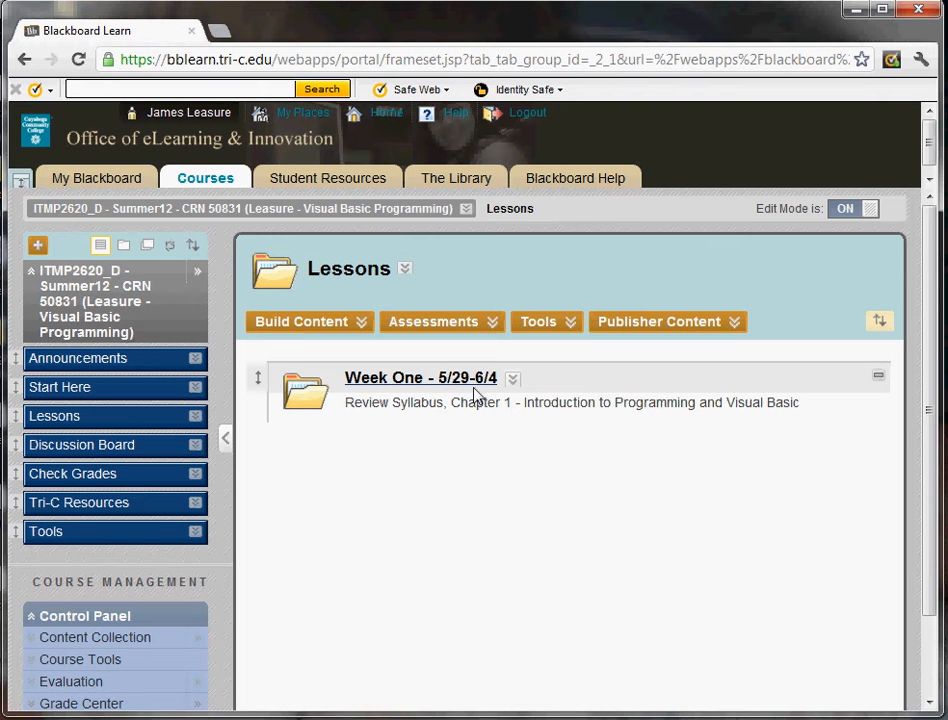
mouse_move(591, 427)
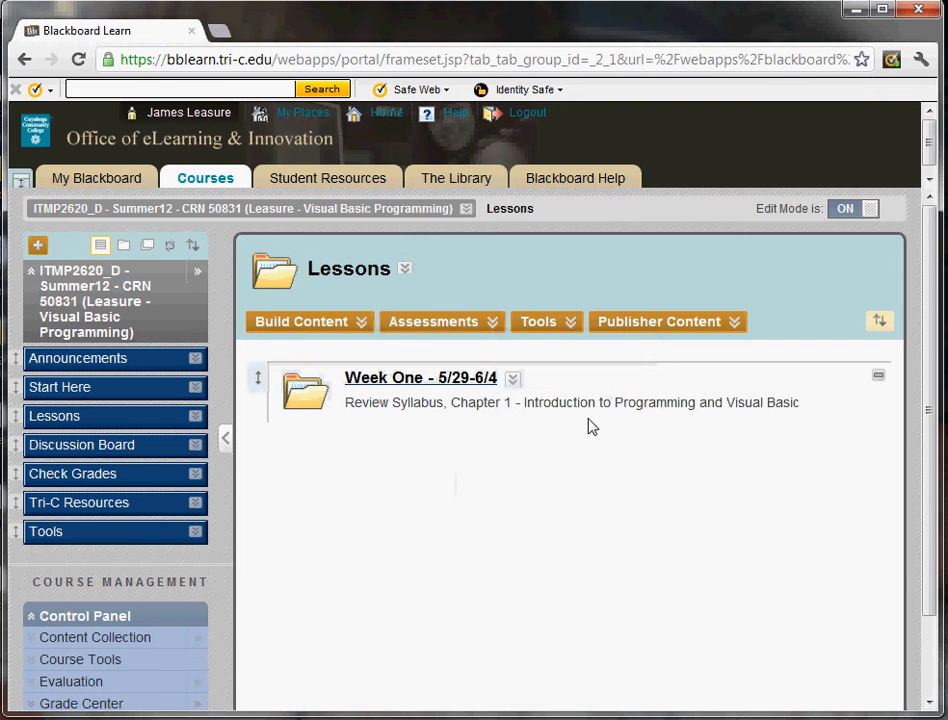
mouse_move(488, 392)
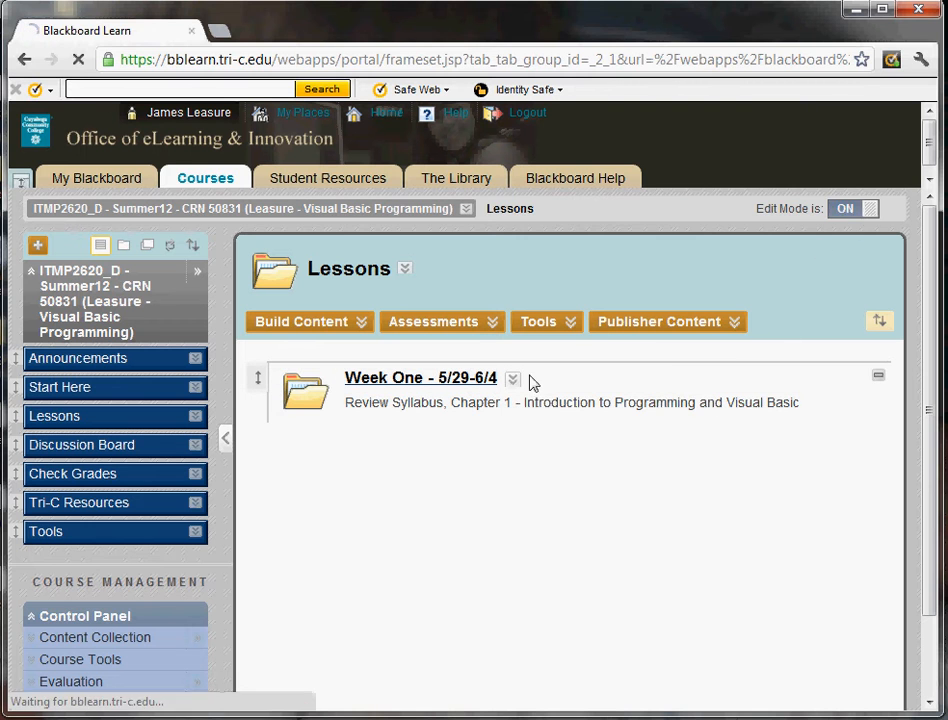
- Turn Edit Mode off to see the Lessons page in student view
click(852, 208)
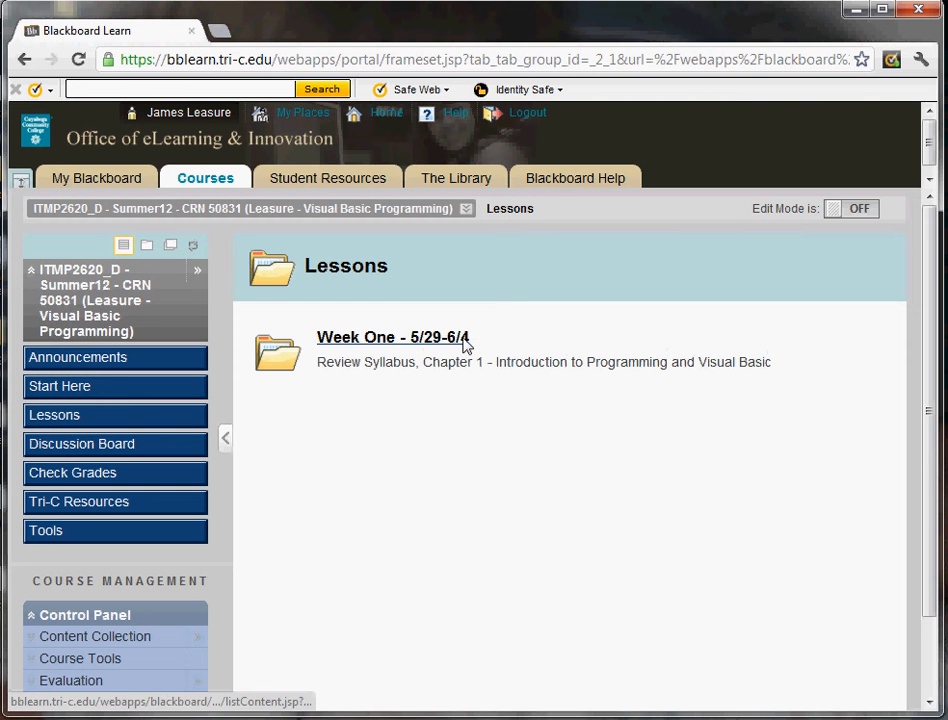
mouse_move(392, 337)
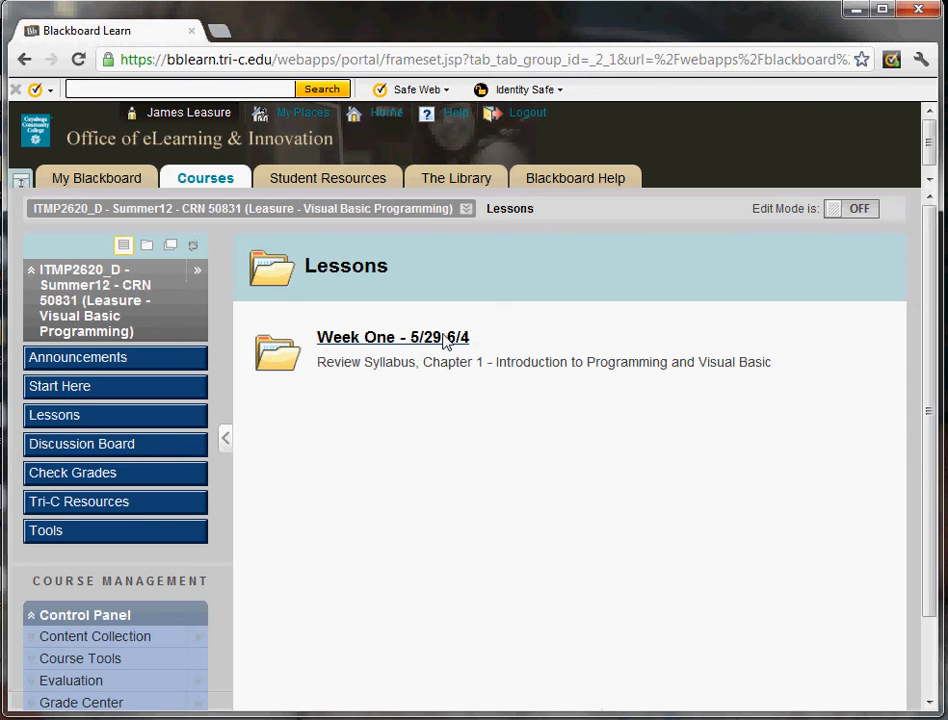
mouse_move(446, 363)
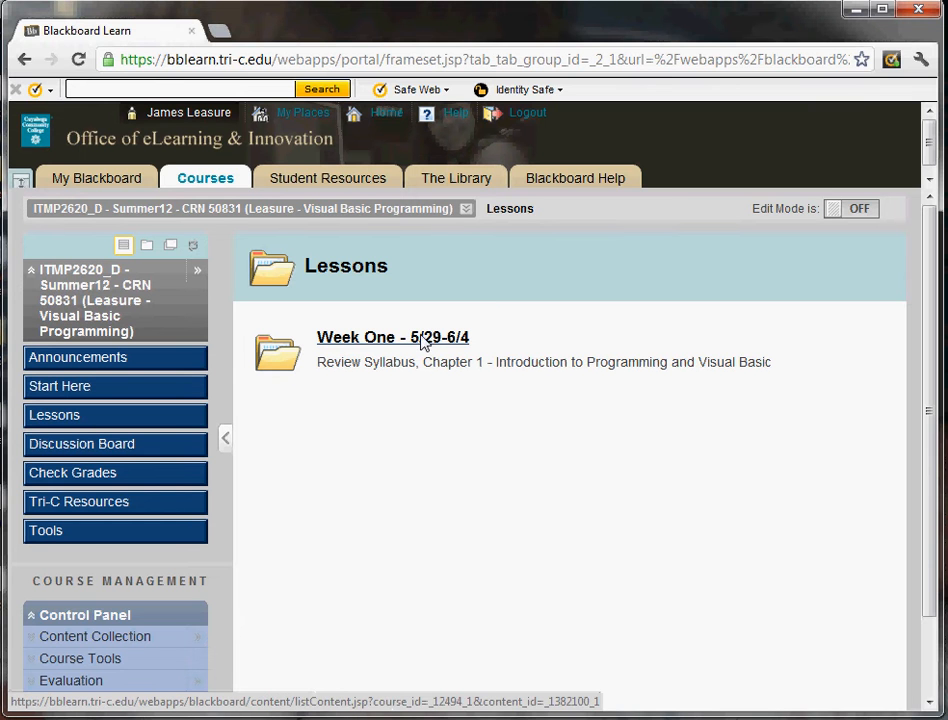
mouse_move(414, 344)
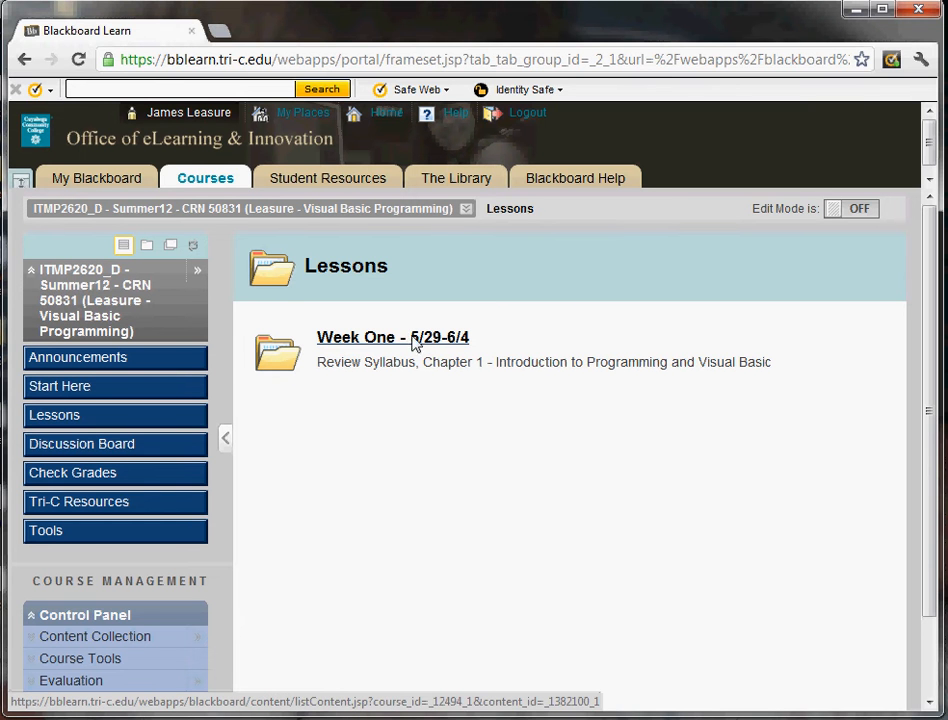
- Open Week One - 5/29-6/4 and scroll to its Materials and Assignments subfolders
click(392, 337)
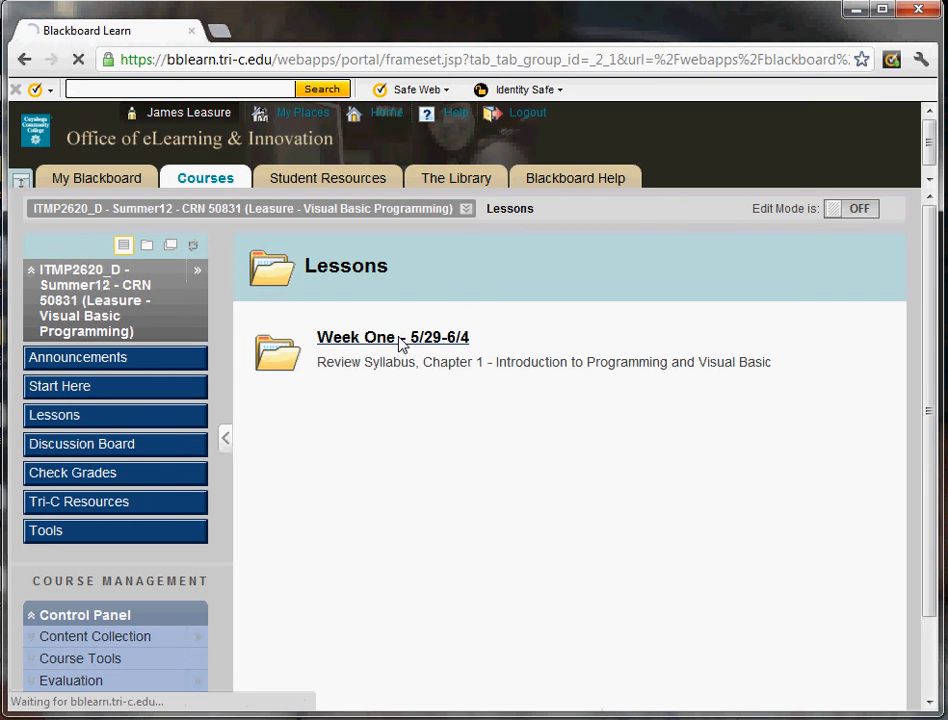
click(392, 337)
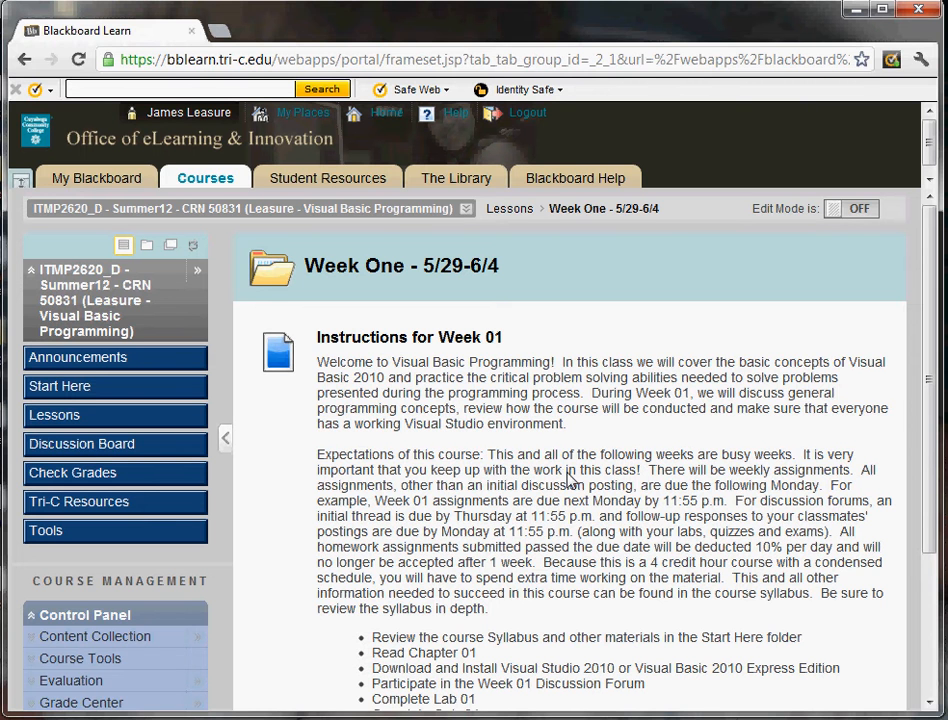
scroll(down, 3)
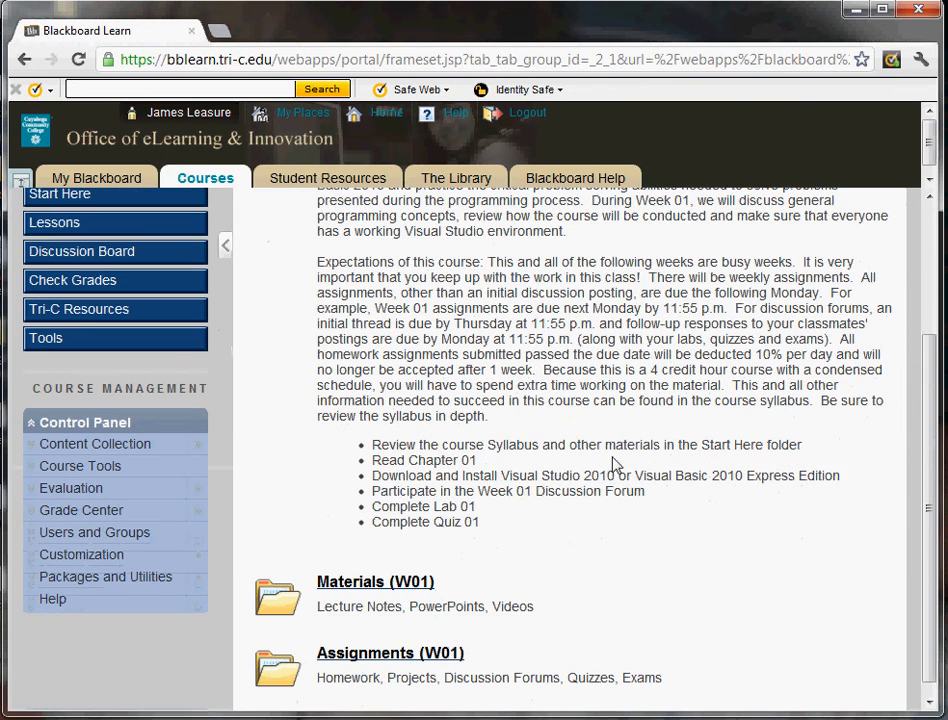
drag(372, 444, 478, 521)
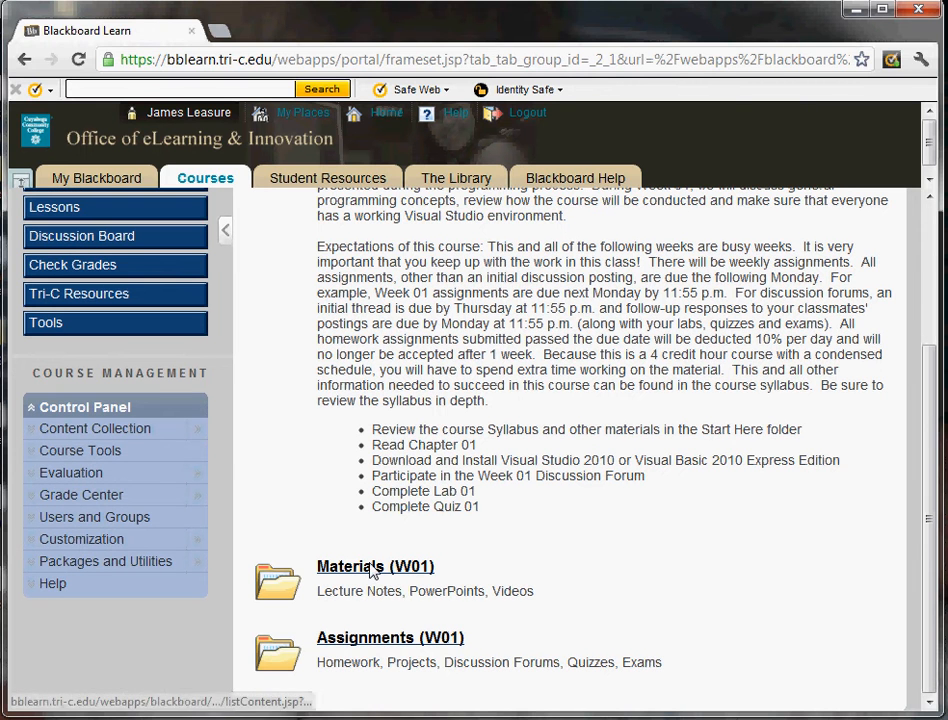
- Open Materials (W01) listing the Chapter 1 presentation, sample programs and installation instructions
click(375, 566)
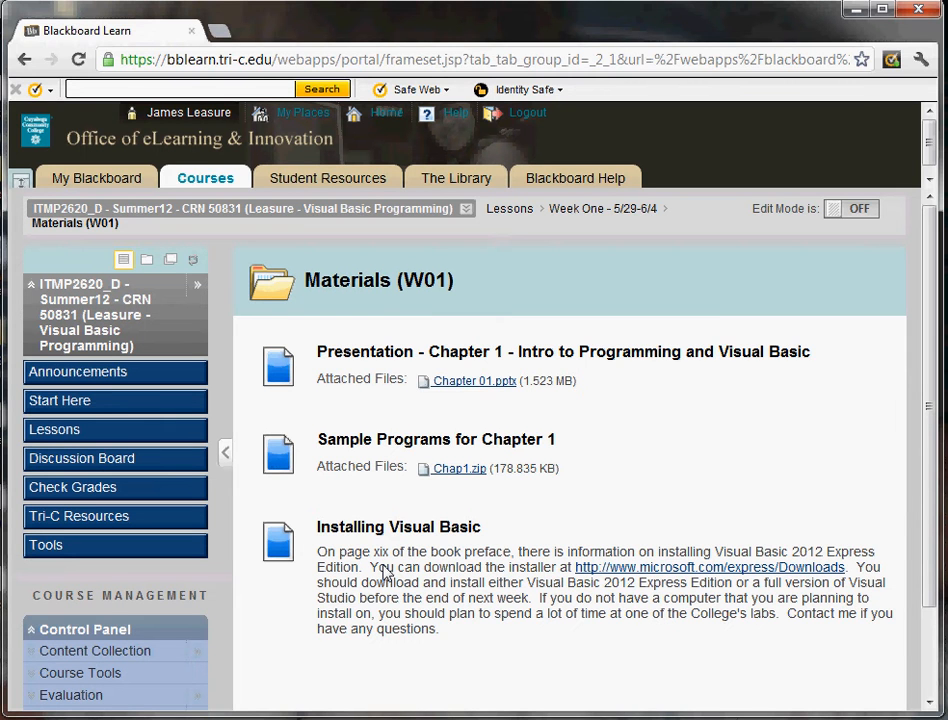
mouse_move(378, 358)
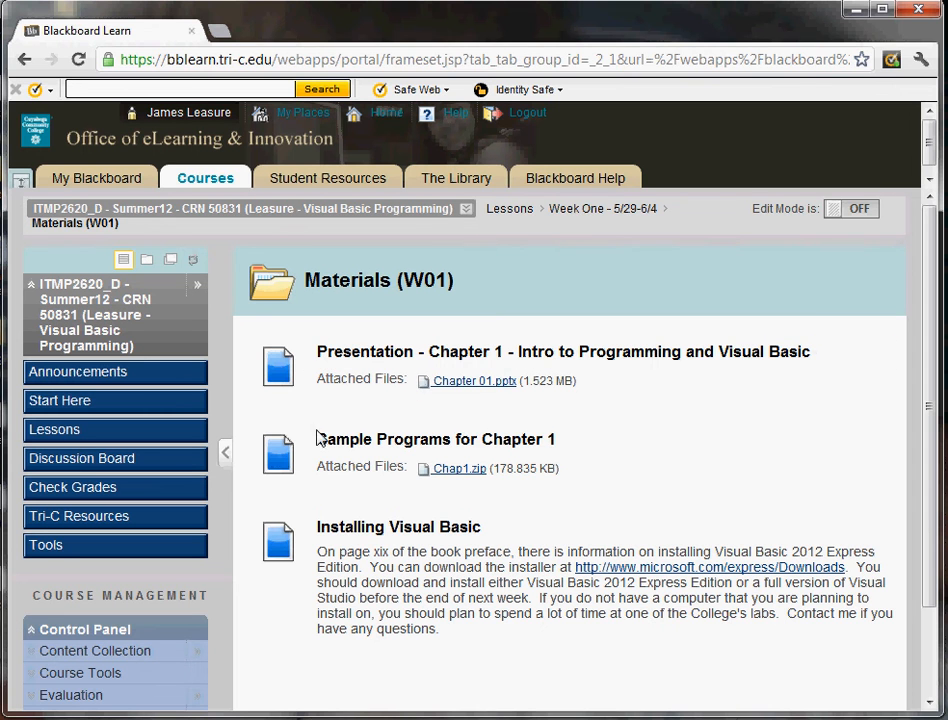
mouse_move(580, 437)
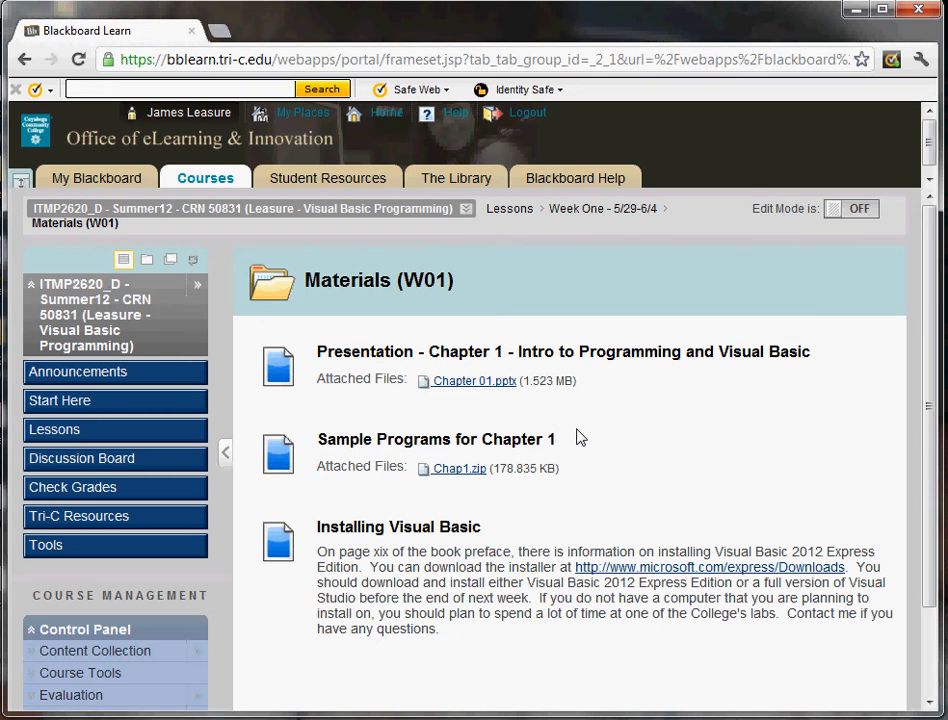
mouse_move(580, 503)
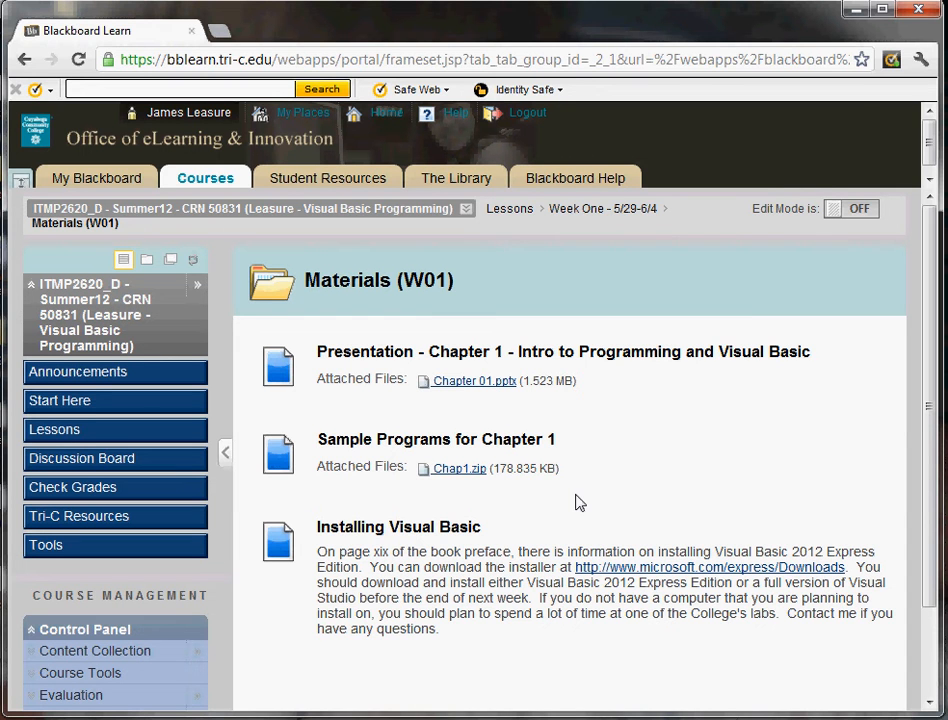
mouse_move(428, 592)
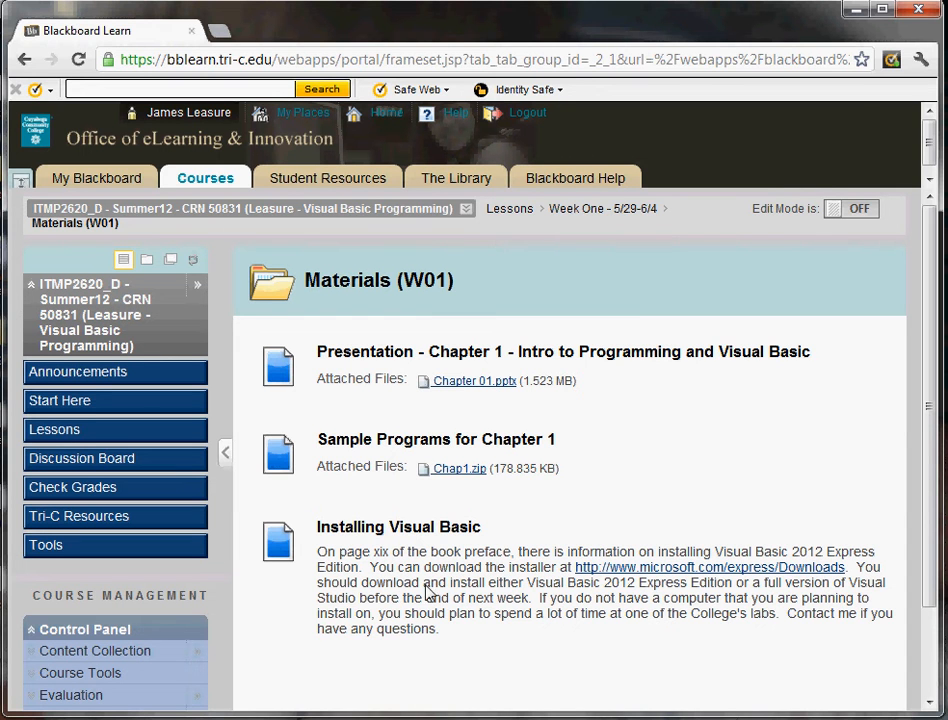
mouse_move(438, 465)
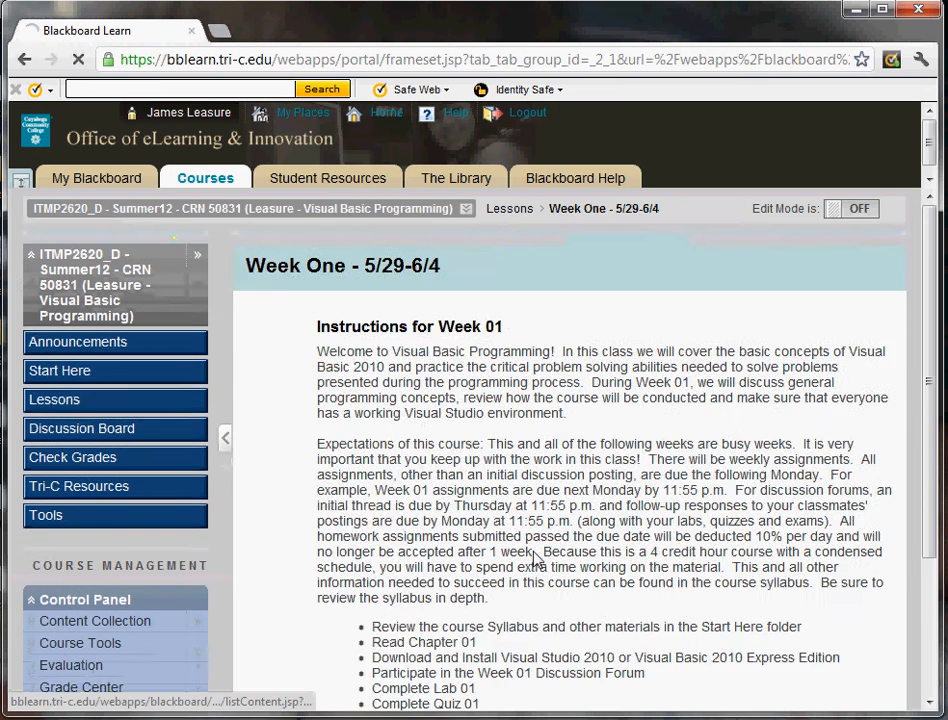
- Scroll down and open Assignments (W01) with Discussion Board, Quiz 01 and Lab 01
scroll(down, 3)
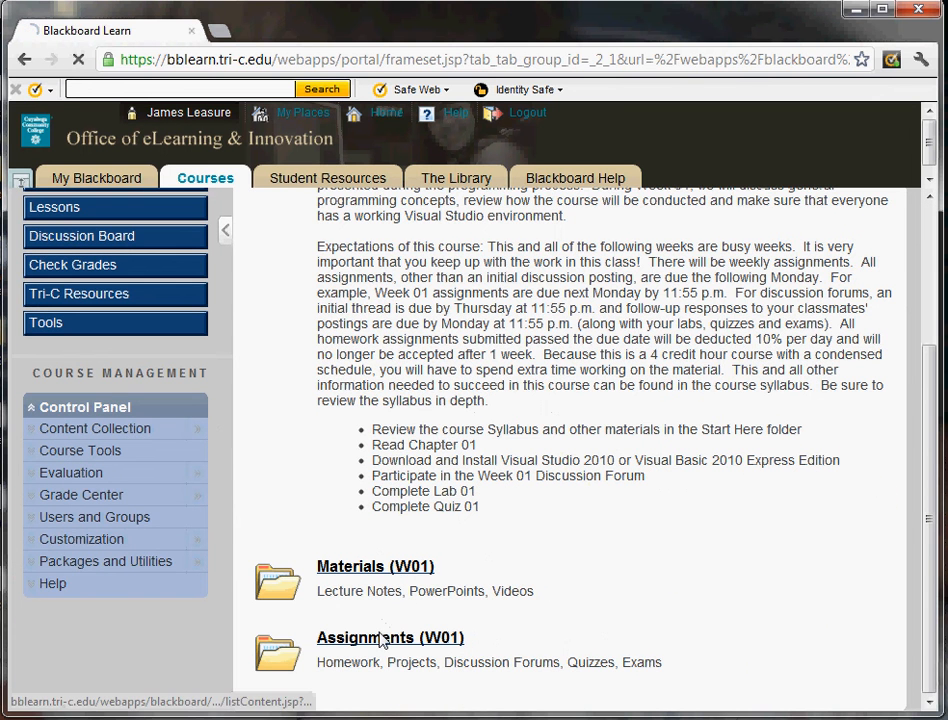
click(390, 637)
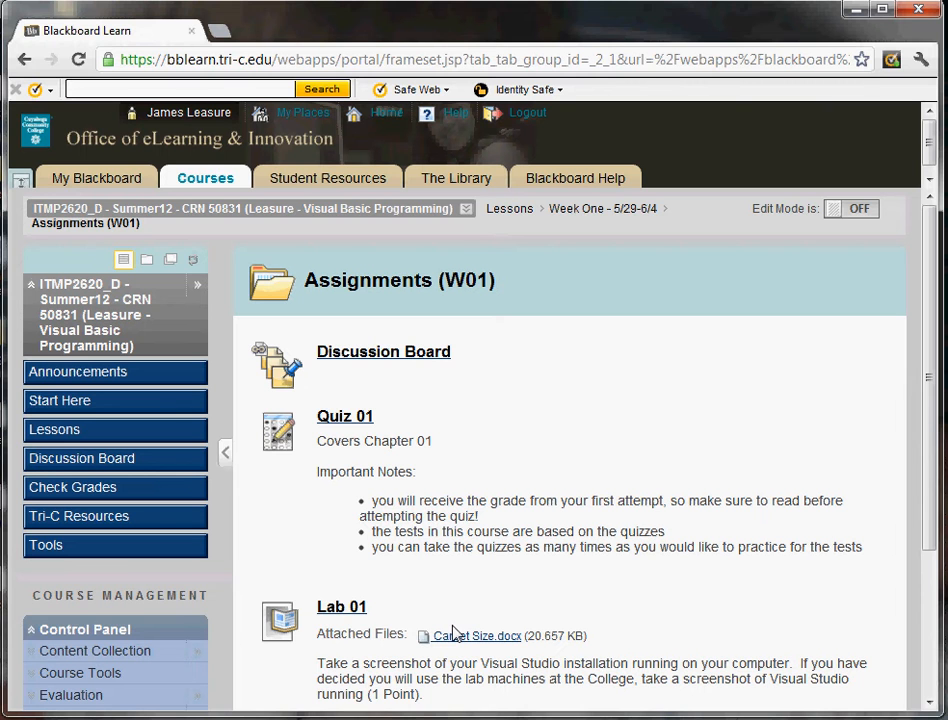
mouse_move(501, 381)
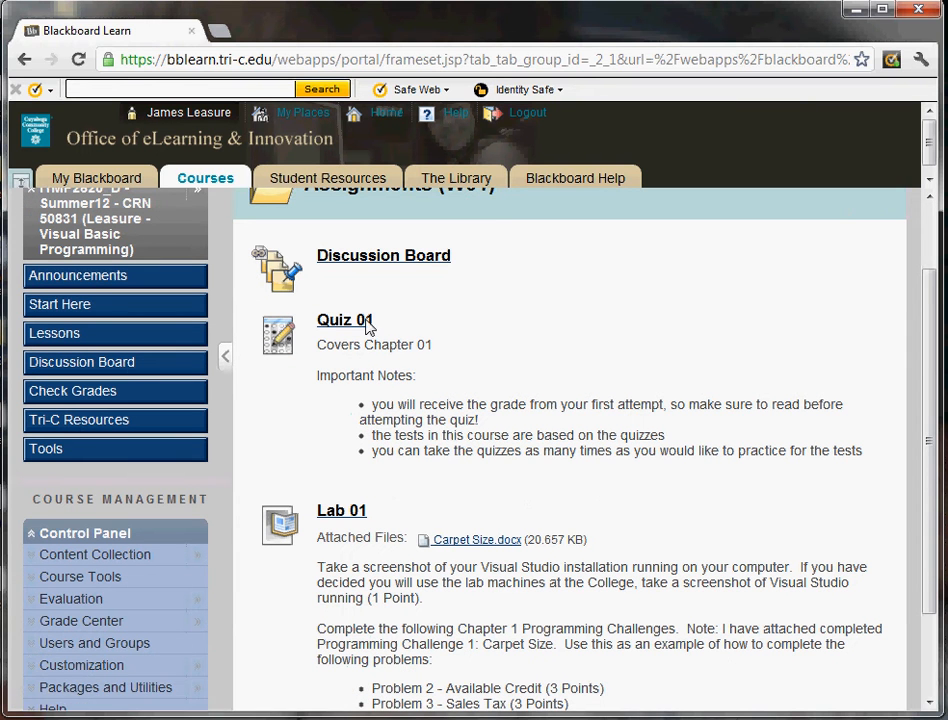
mouse_move(344, 320)
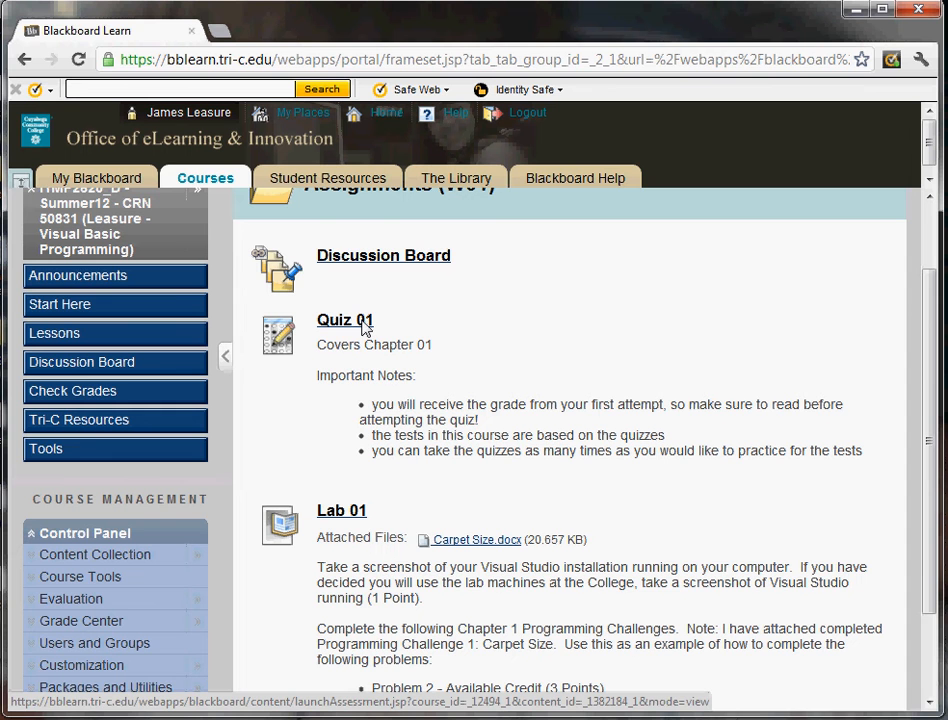
scroll(down, 3)
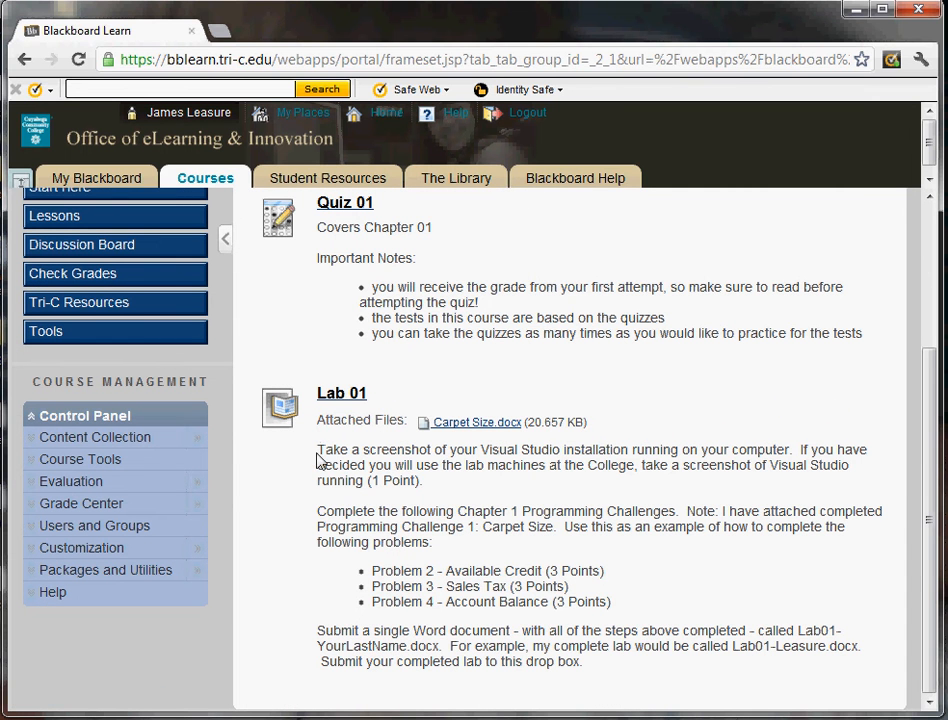
drag(317, 449, 583, 662)
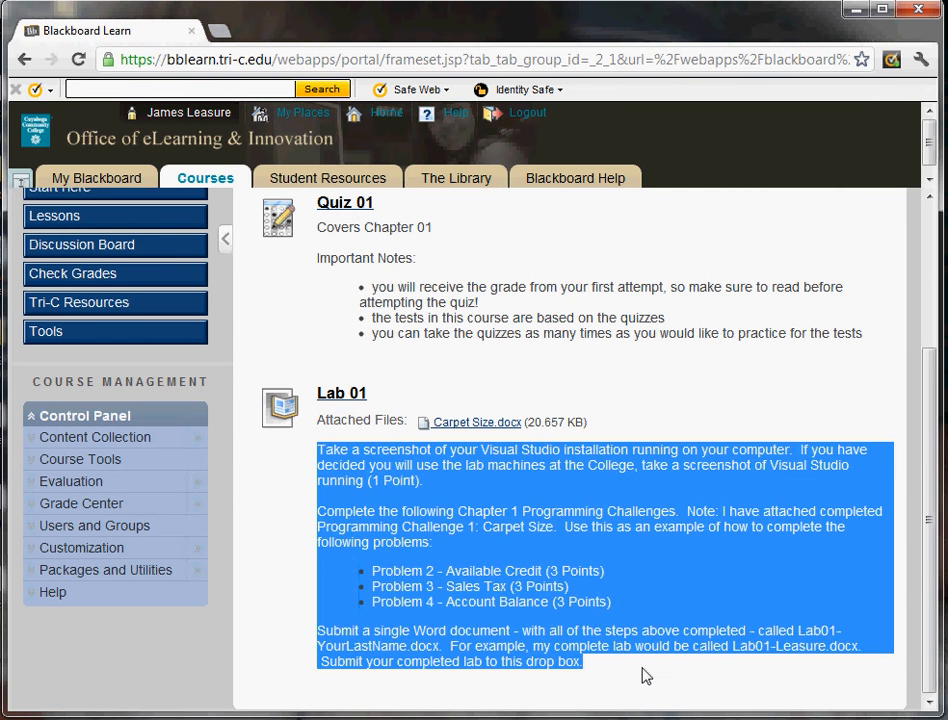
click(615, 657)
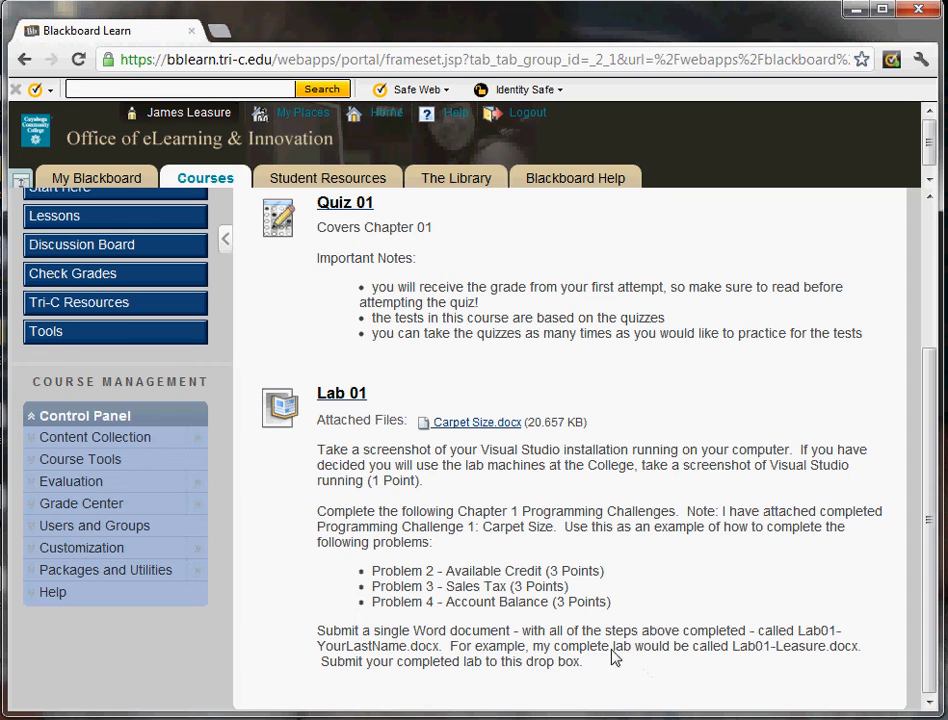
drag(317, 449, 582, 661)
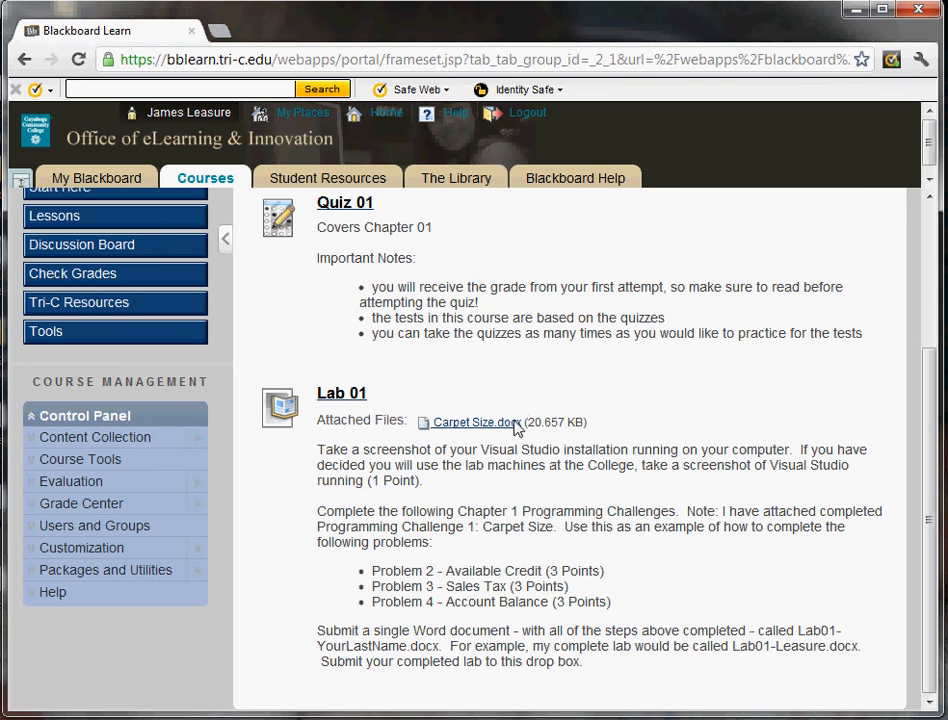
mouse_move(462, 456)
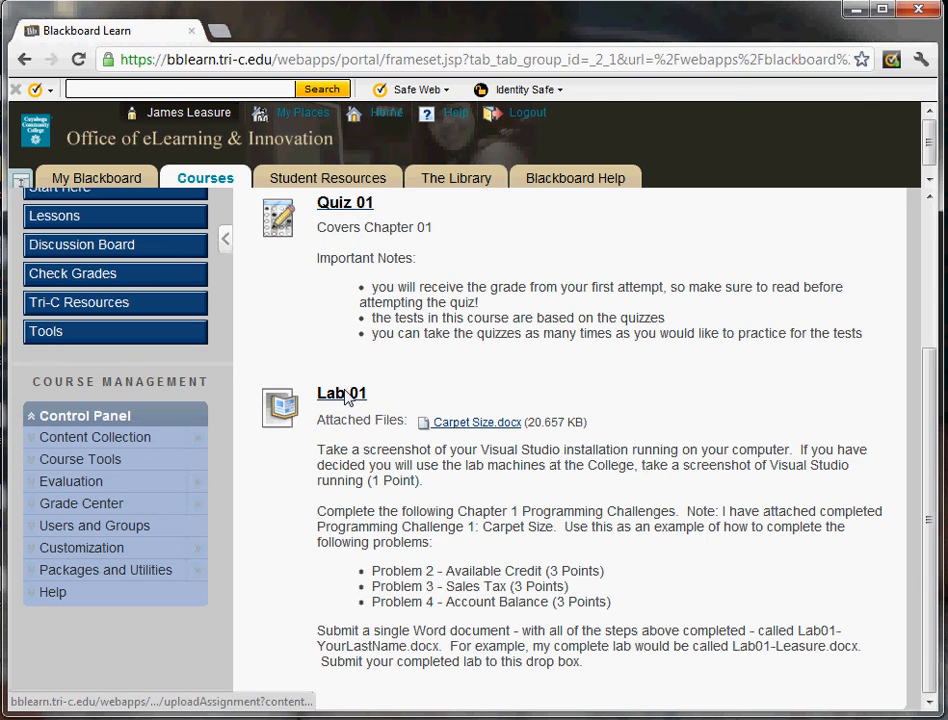
- Open Lab 01's upload page and scroll through its Attach File and Submit sections
click(342, 393)
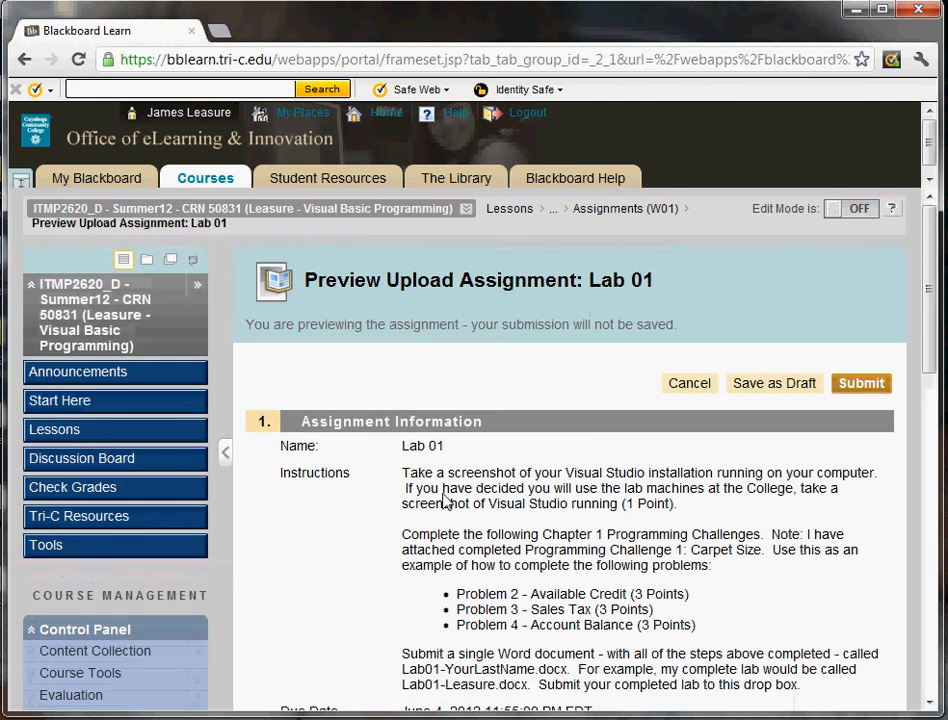
scroll(down, 3)
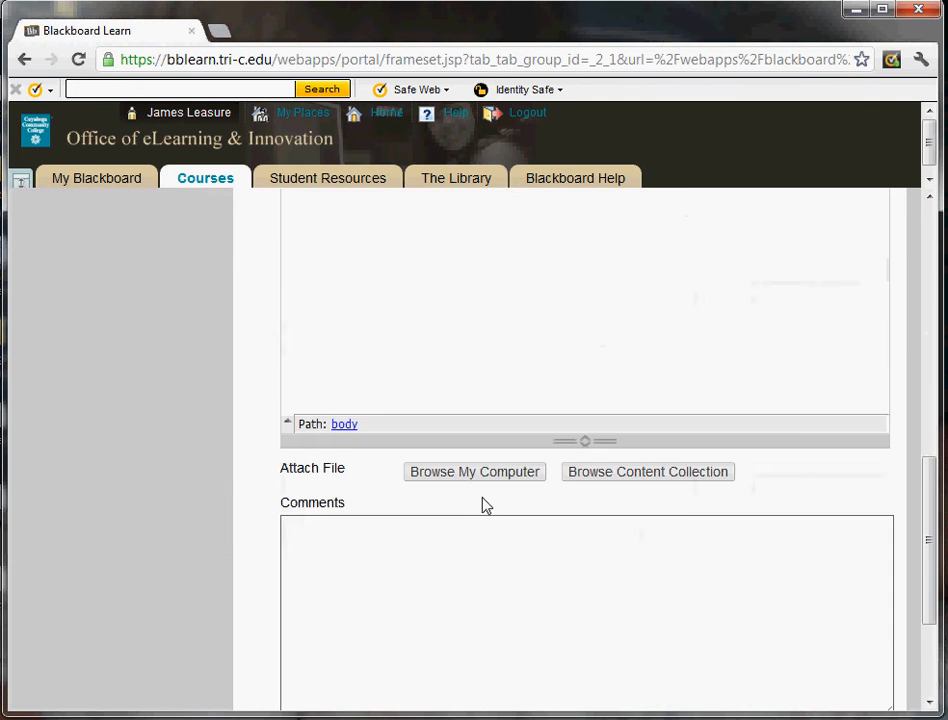
scroll(down, 3)
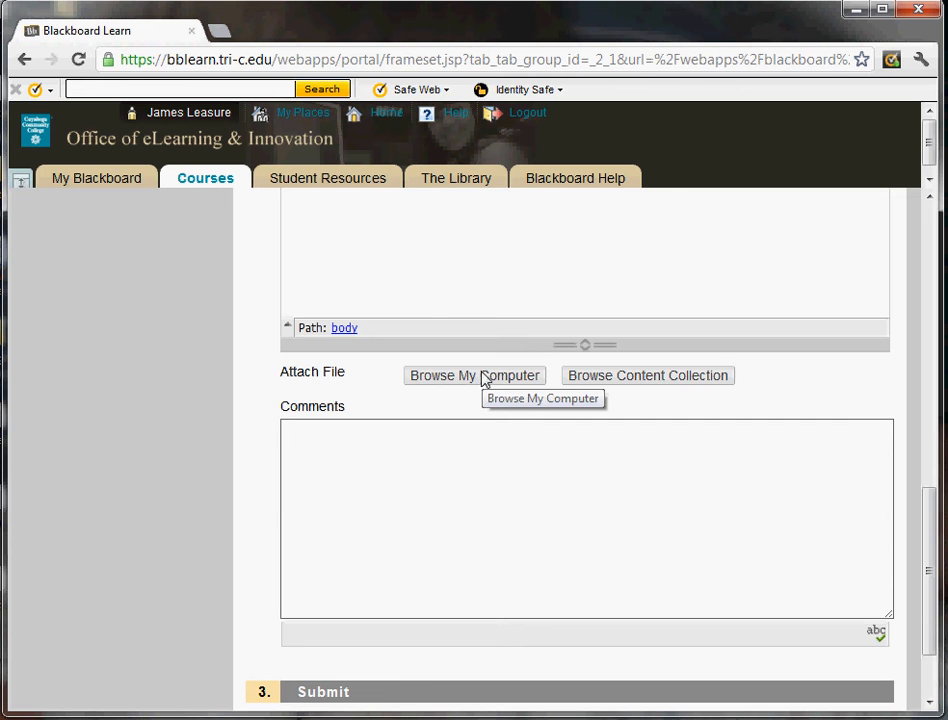
mouse_move(475, 406)
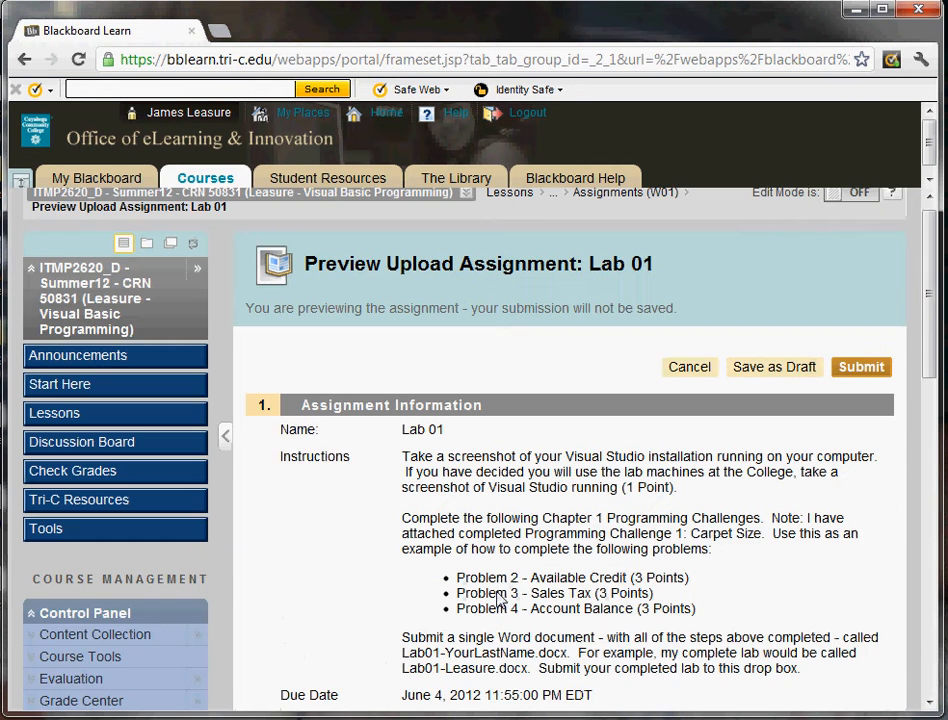
scroll(down, 3)
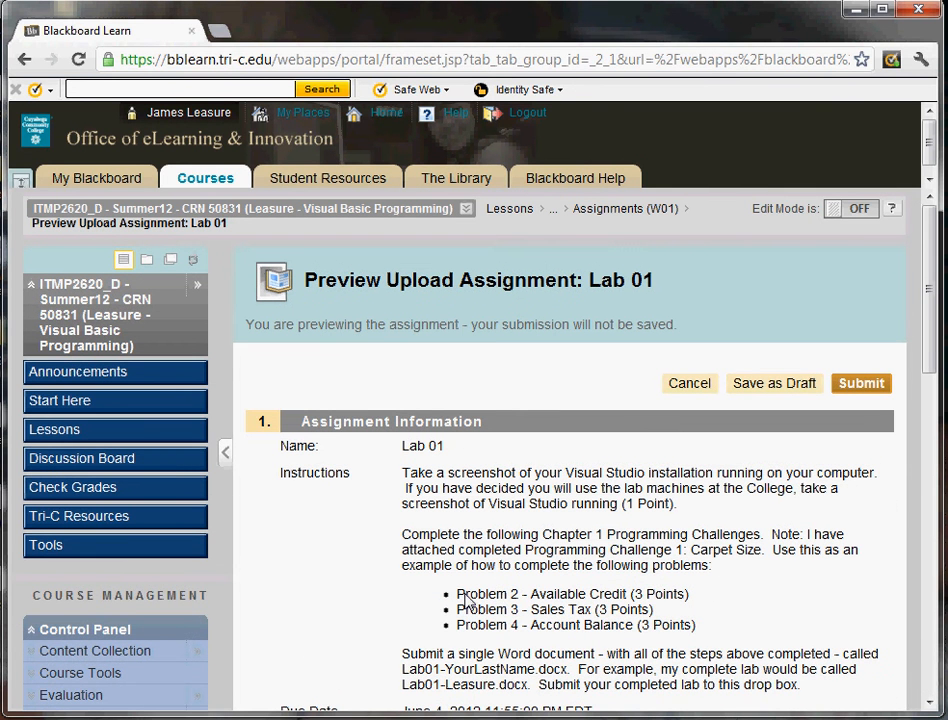
mouse_move(458, 598)
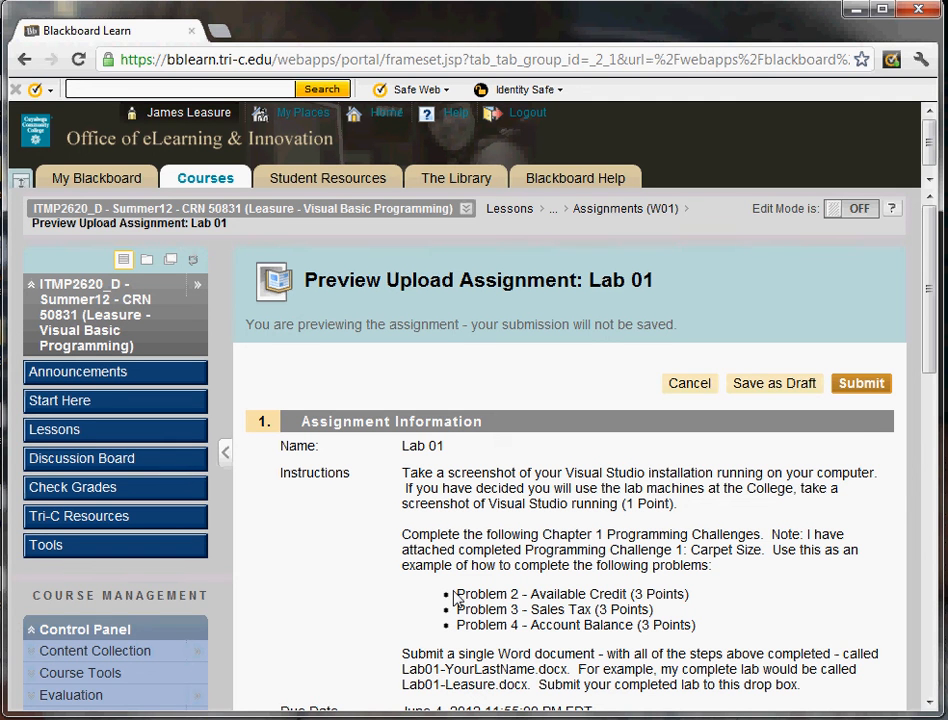
scroll(down, 3)
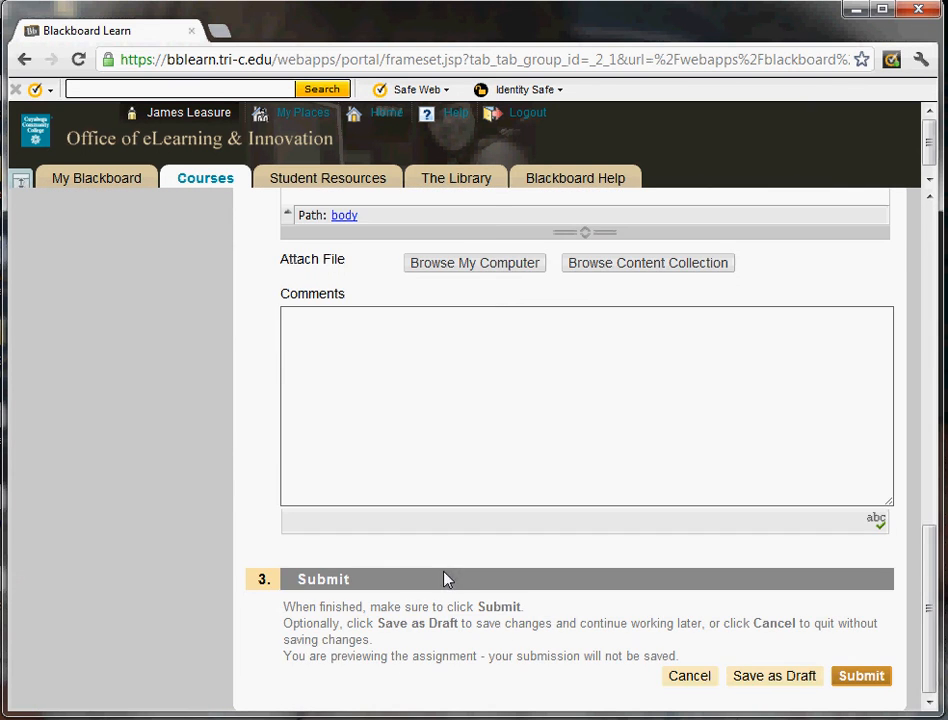
scroll(up, 3)
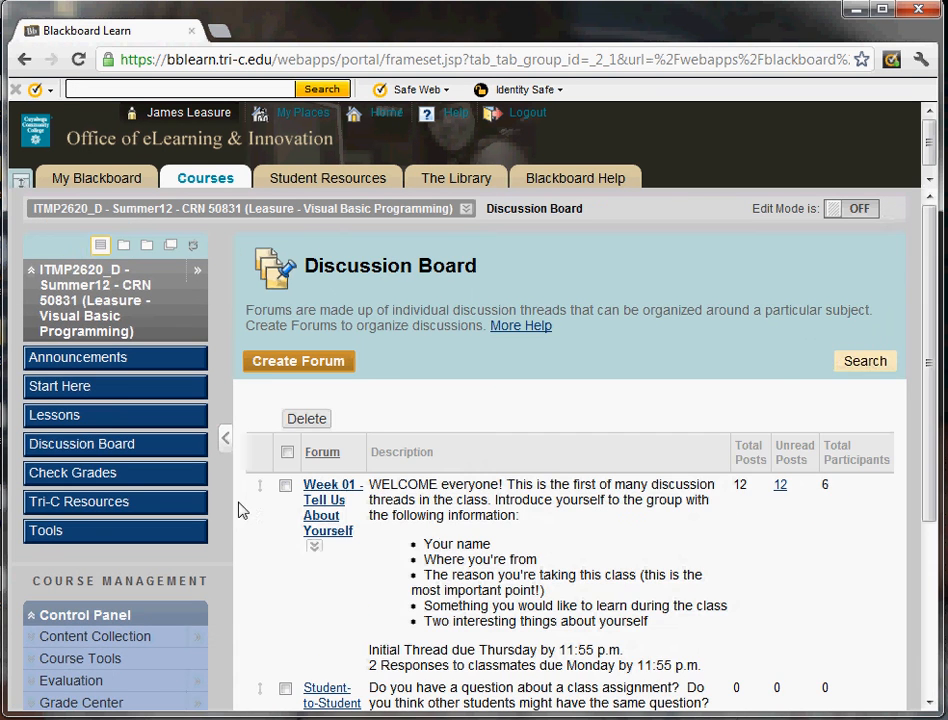
- Scroll the Discussion Board and open the Week 01 - Tell Us About Yourself forum
scroll(down, 3)
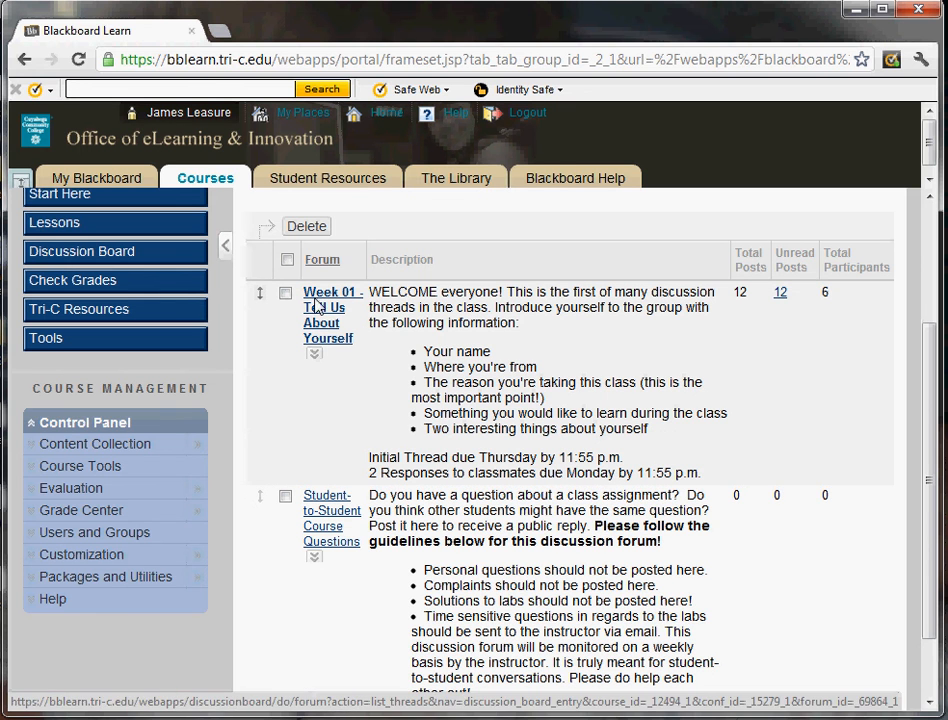
click(328, 329)
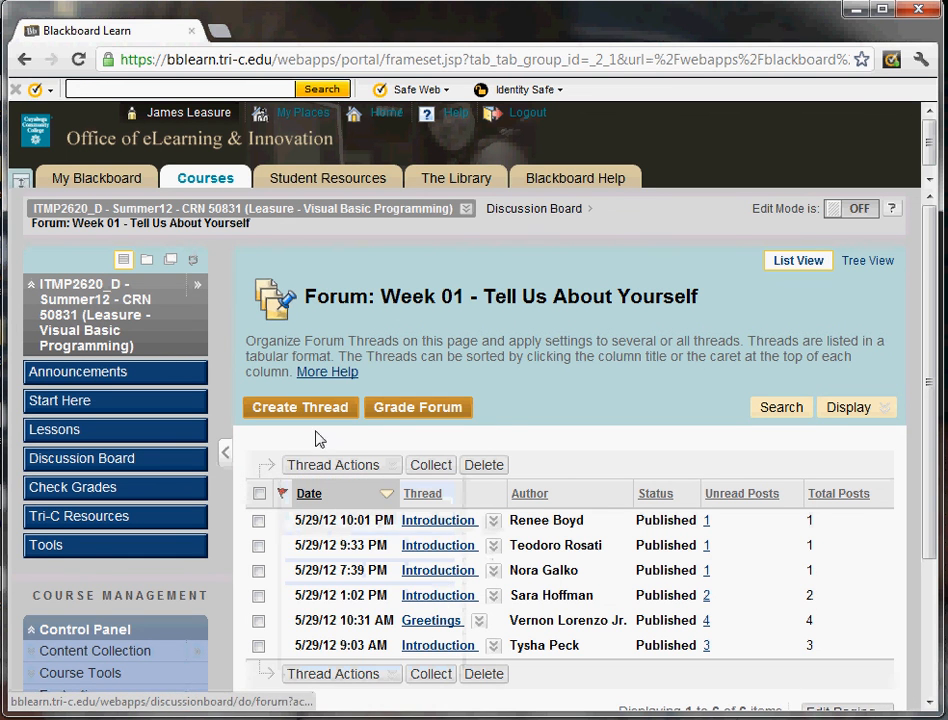
click(299, 407)
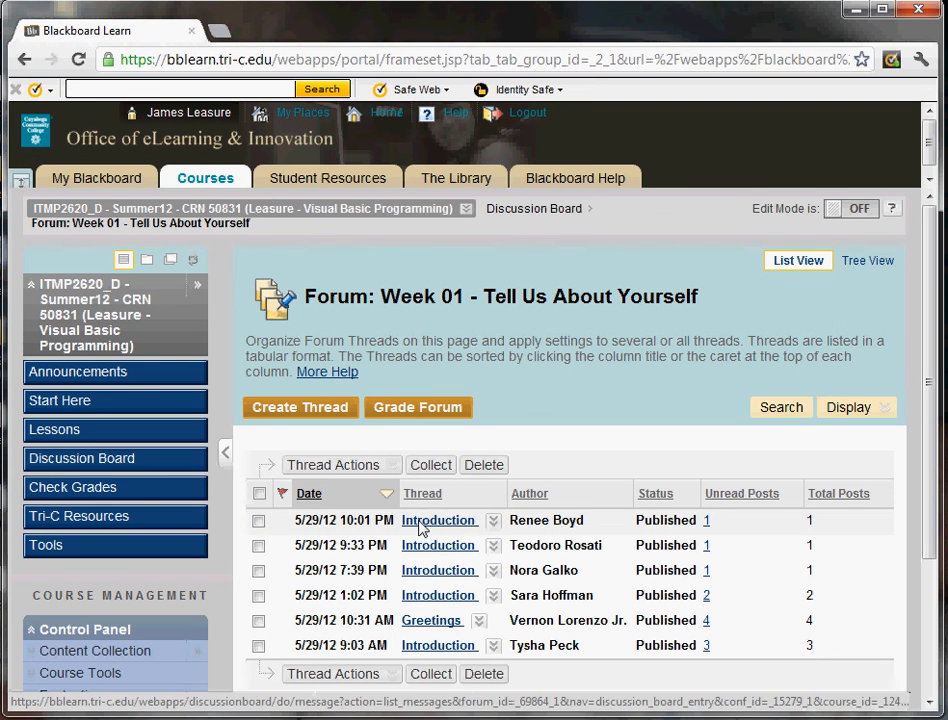
mouse_move(430, 537)
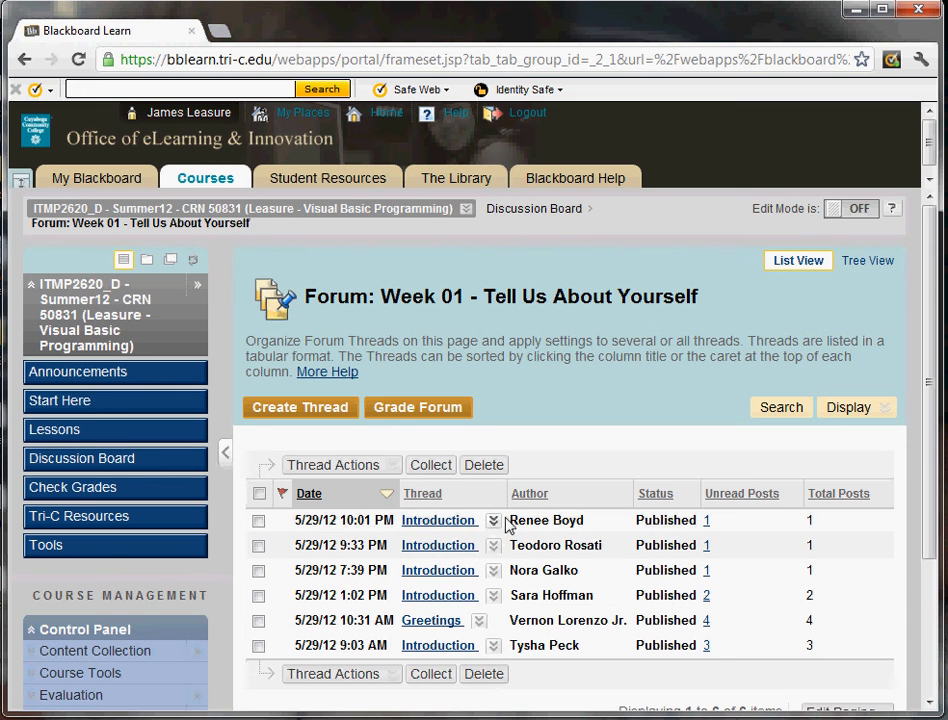
mouse_move(532, 520)
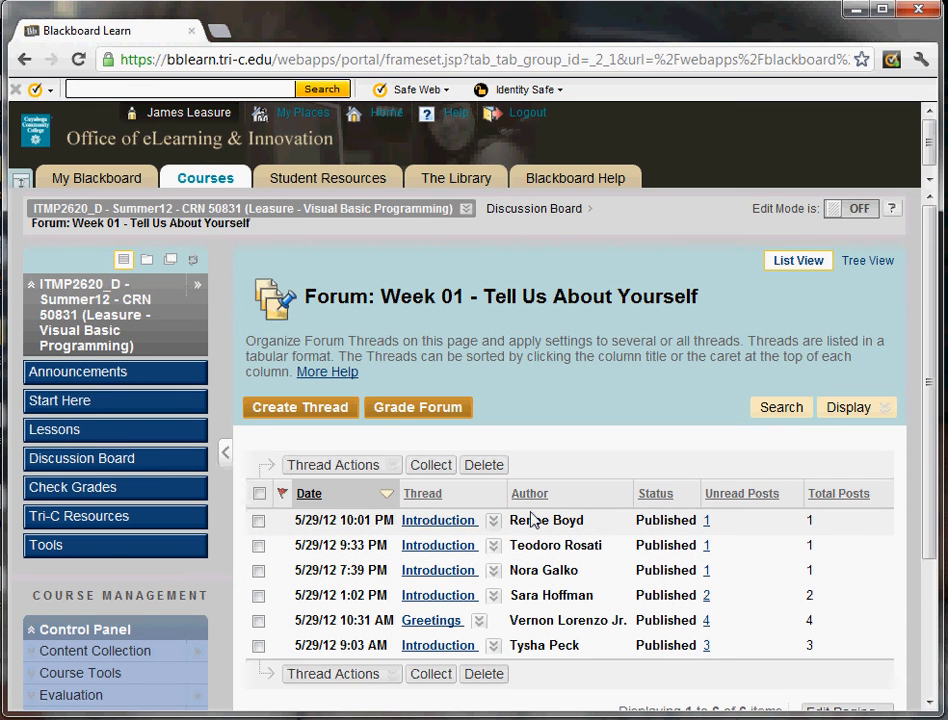
mouse_move(135, 524)
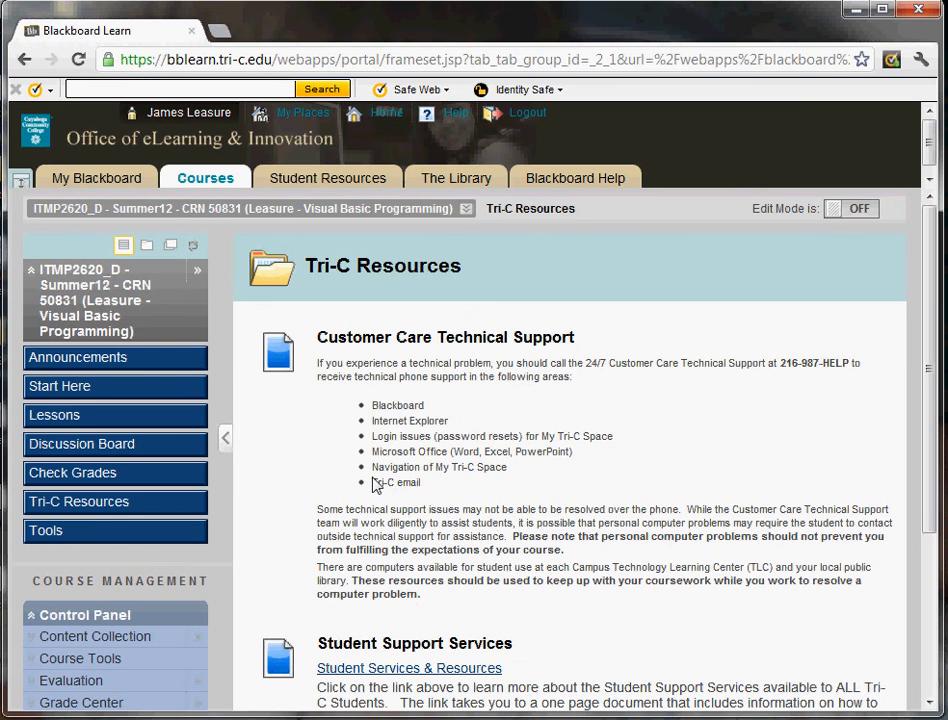
mouse_move(310, 460)
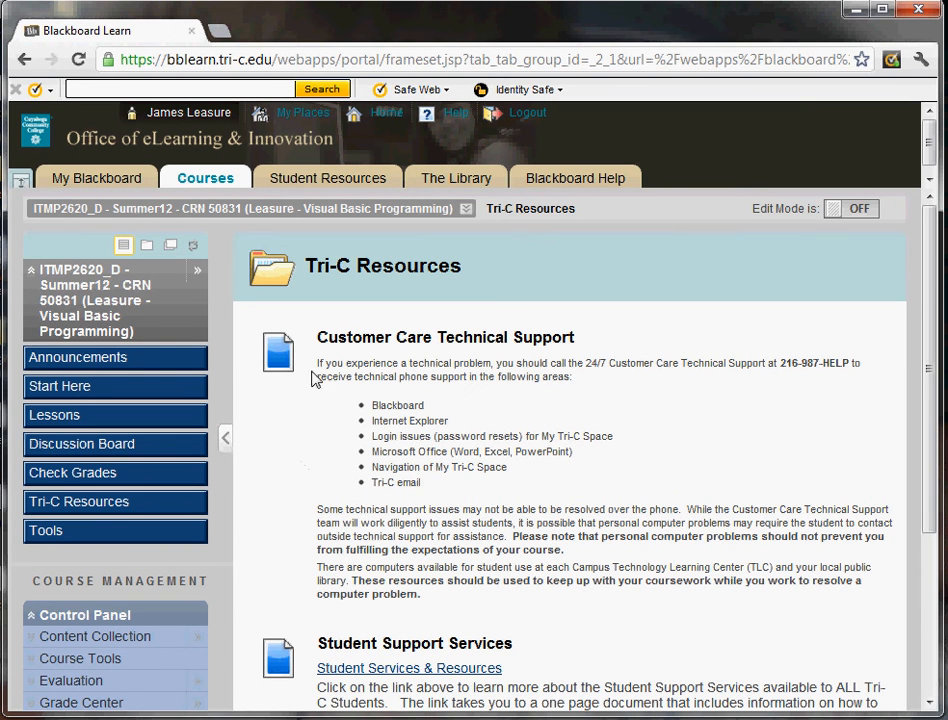
mouse_move(398, 485)
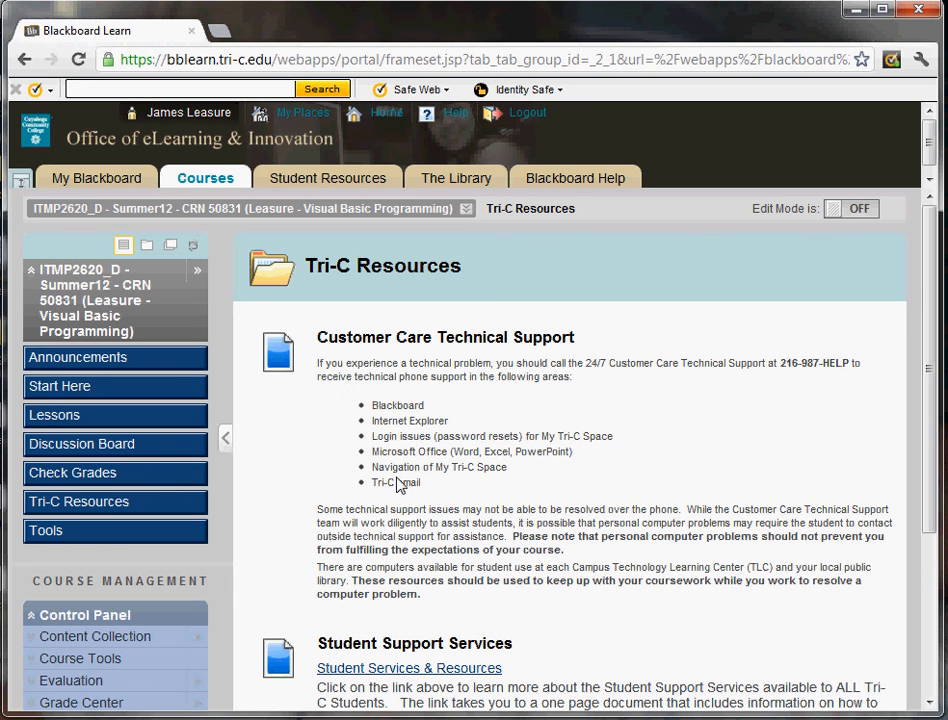
mouse_move(407, 410)
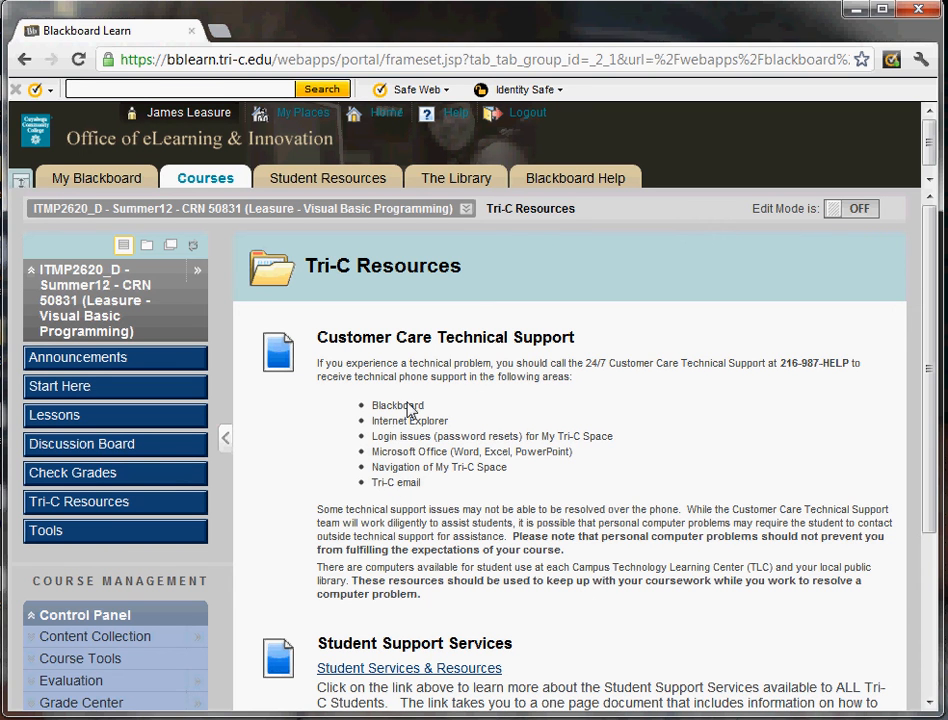
mouse_move(374, 562)
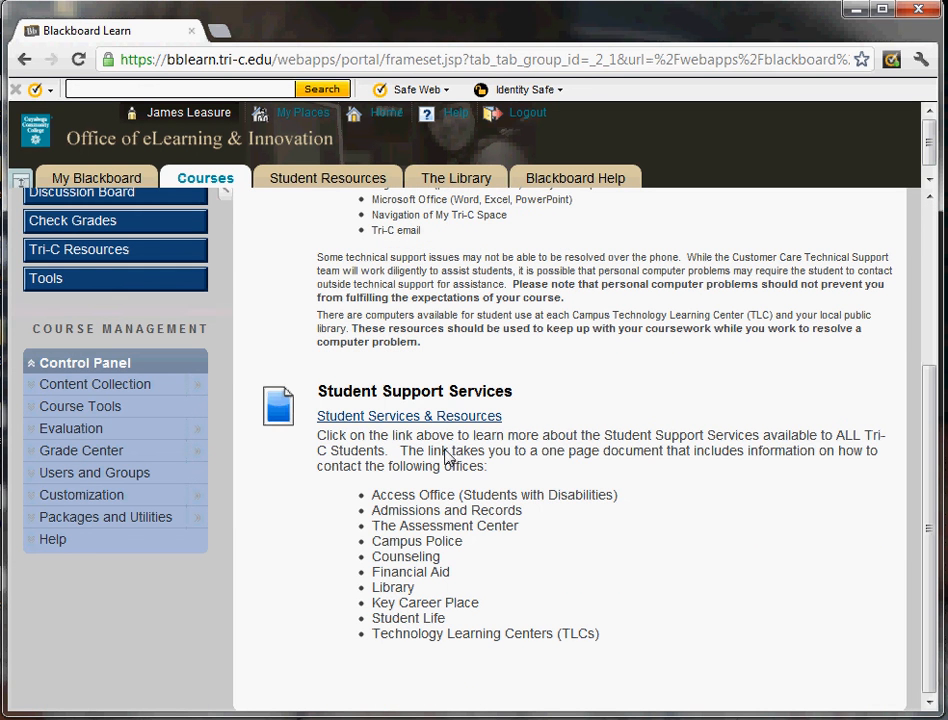
mouse_move(372, 471)
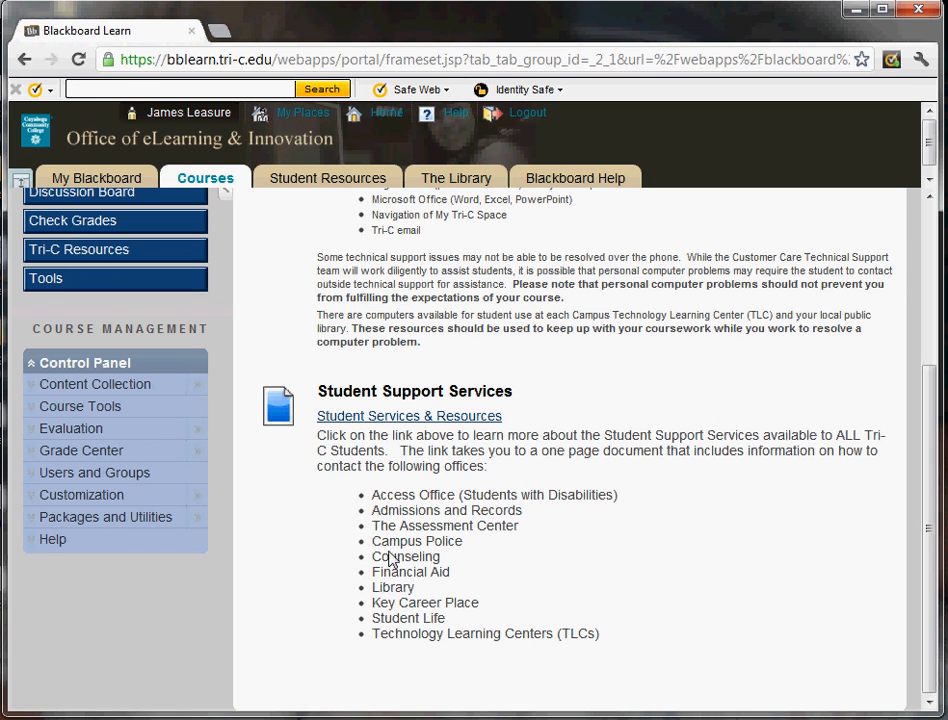
mouse_move(362, 565)
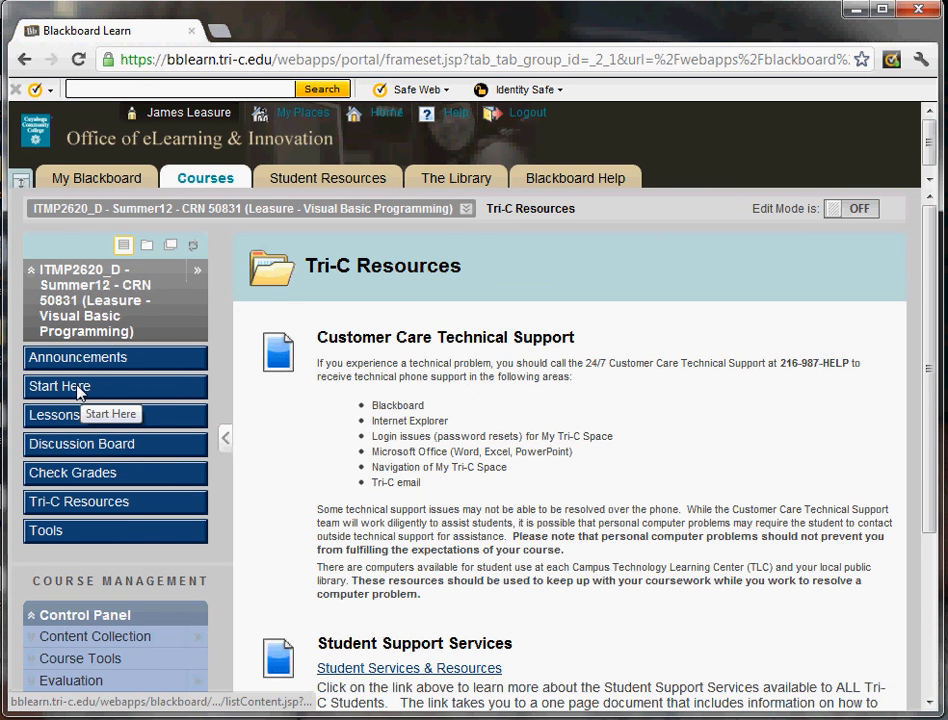
- Return from Tri-C Resources to the course's Start Here page
click(59, 386)
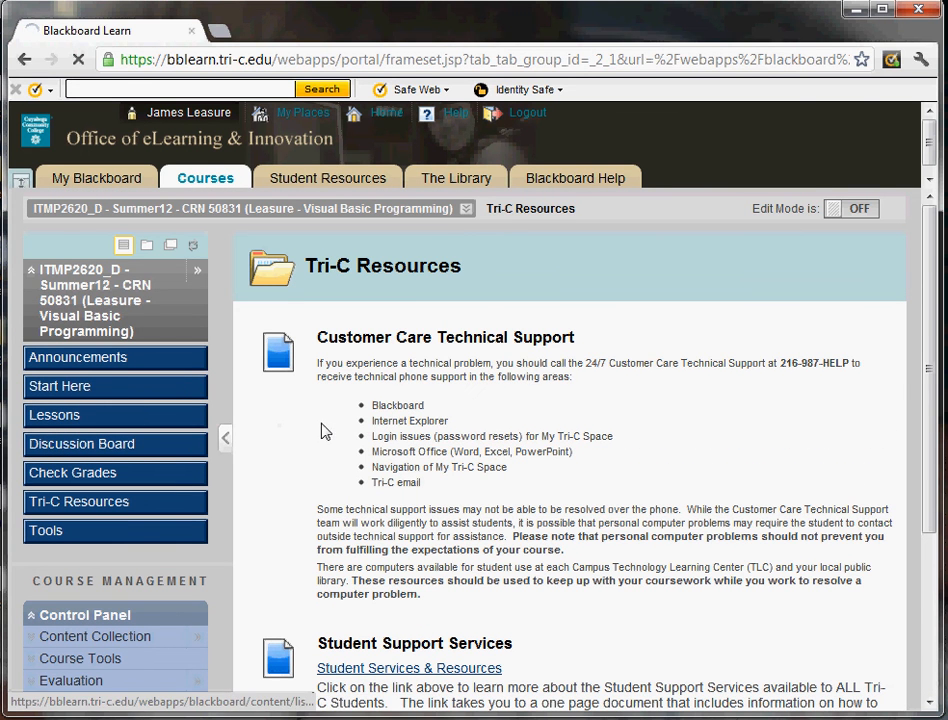
- From the Start Here page, download 2012Summer-ITMP2620-10Week-Syllabus.doc and open it in Word
click(60, 386)
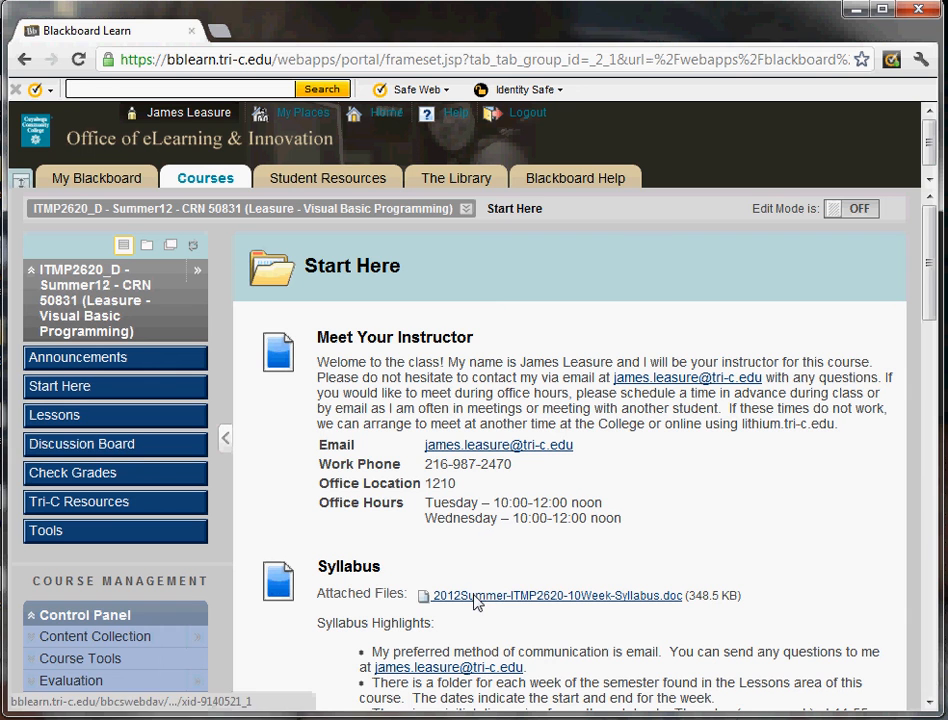
click(553, 595)
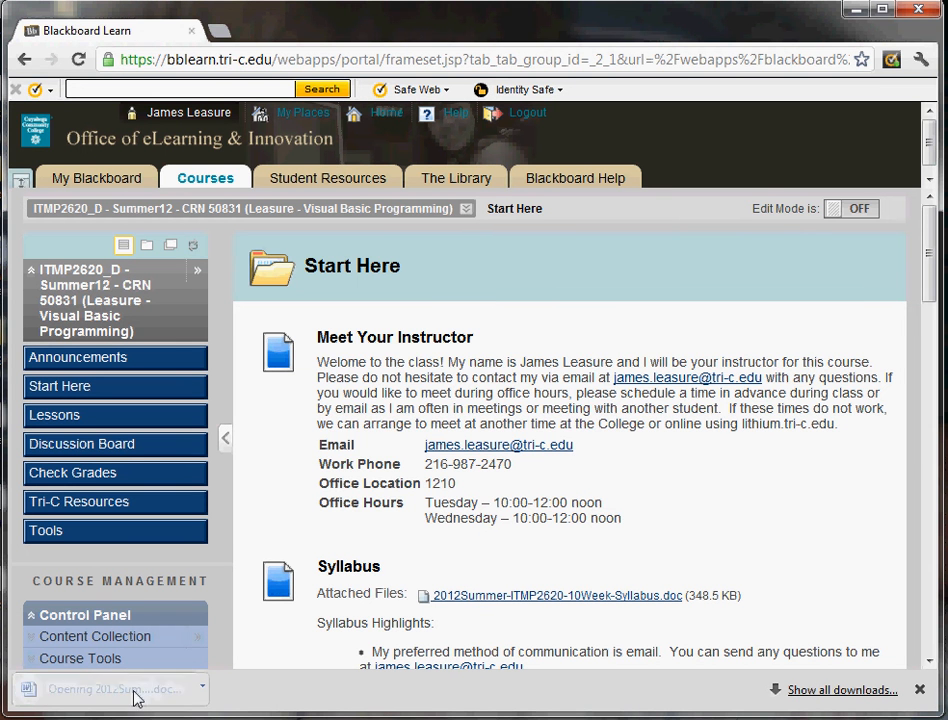
click(113, 689)
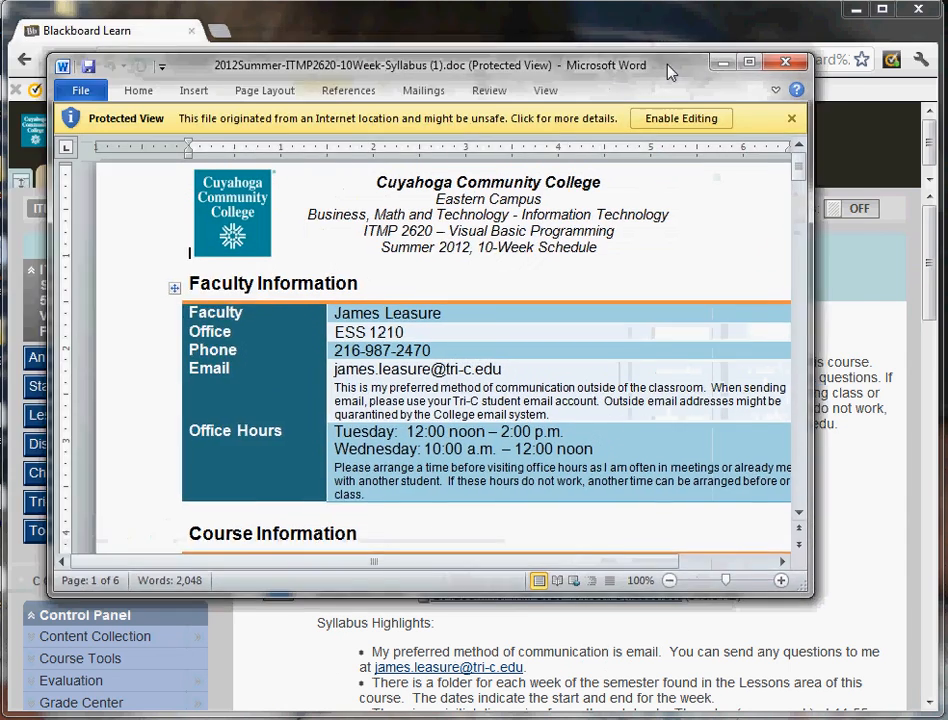
- Maximize the syllabus window and scroll through the course information table
drag(400, 65, 380, 12)
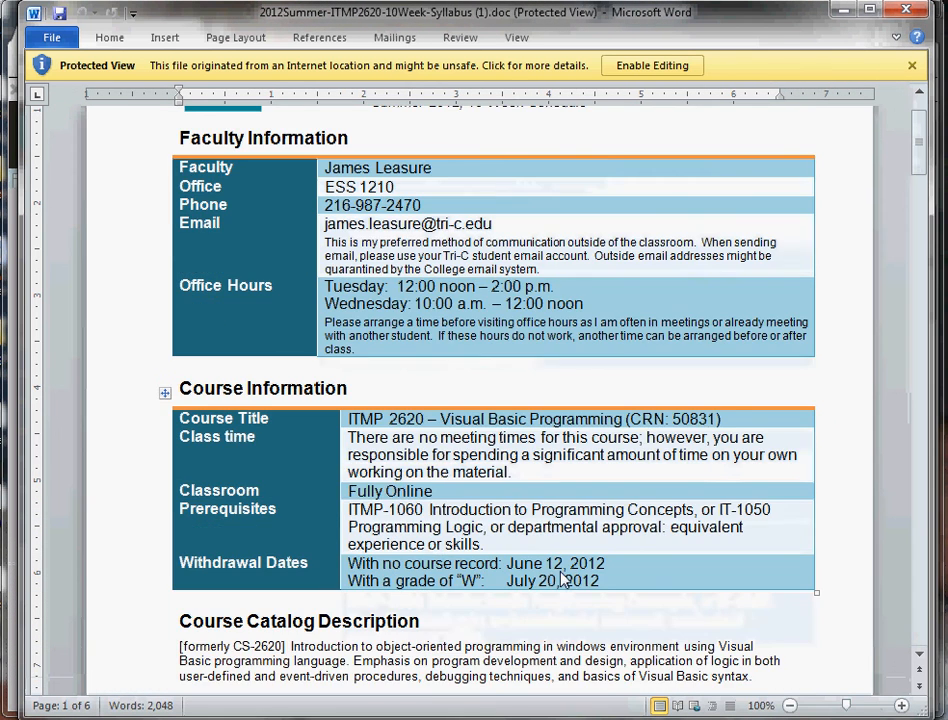
scroll(down, 3)
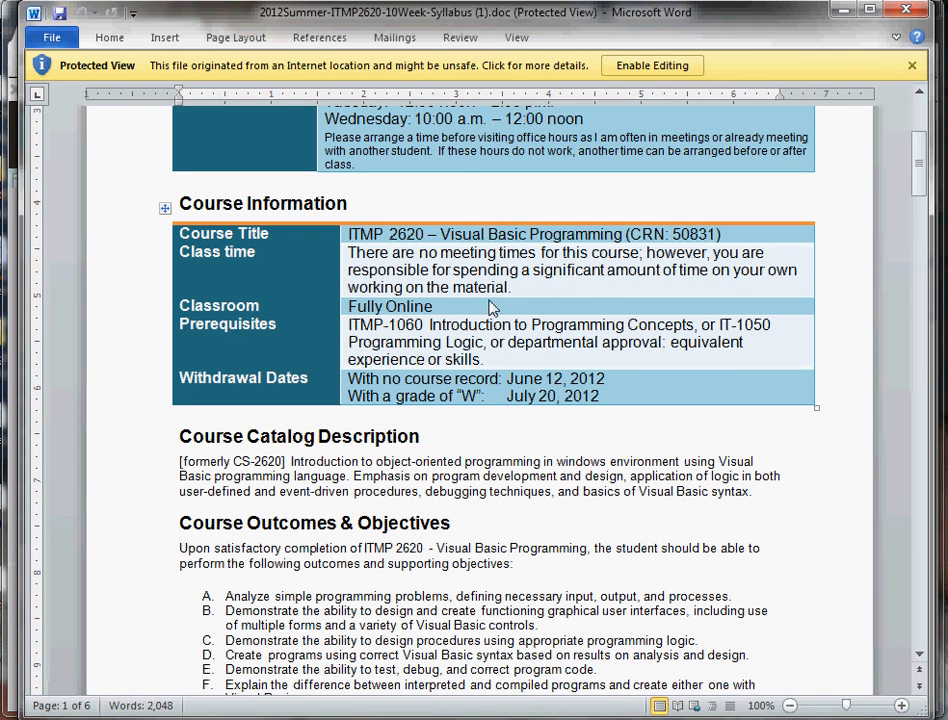
mouse_move(640, 427)
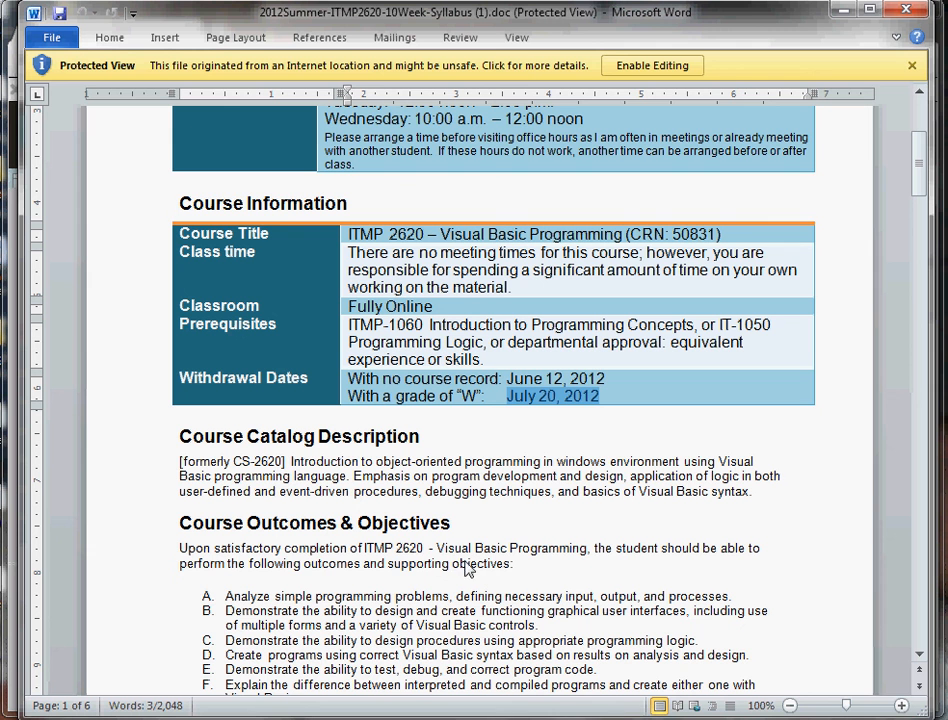
mouse_move(420, 527)
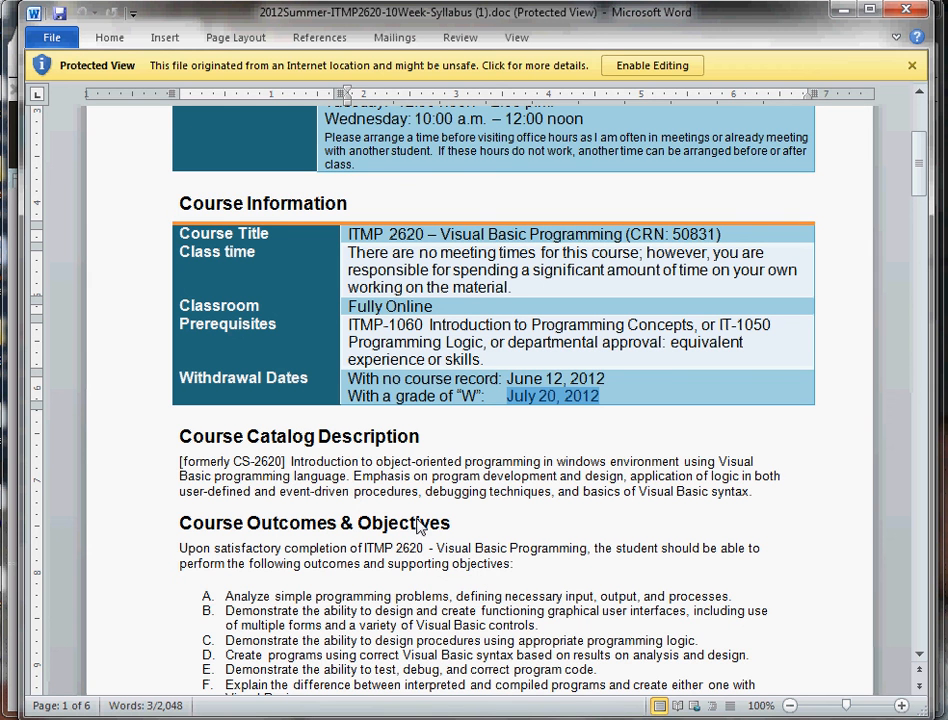
scroll(down, 3)
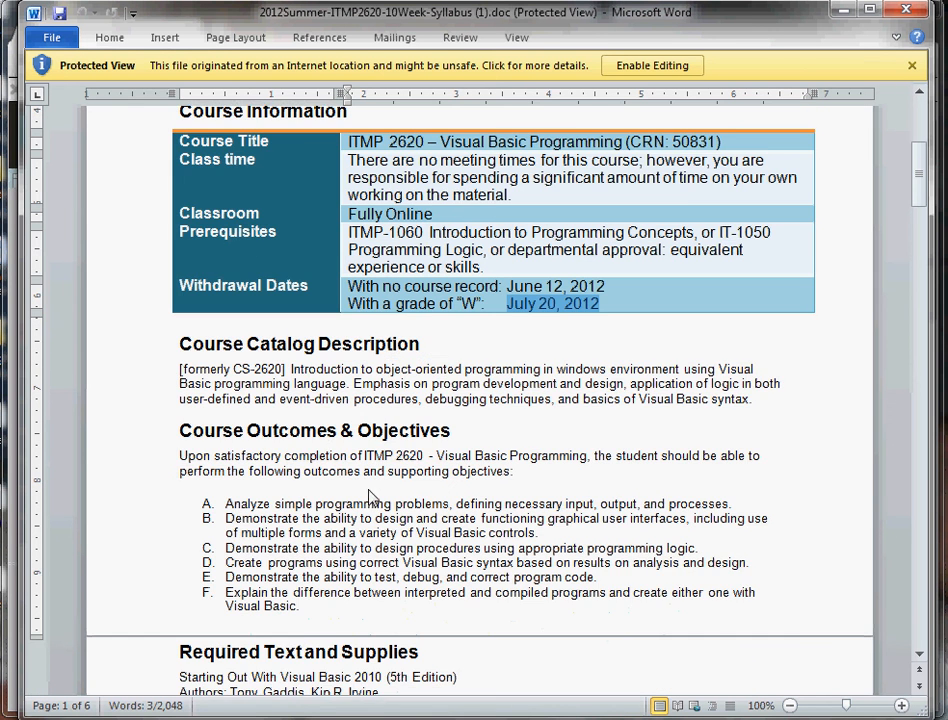
scroll(down, 3)
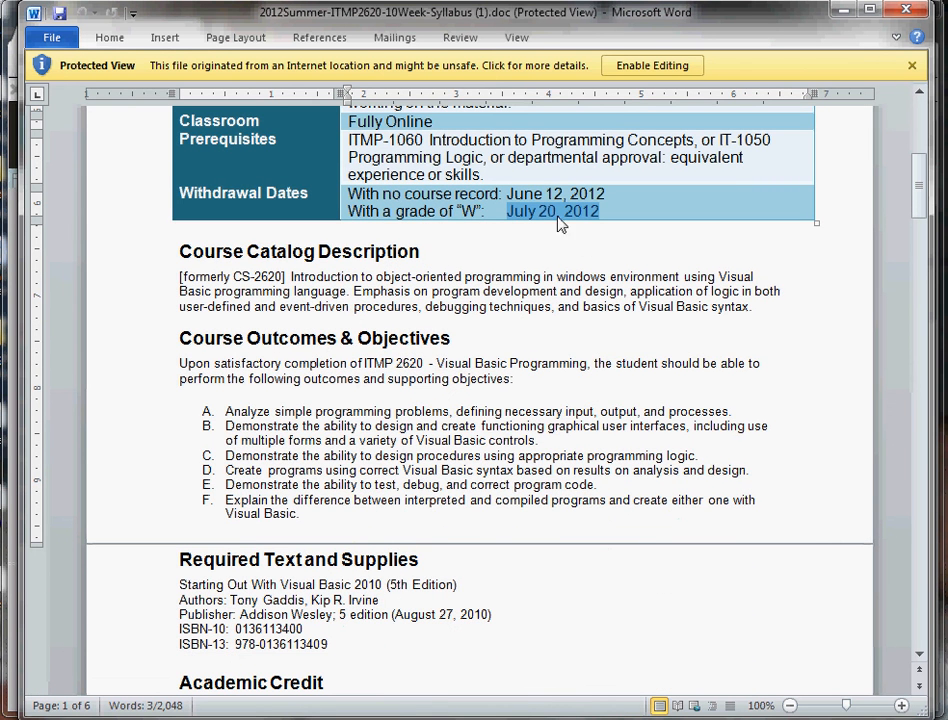
- Deselect the July 20, 2012 withdrawal date and scroll past Required Text and Academic Credit
click(392, 411)
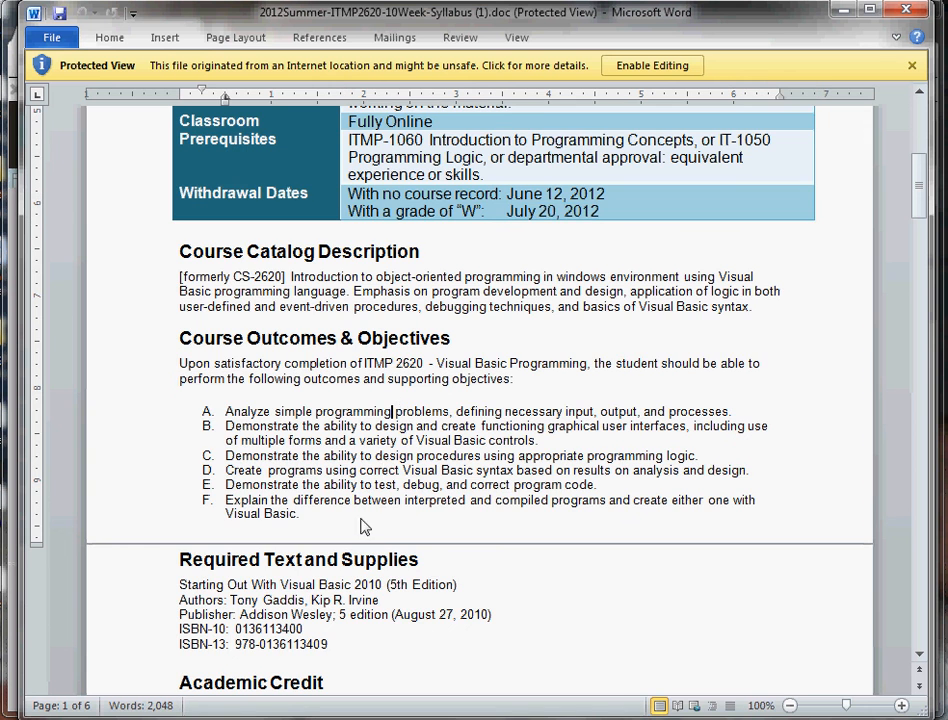
scroll(down, 3)
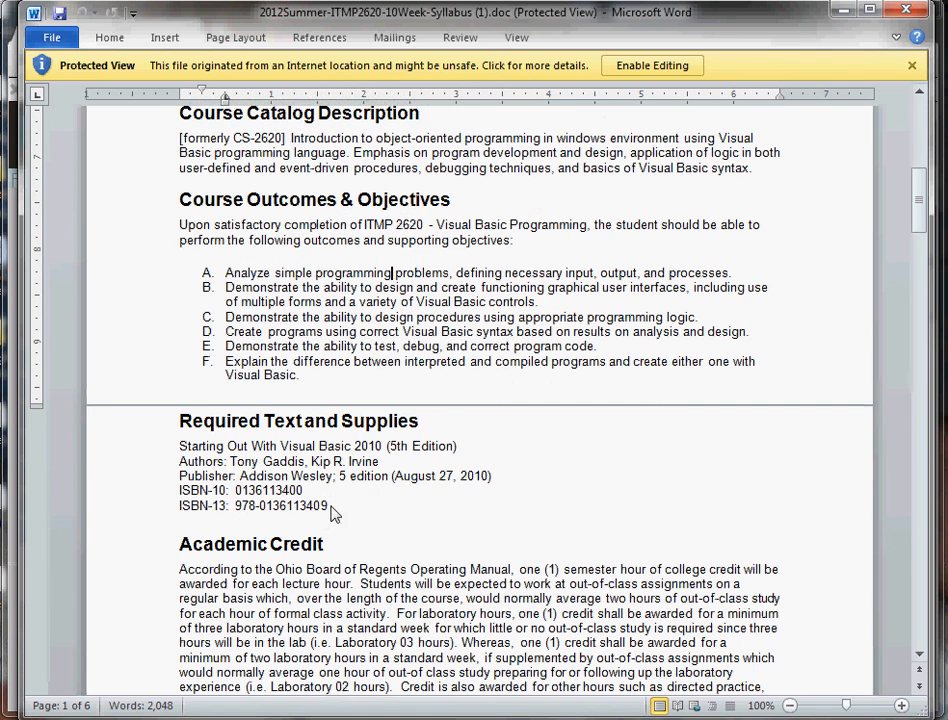
scroll(down, 3)
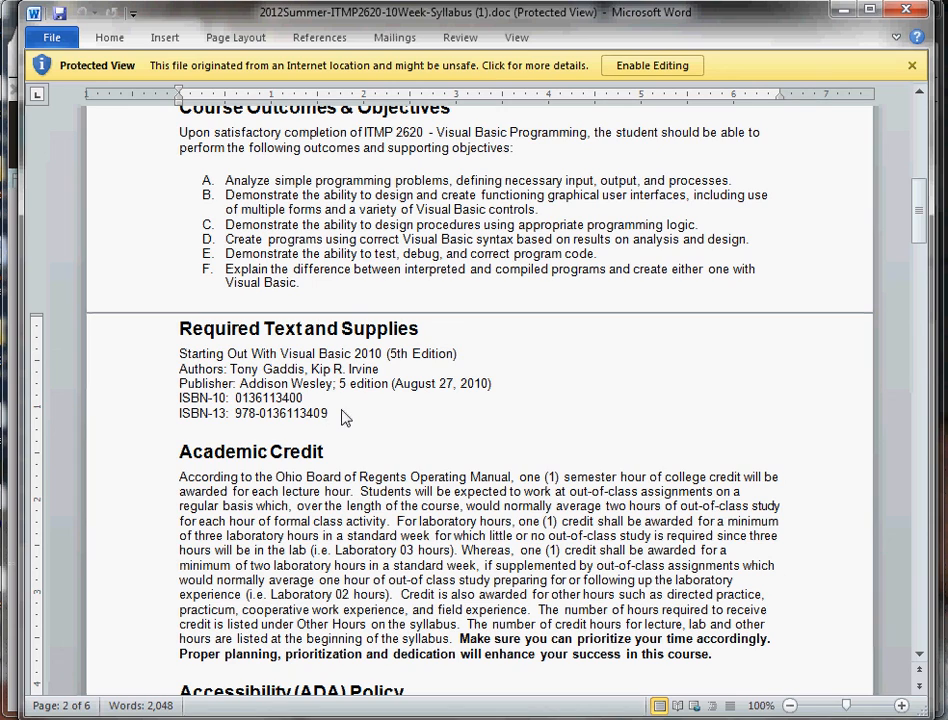
mouse_move(443, 596)
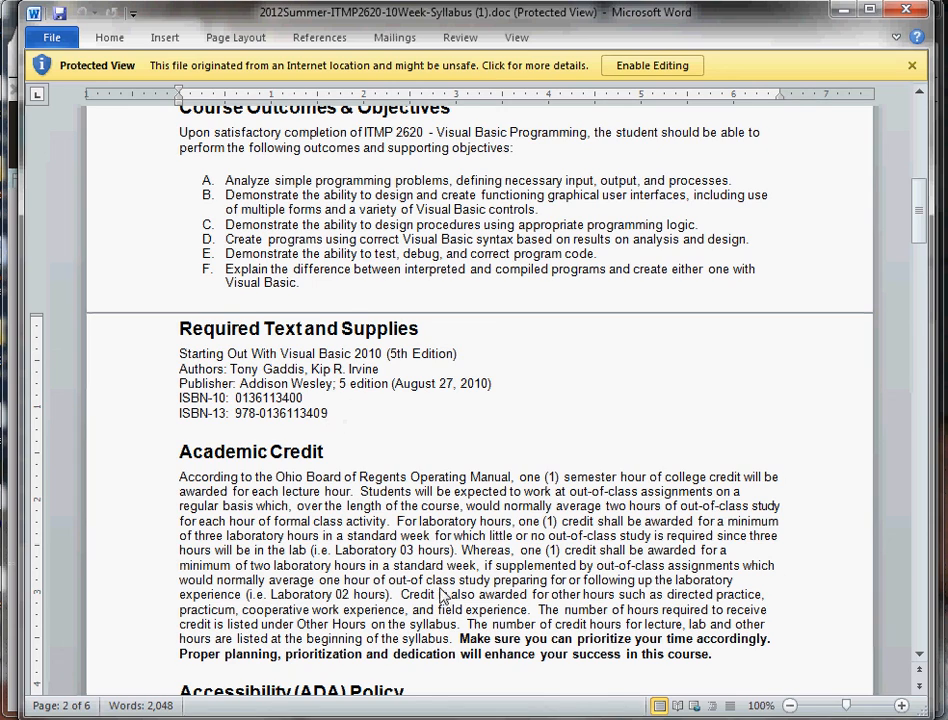
scroll(down, 3)
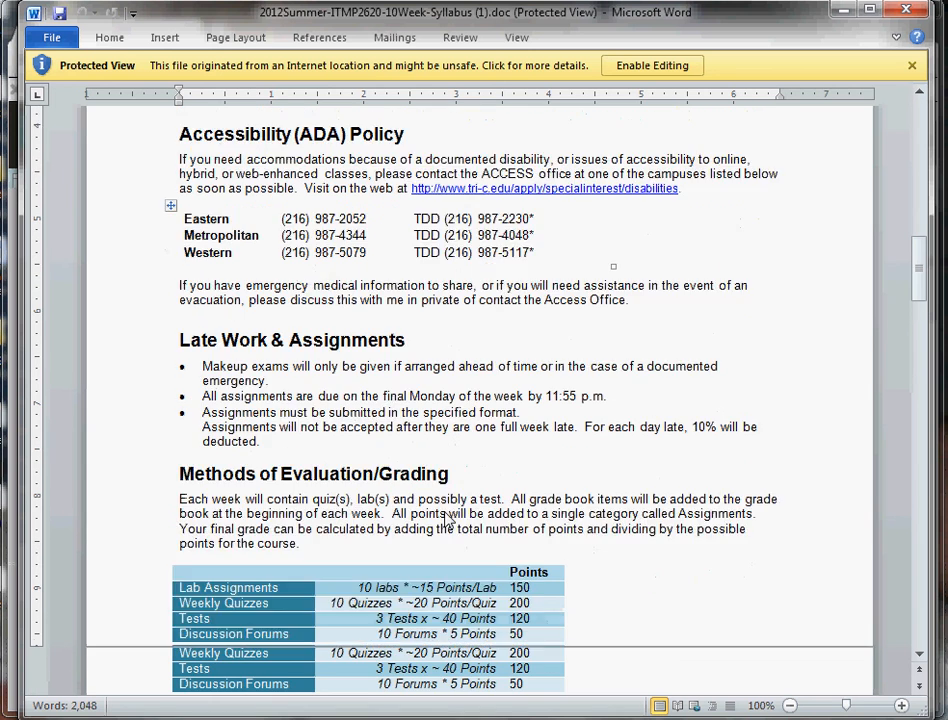
- Scroll through Accessibility, Late Work, Grading, Course Schedule and Technology Requirements to Pass/No Pass
scroll(down, 3)
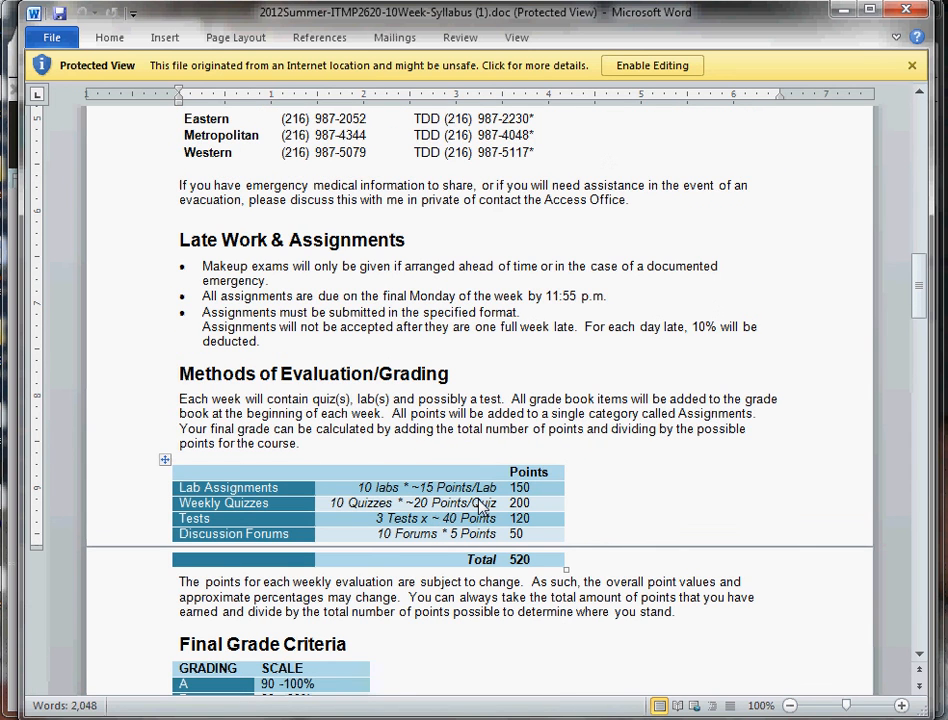
mouse_move(470, 527)
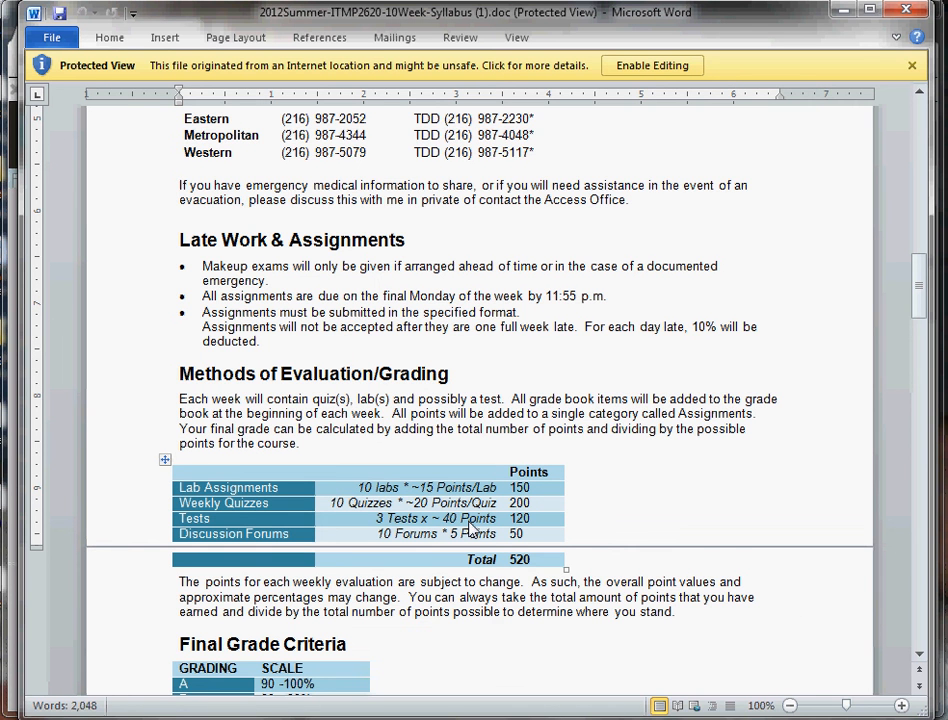
scroll(down, 3)
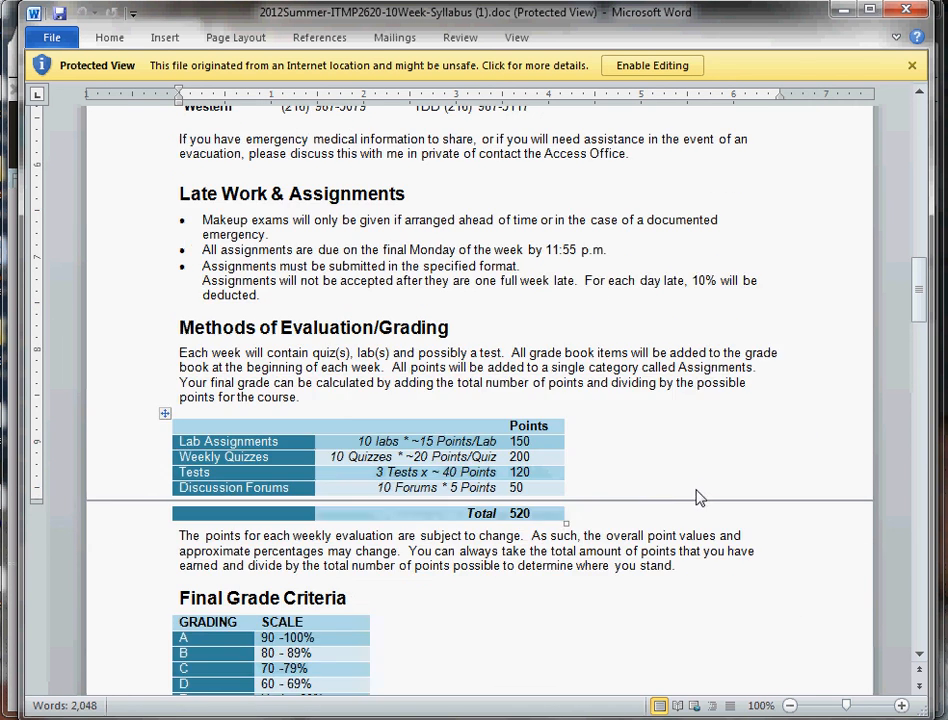
scroll(down, 3)
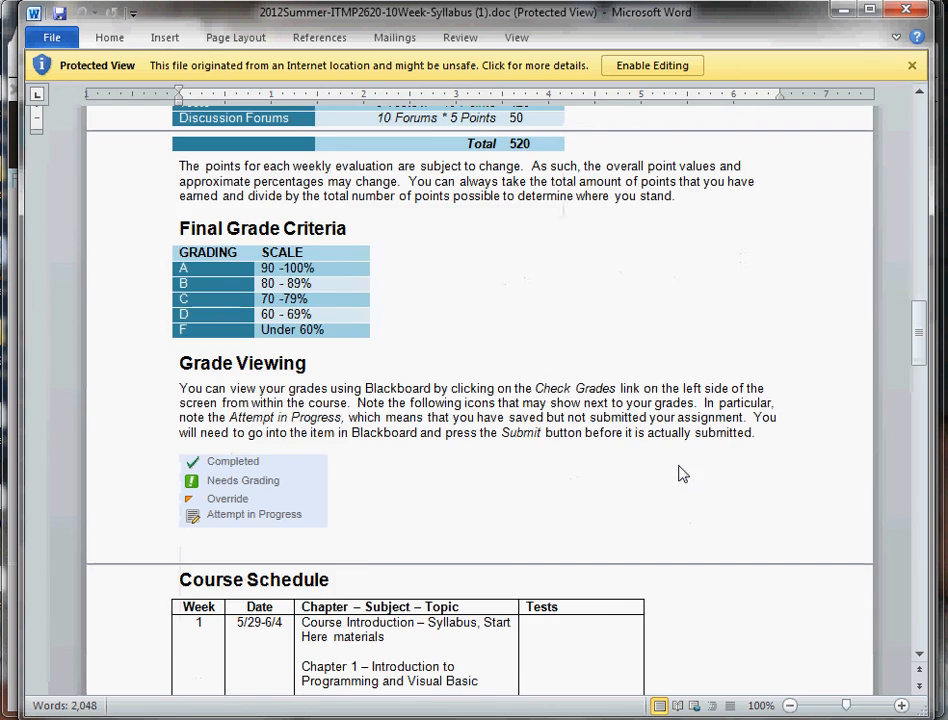
scroll(down, 3)
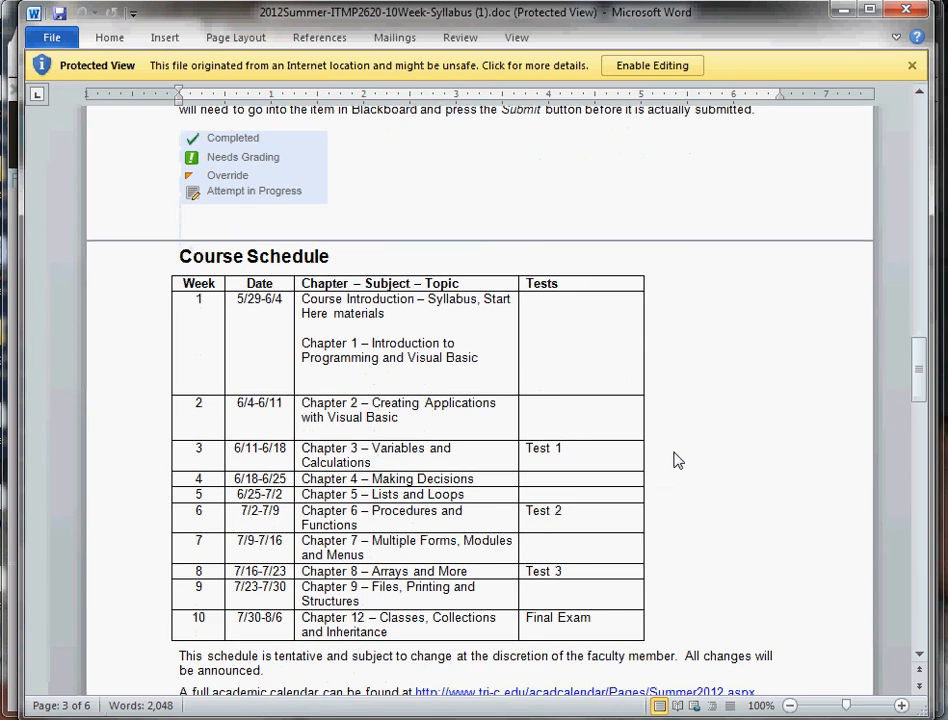
scroll(down, 3)
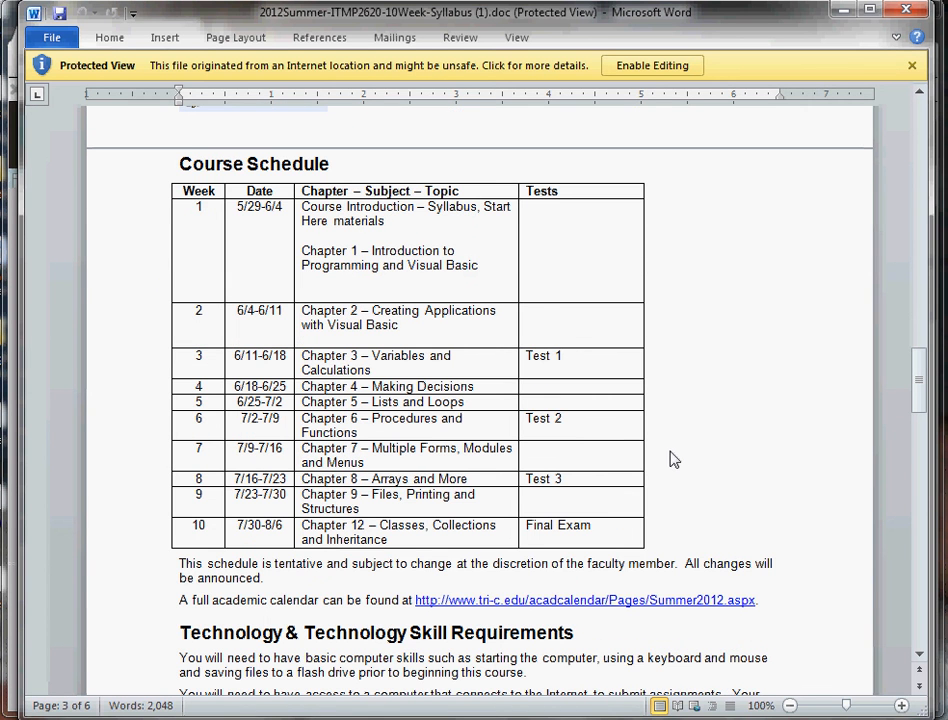
mouse_move(672, 455)
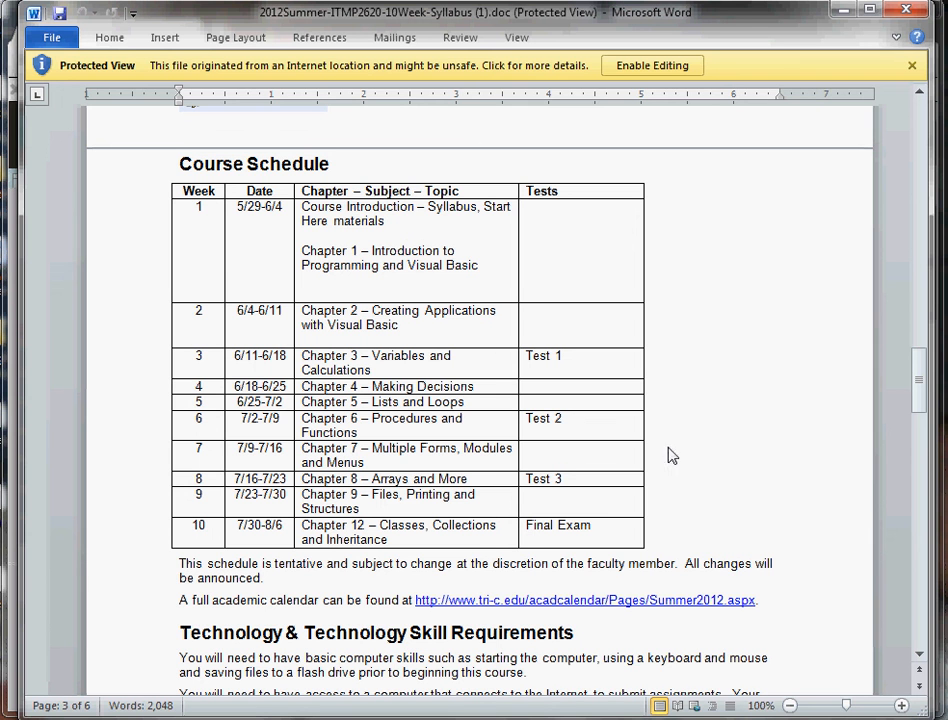
mouse_move(787, 565)
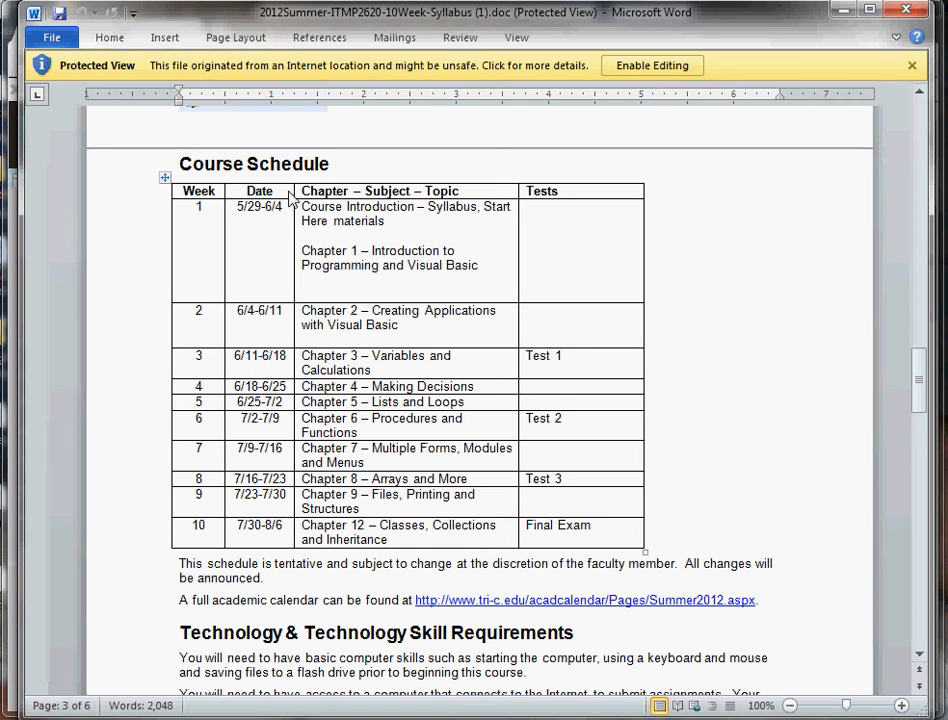
scroll(down, 3)
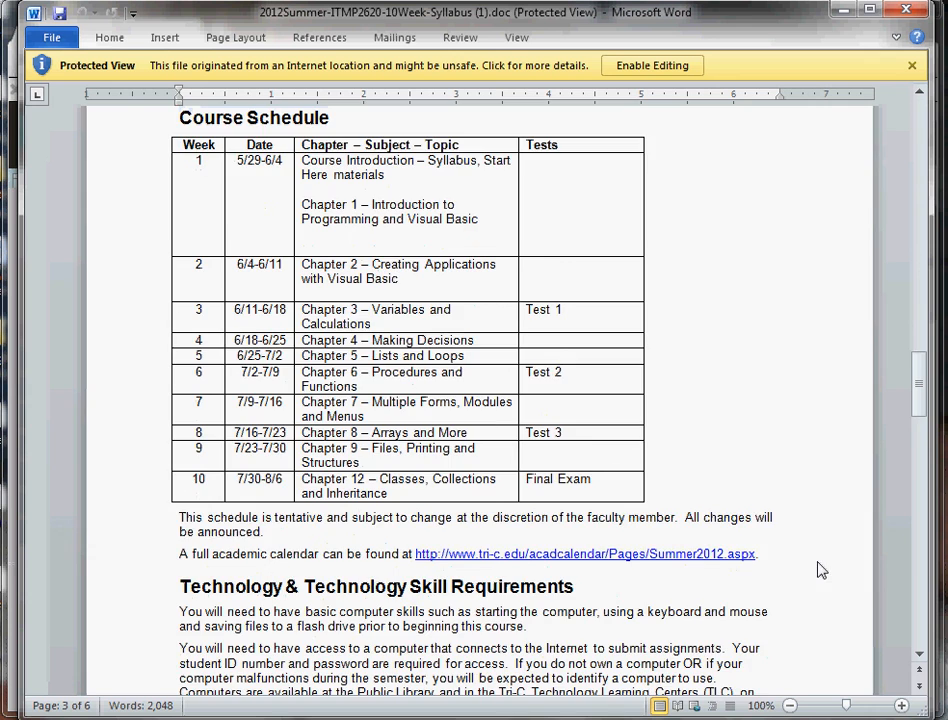
scroll(down, 3)
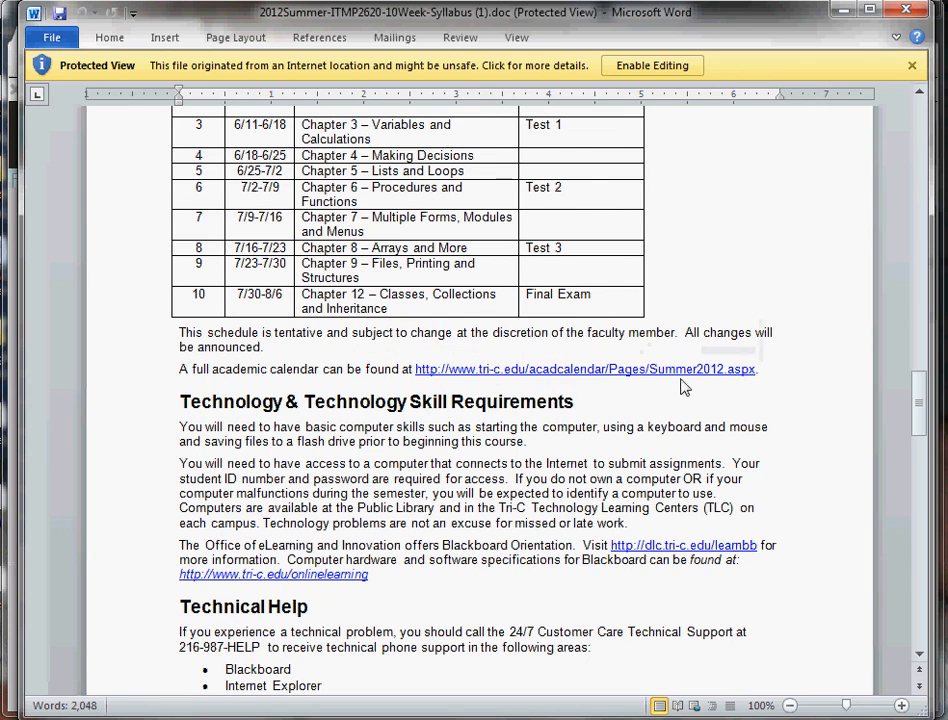
scroll(down, 3)
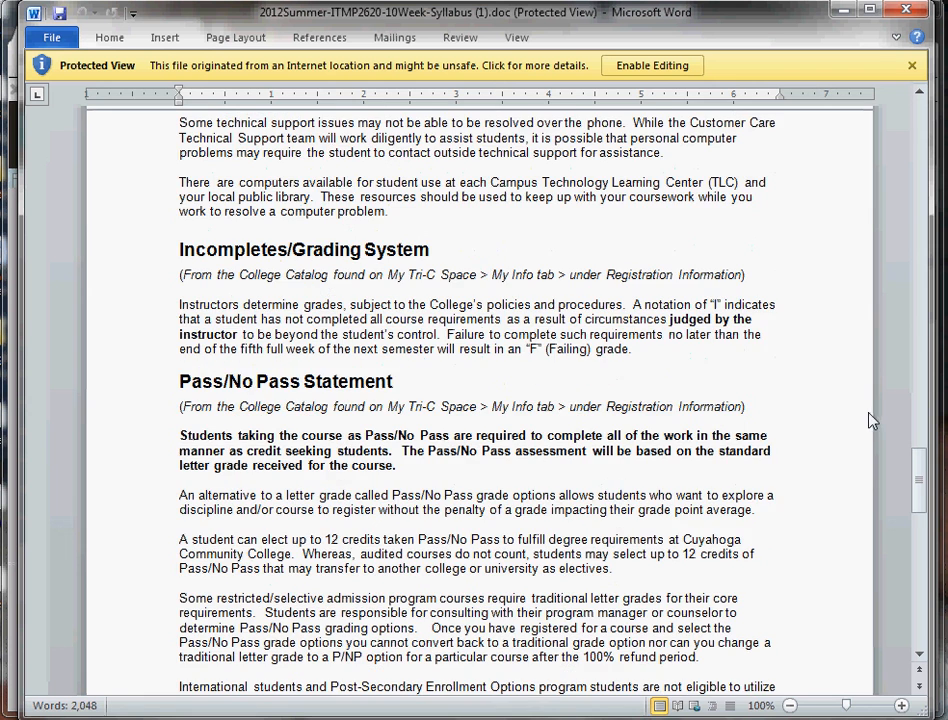
- Scroll through Incompletes, Pass/No Pass, Withdrawal, Student Conduct and Campus Security
scroll(down, 3)
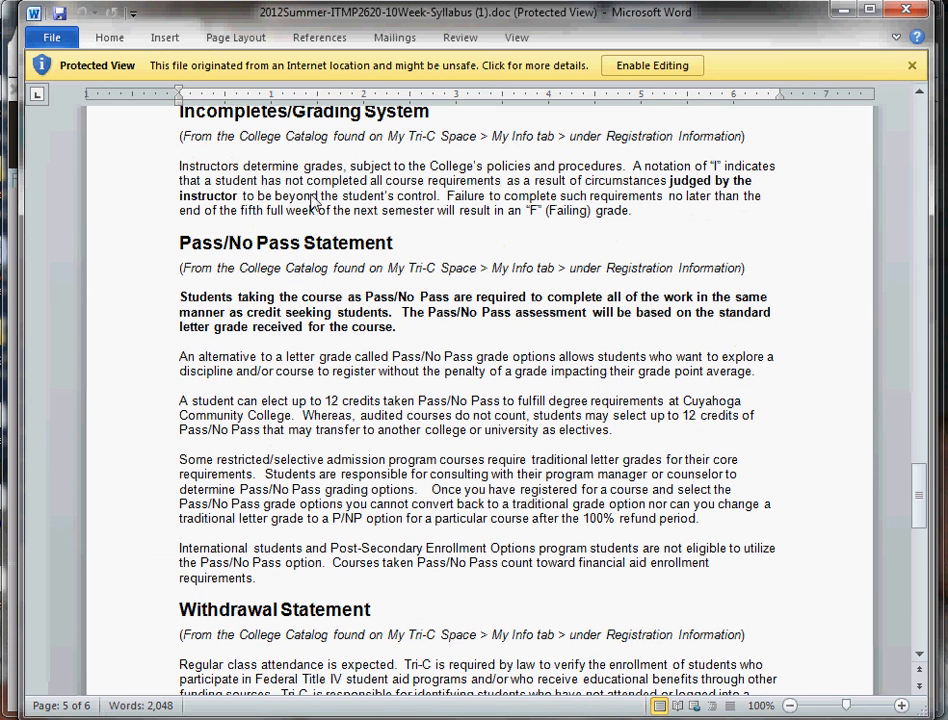
mouse_move(675, 218)
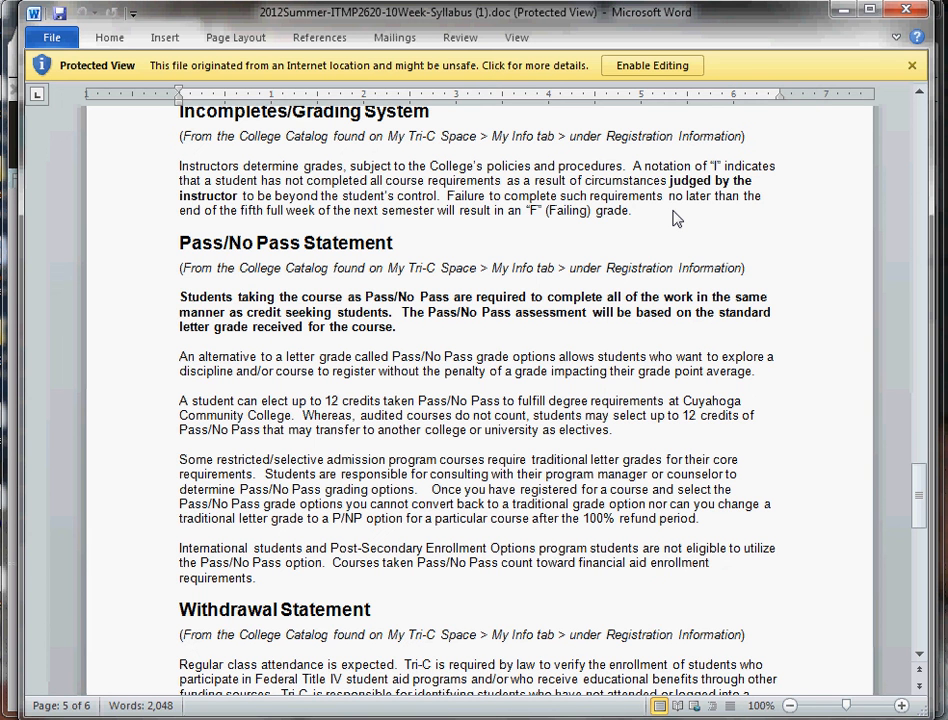
mouse_move(812, 389)
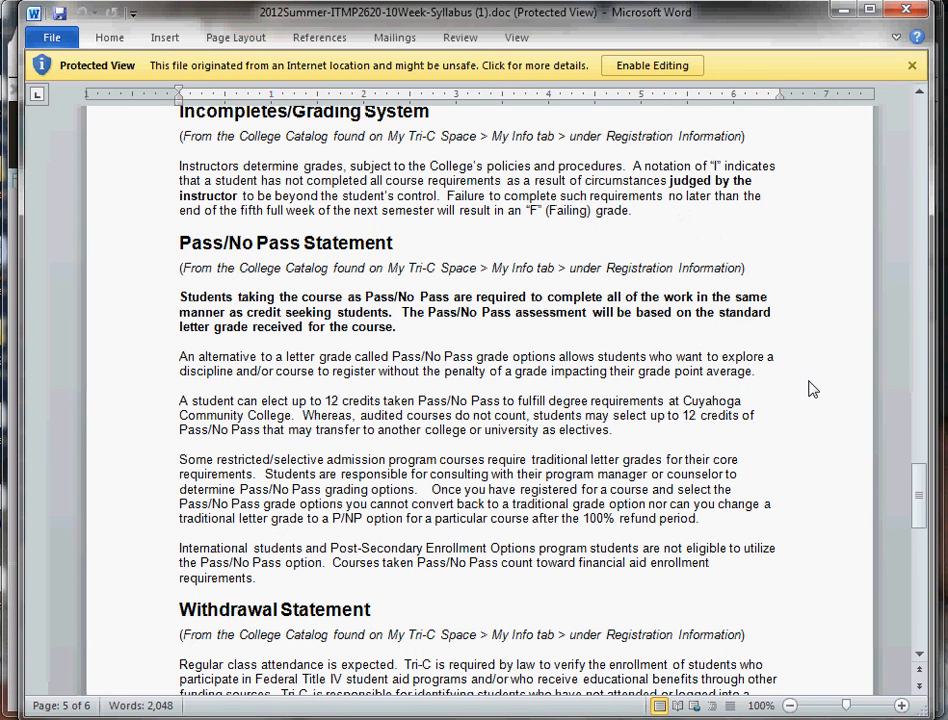
scroll(down, 3)
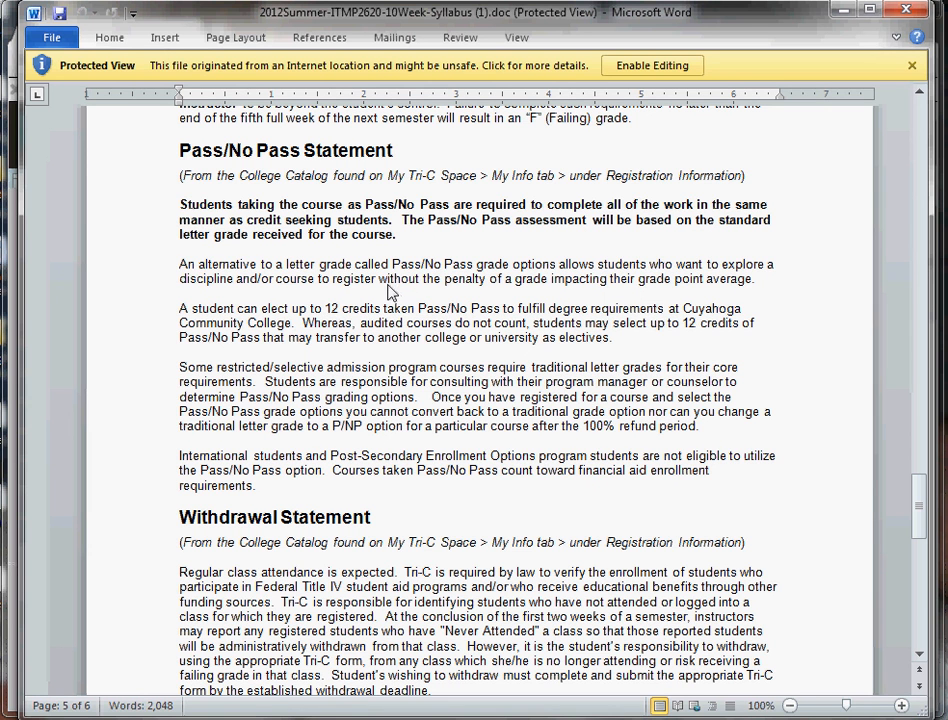
mouse_move(400, 250)
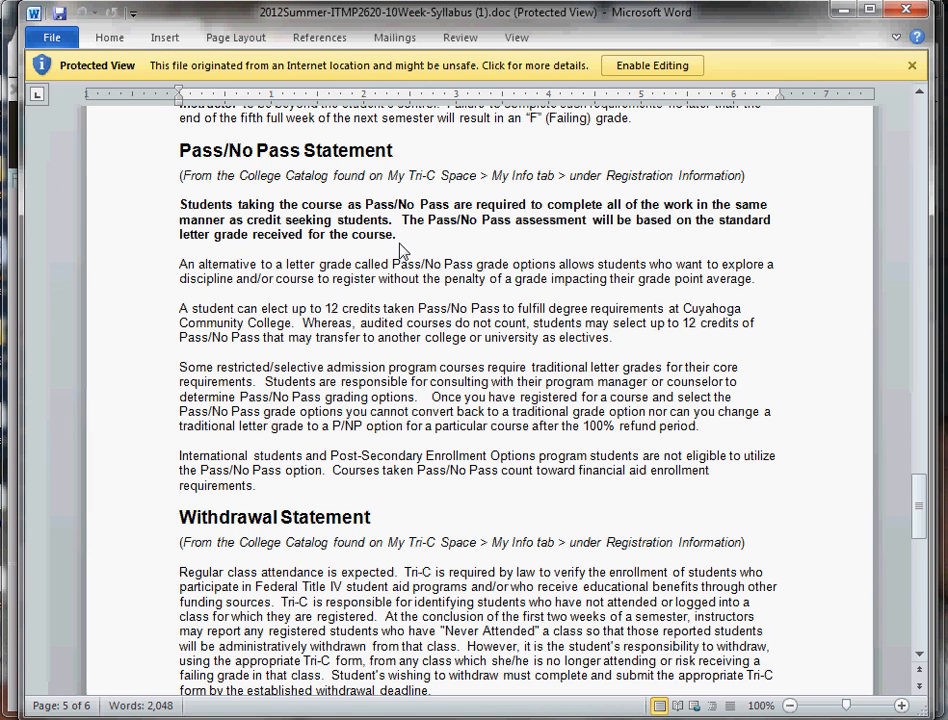
mouse_move(854, 192)
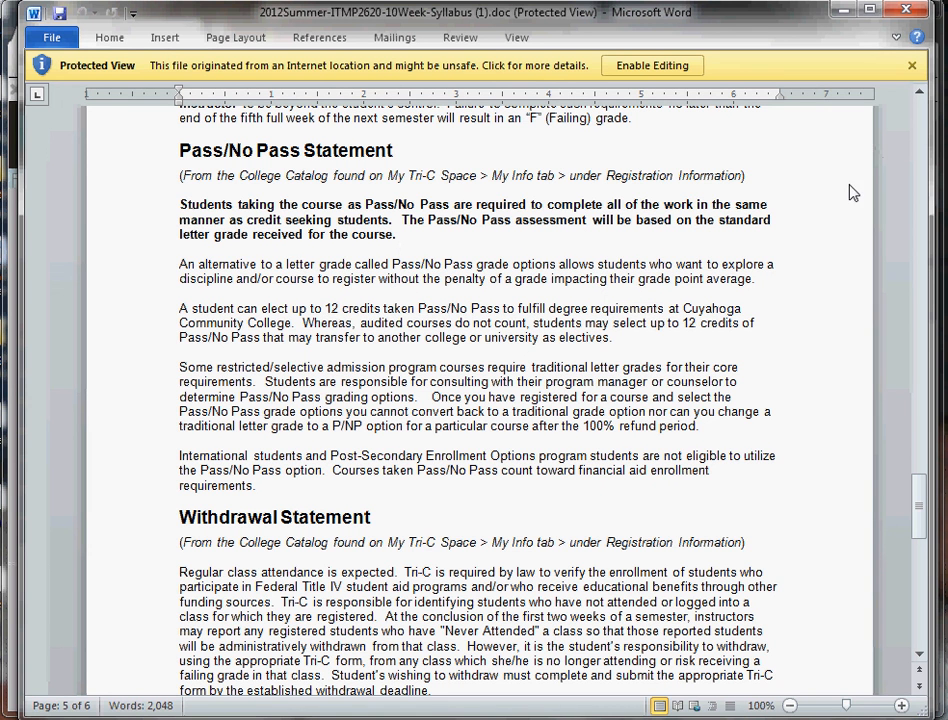
mouse_move(777, 240)
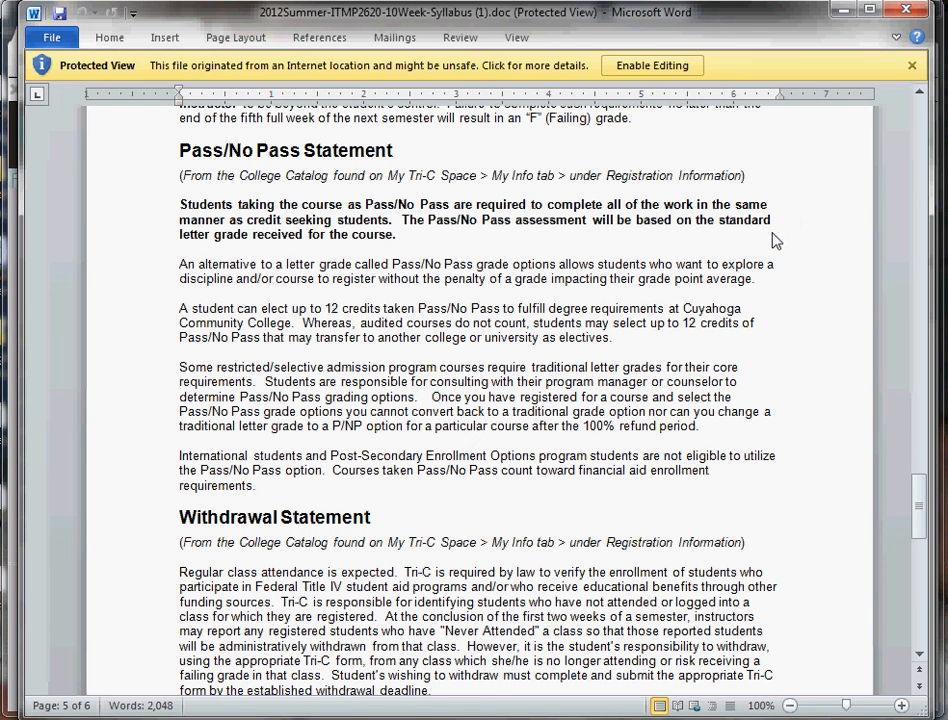
mouse_move(809, 213)
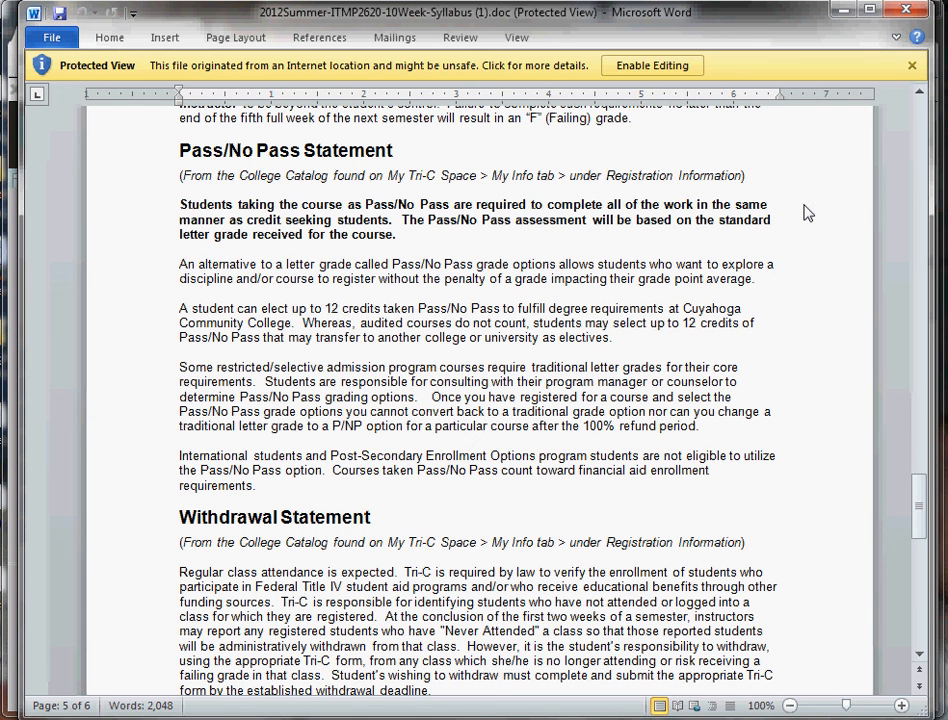
mouse_move(827, 431)
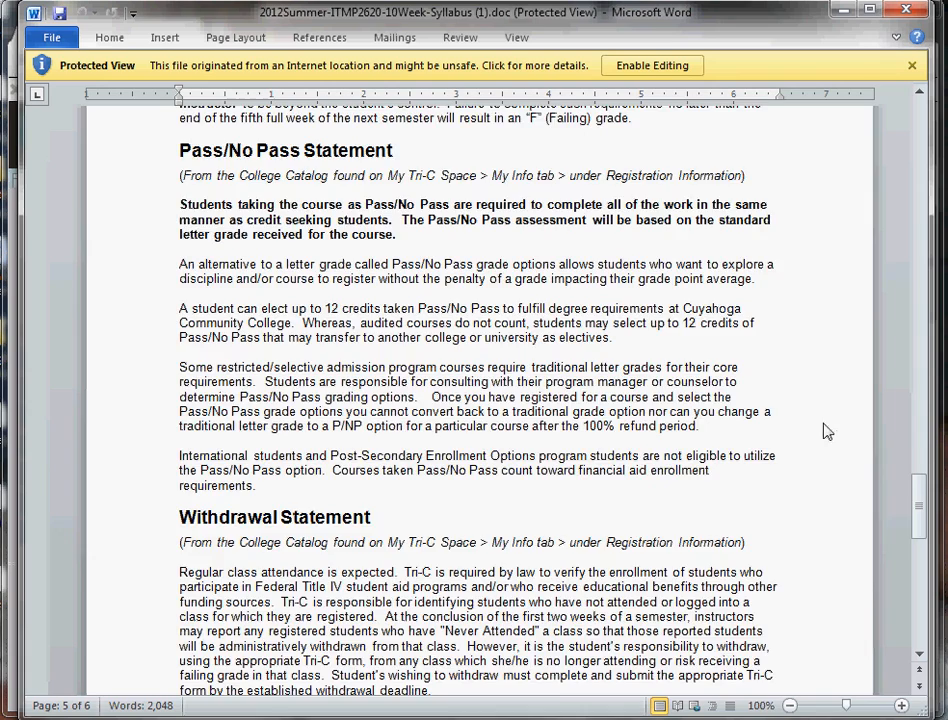
scroll(down, 3)
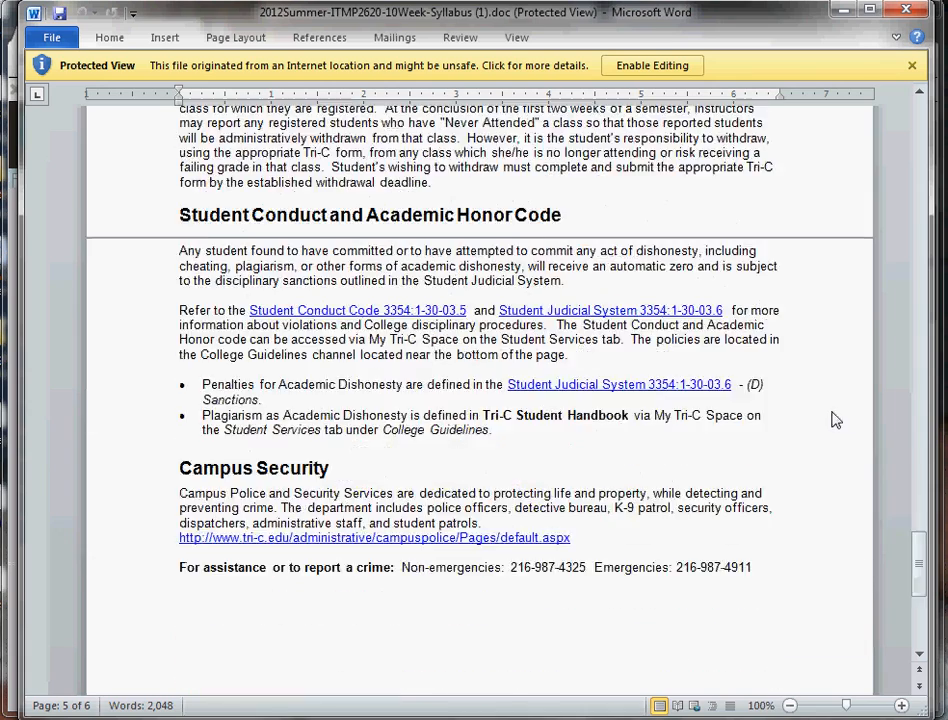
scroll(down, 3)
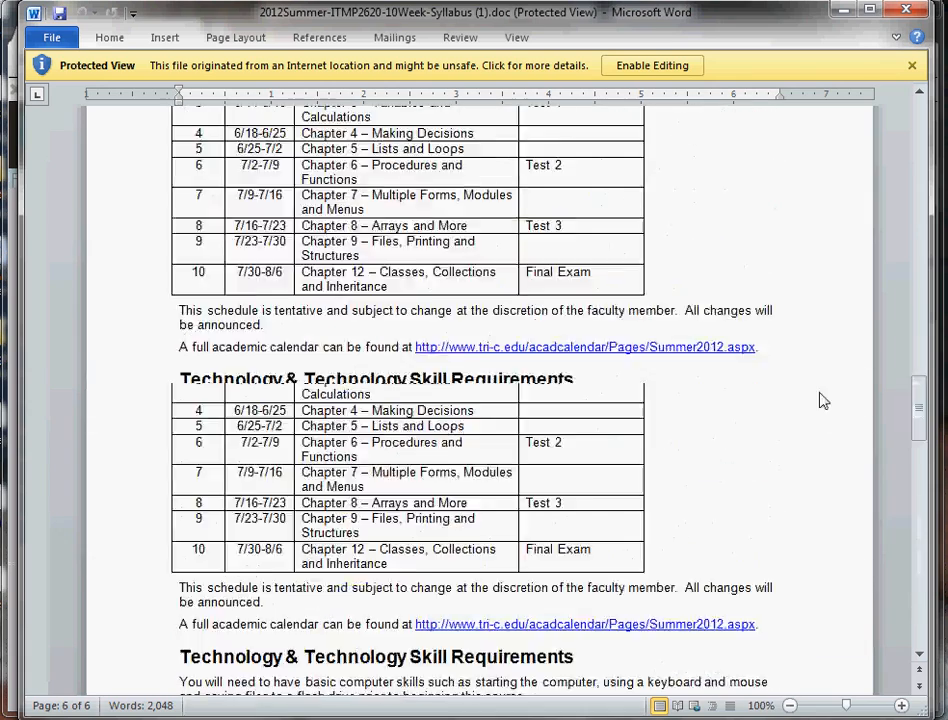